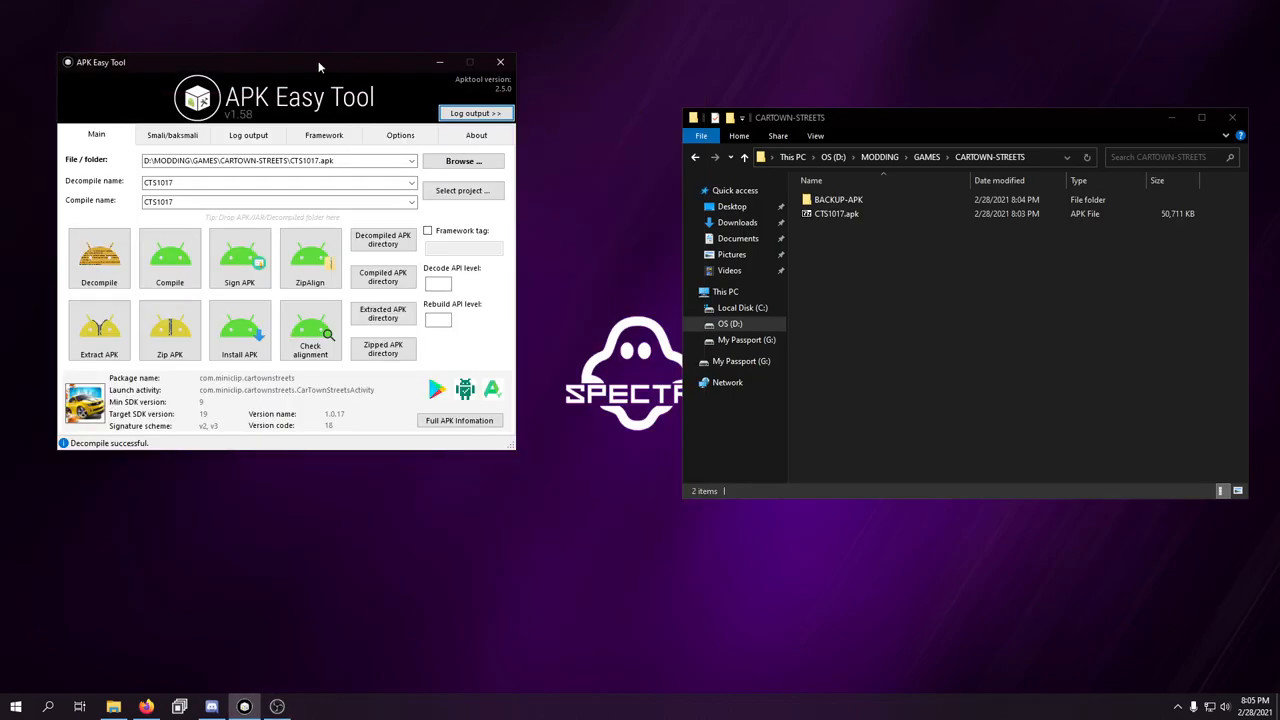
# - Open CTS1017.apk, peek into res and META-INF, and extract lib/armeabi/libgame.so
pyautogui.moveTo(320, 62); pyautogui.dragTo(427, 100)
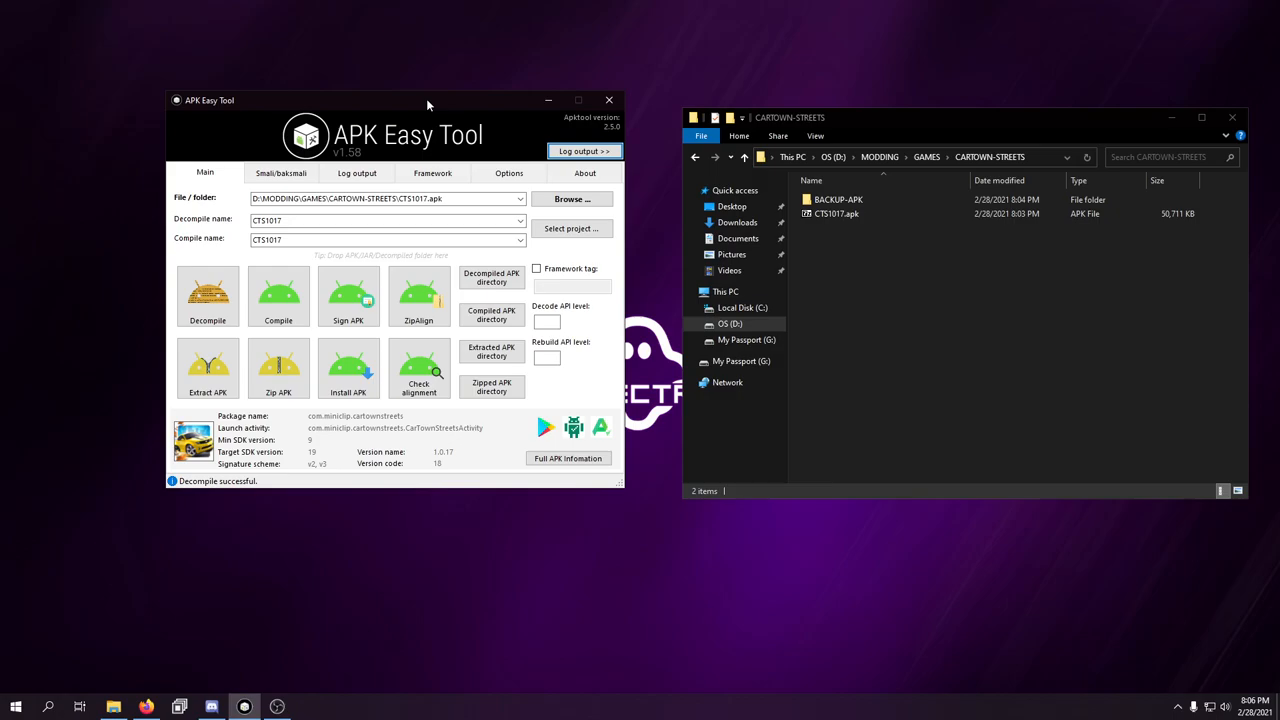
pyautogui.moveTo(797, 157)
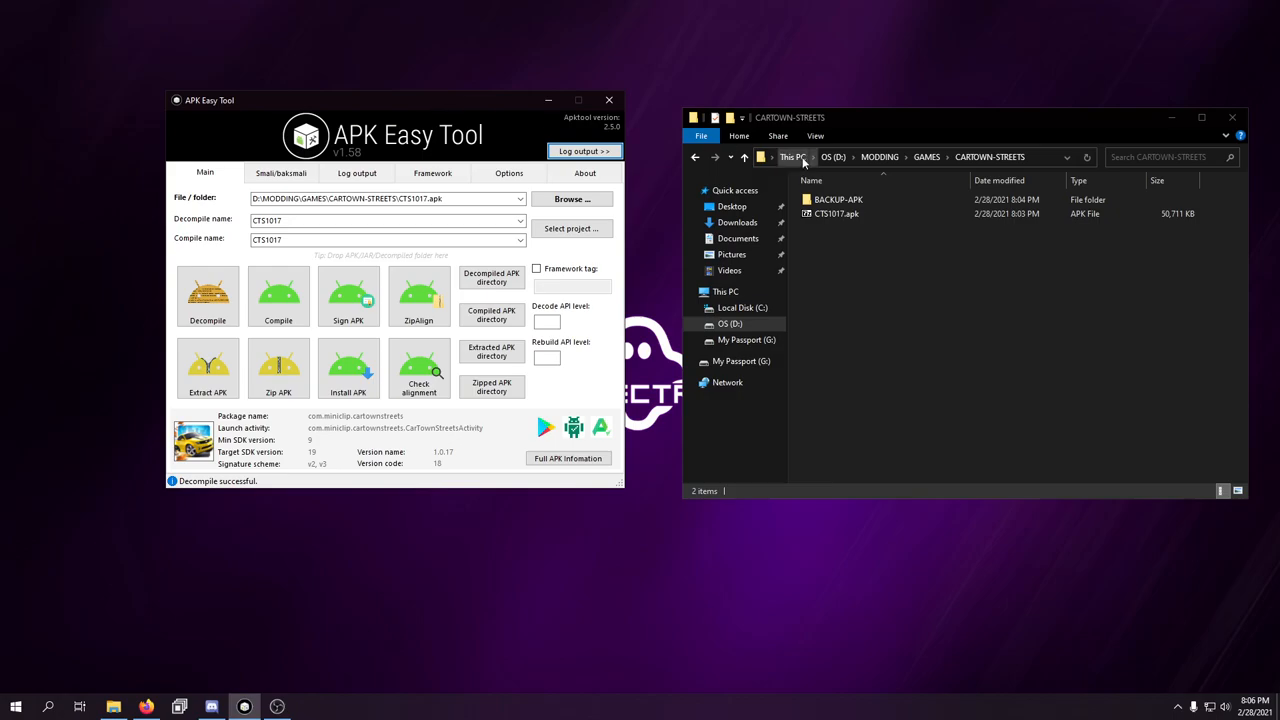
pyautogui.doubleClick(837, 213)
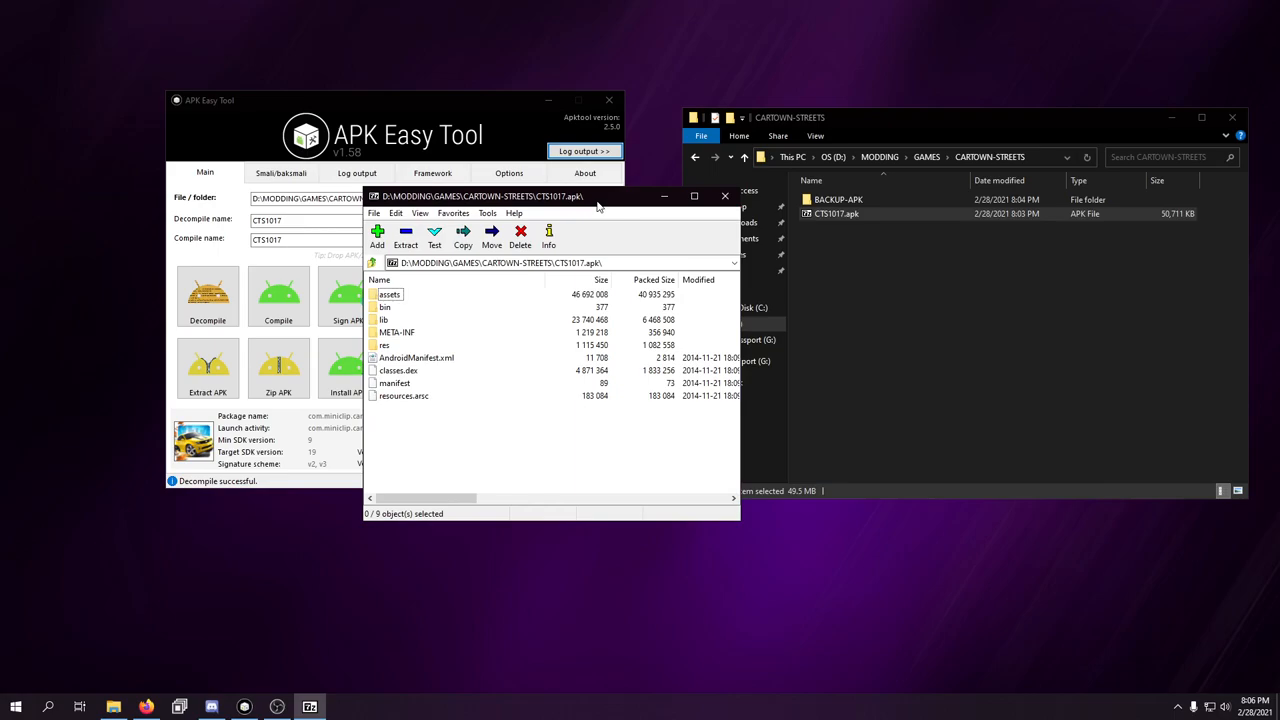
pyautogui.moveTo(475, 261)
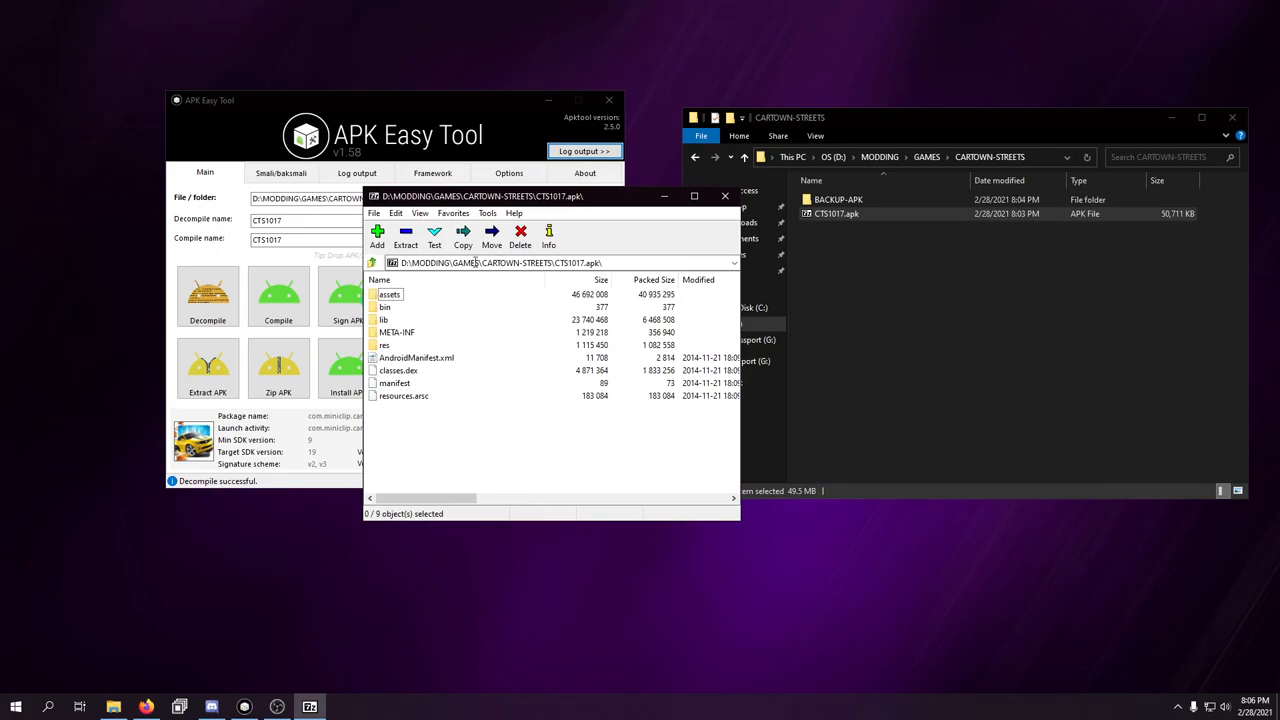
pyautogui.doubleClick(384, 345)
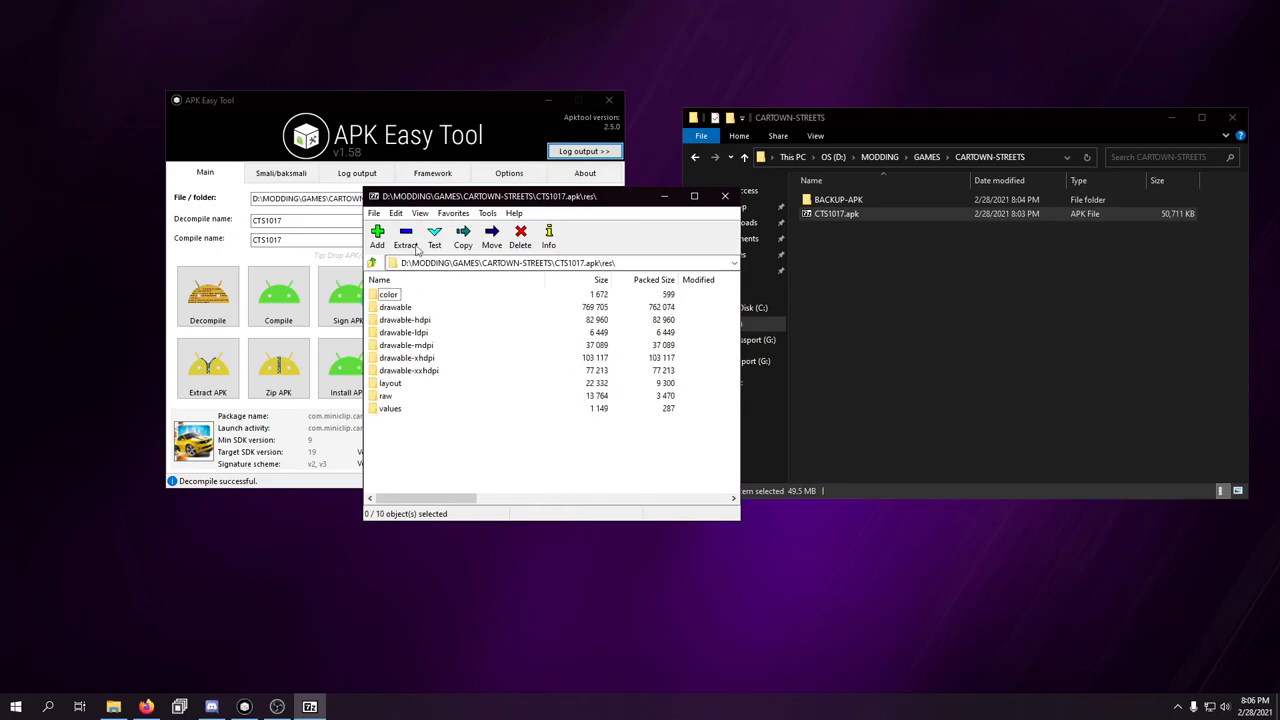
pyautogui.click(371, 262)
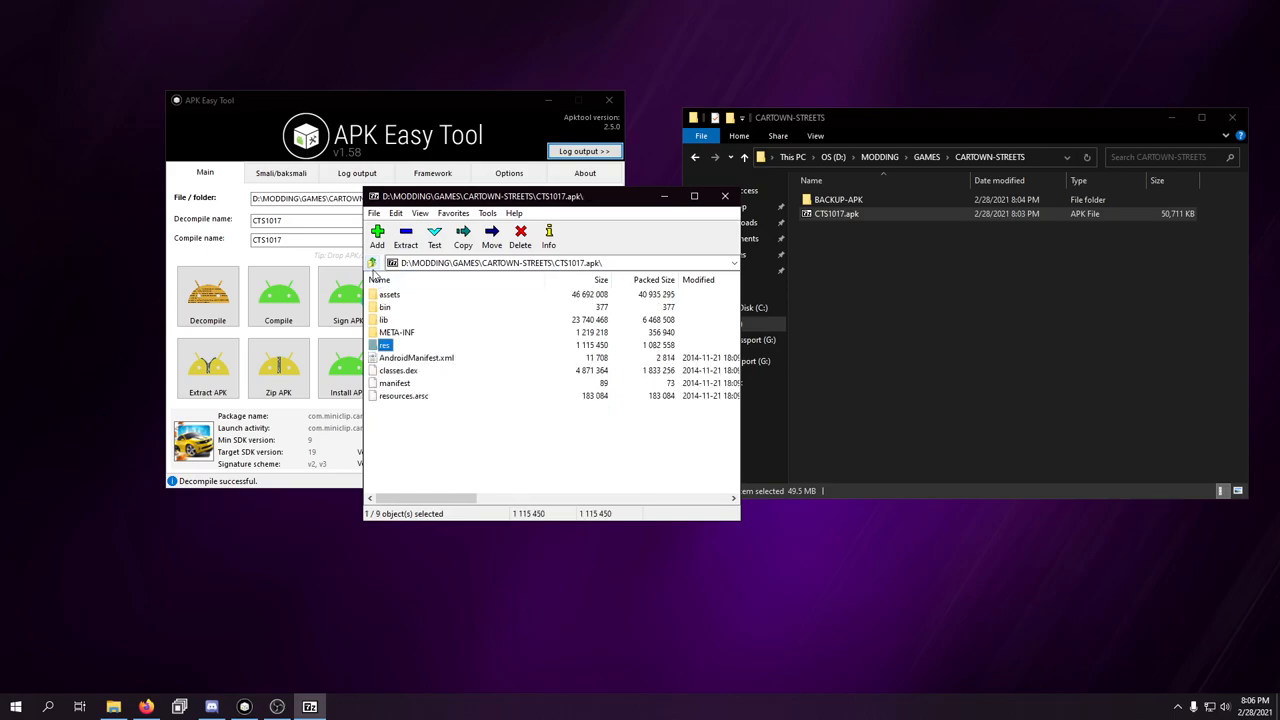
pyautogui.doubleClick(397, 331)
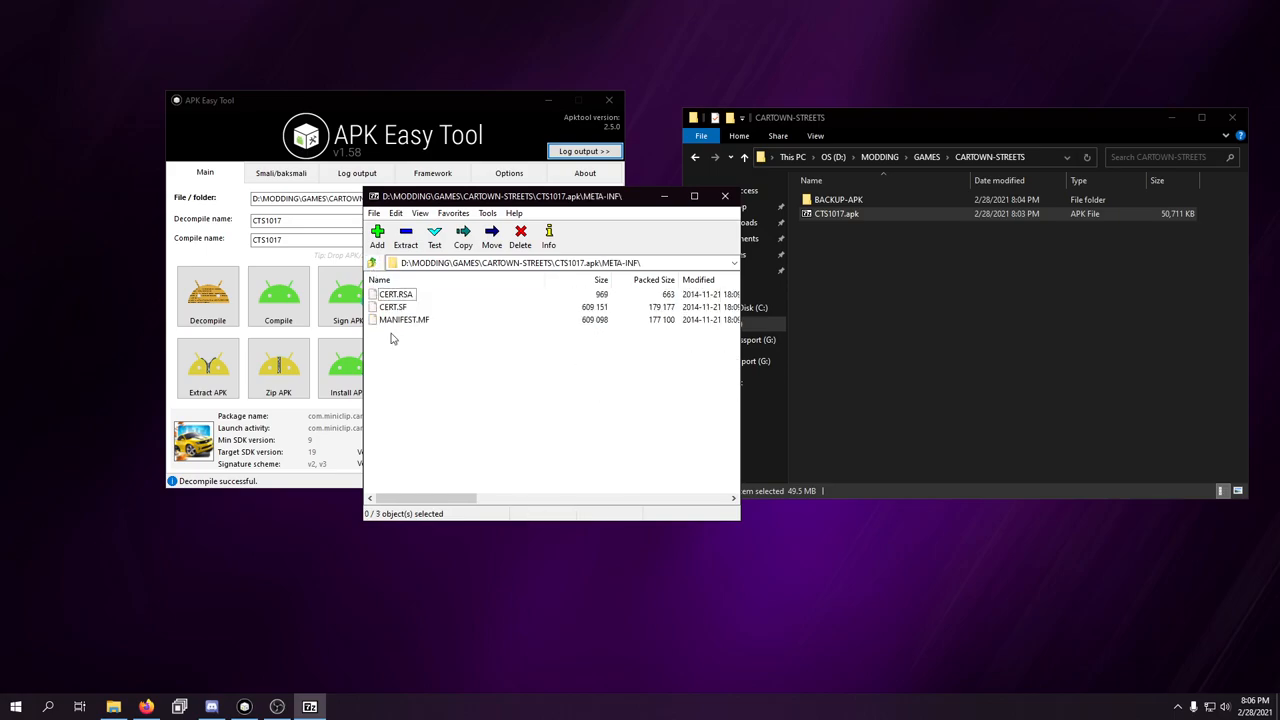
pyautogui.click(372, 262)
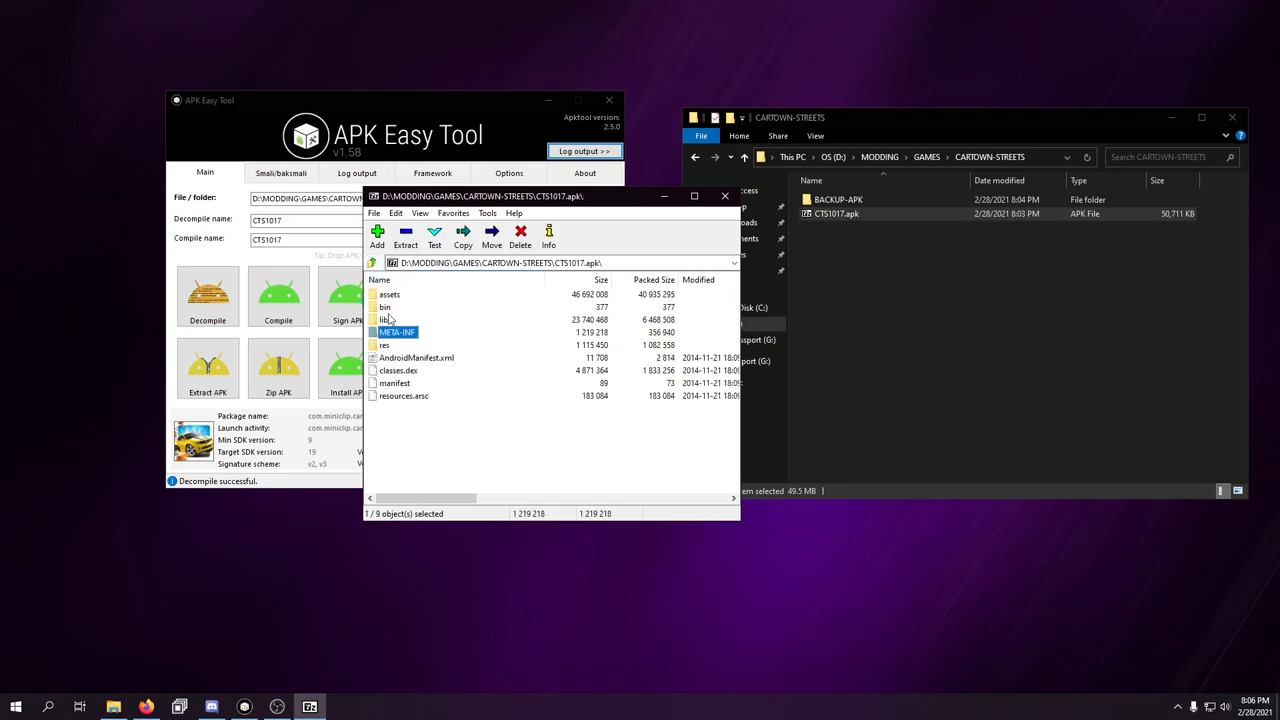
pyautogui.doubleClick(385, 319)
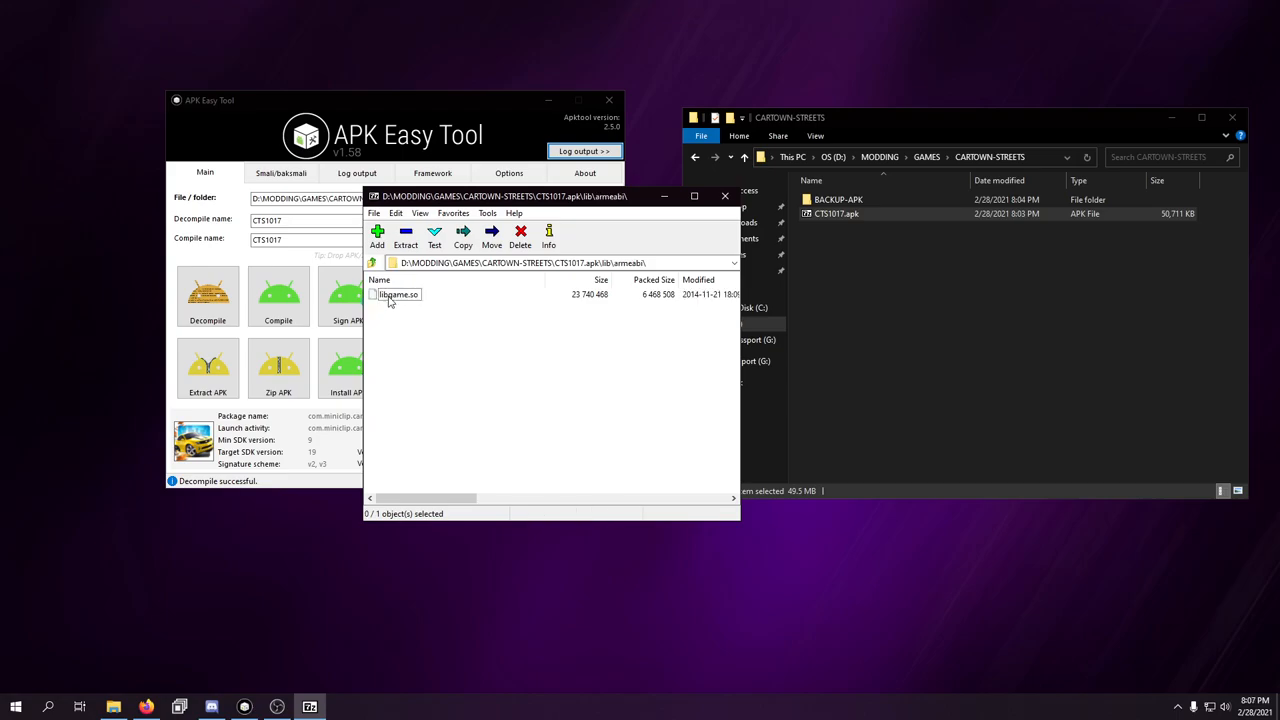
pyautogui.click(398, 294)
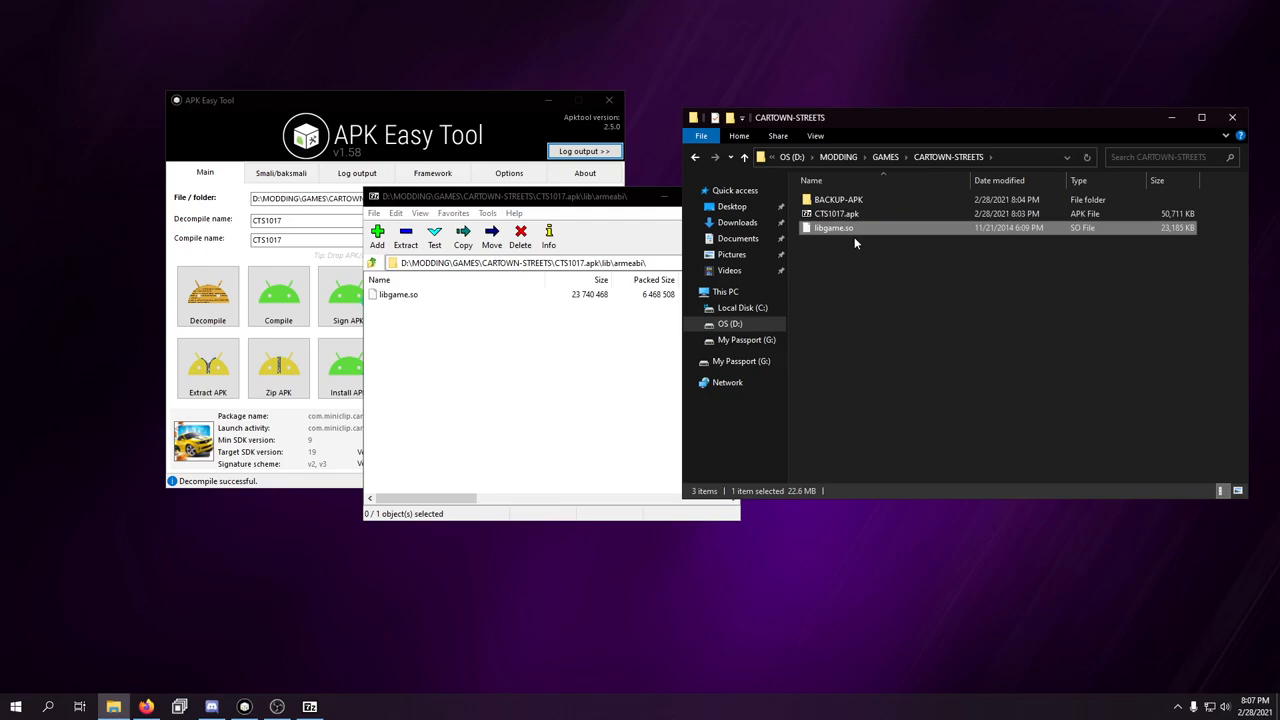
# - Open the extracted libgame.so with HxD Hex Editor
pyautogui.rightClick(834, 227)
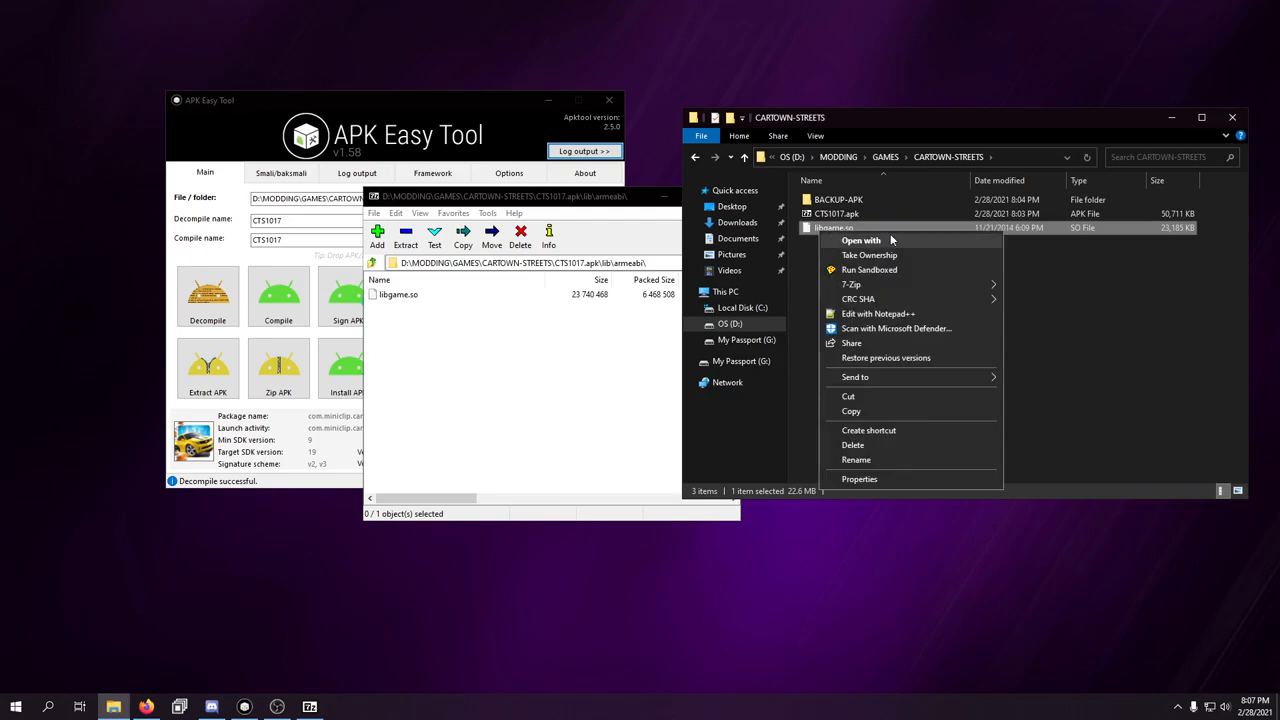
pyautogui.click(861, 240)
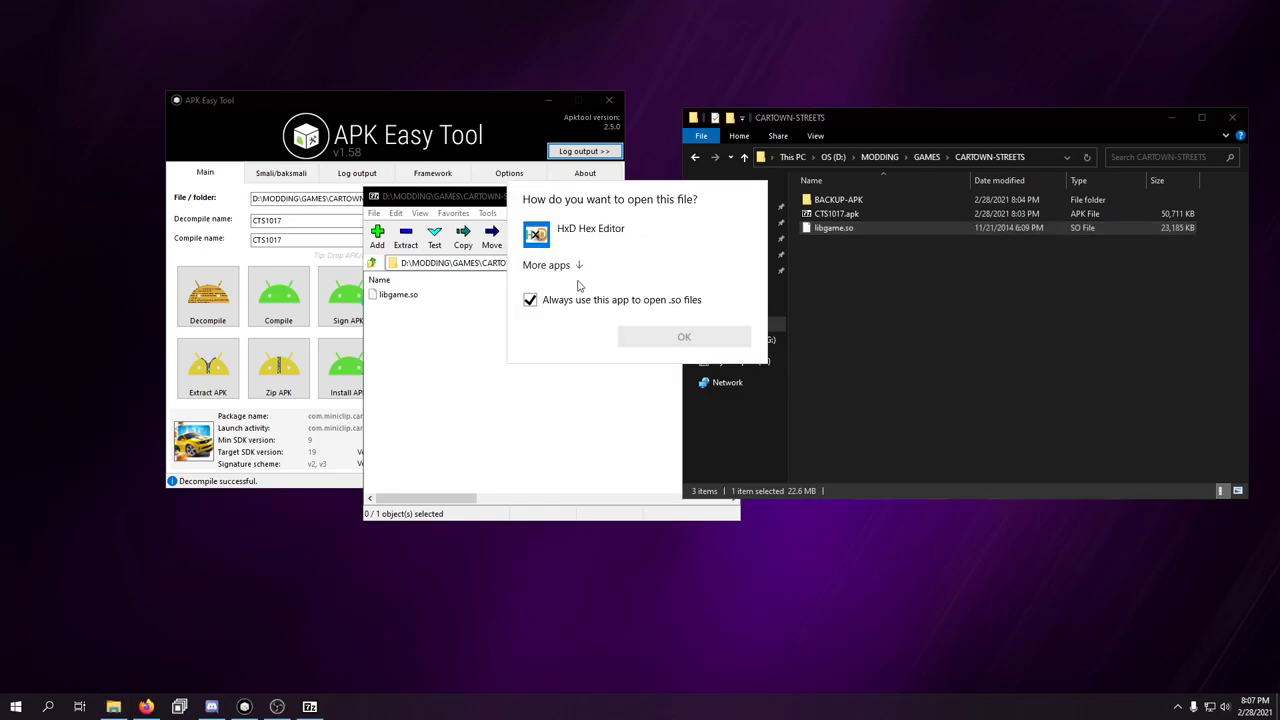
pyautogui.click(531, 300)
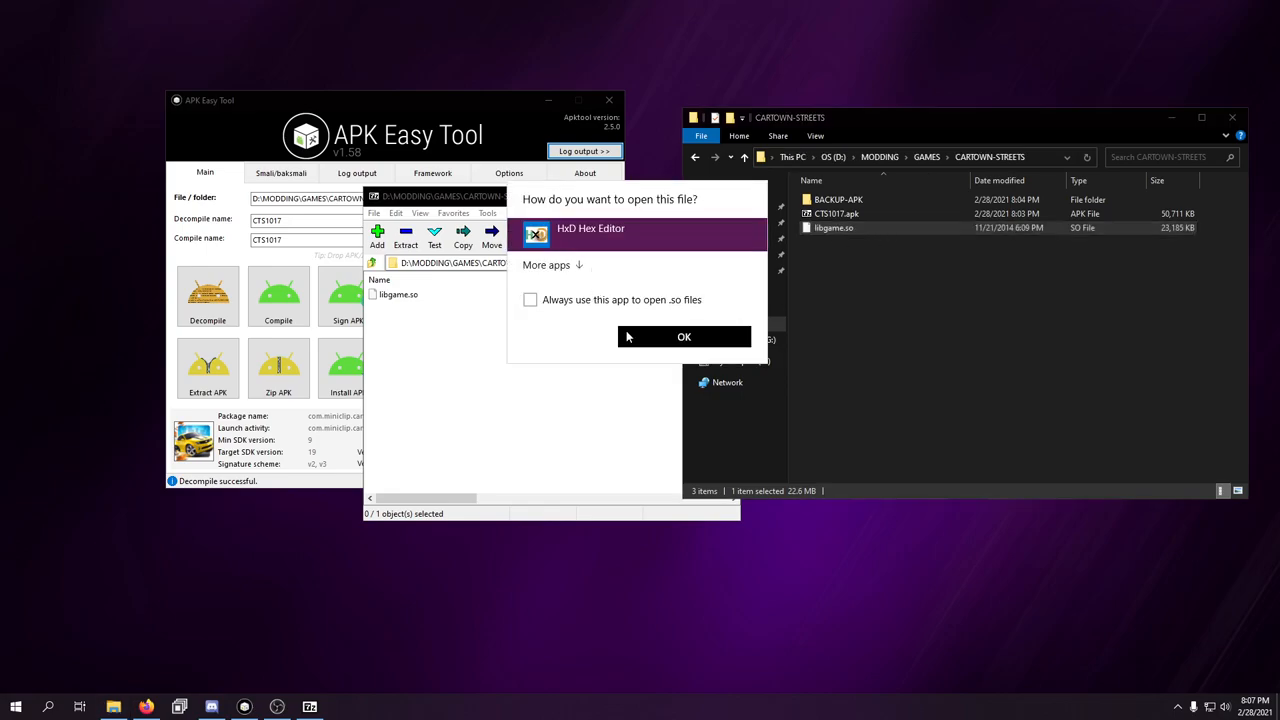
pyautogui.click(684, 336)
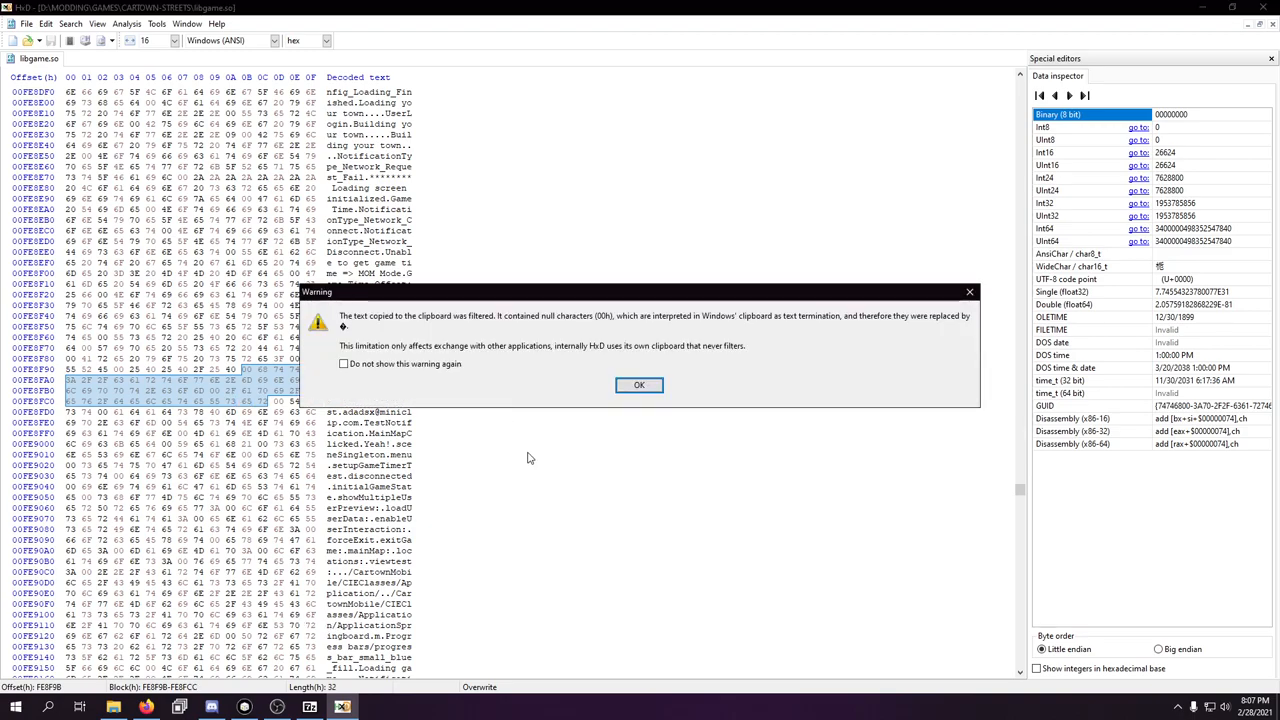
# - Copy the cartown.miniclippt.com/api/dev/deleteUser URL from the file's strings
pyautogui.click(639, 385)
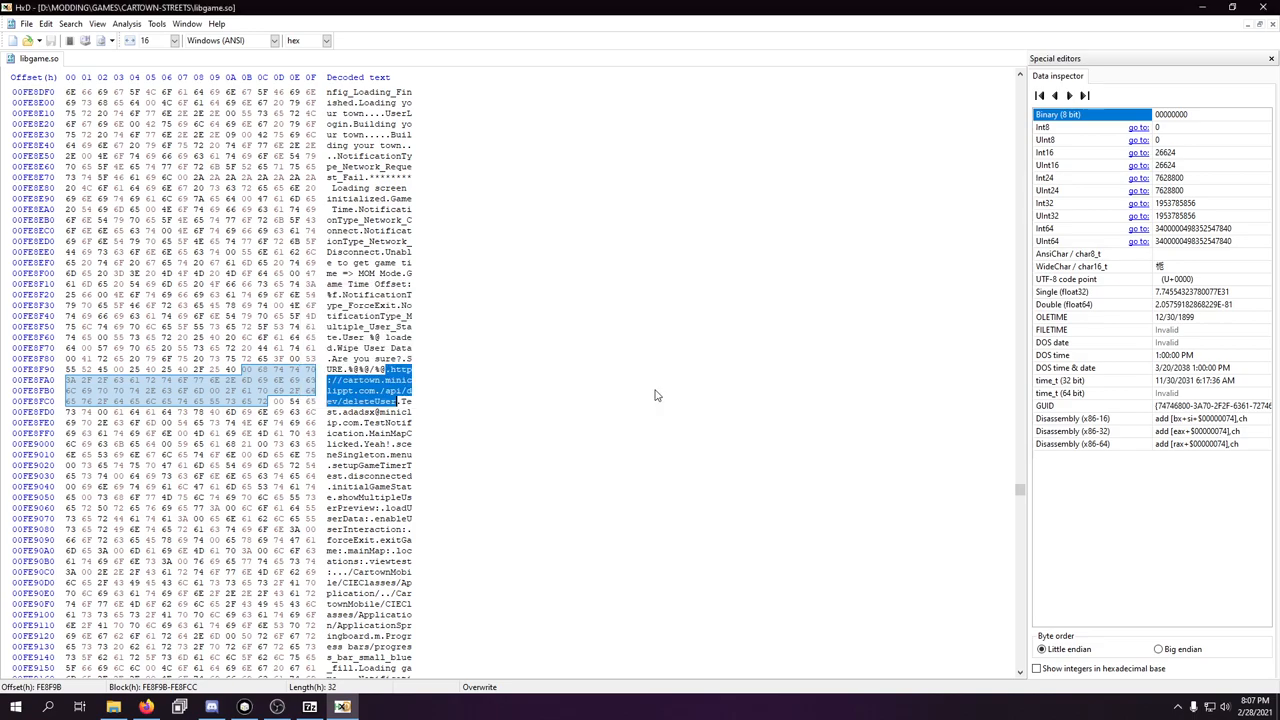
pyautogui.rightClick(390, 390)
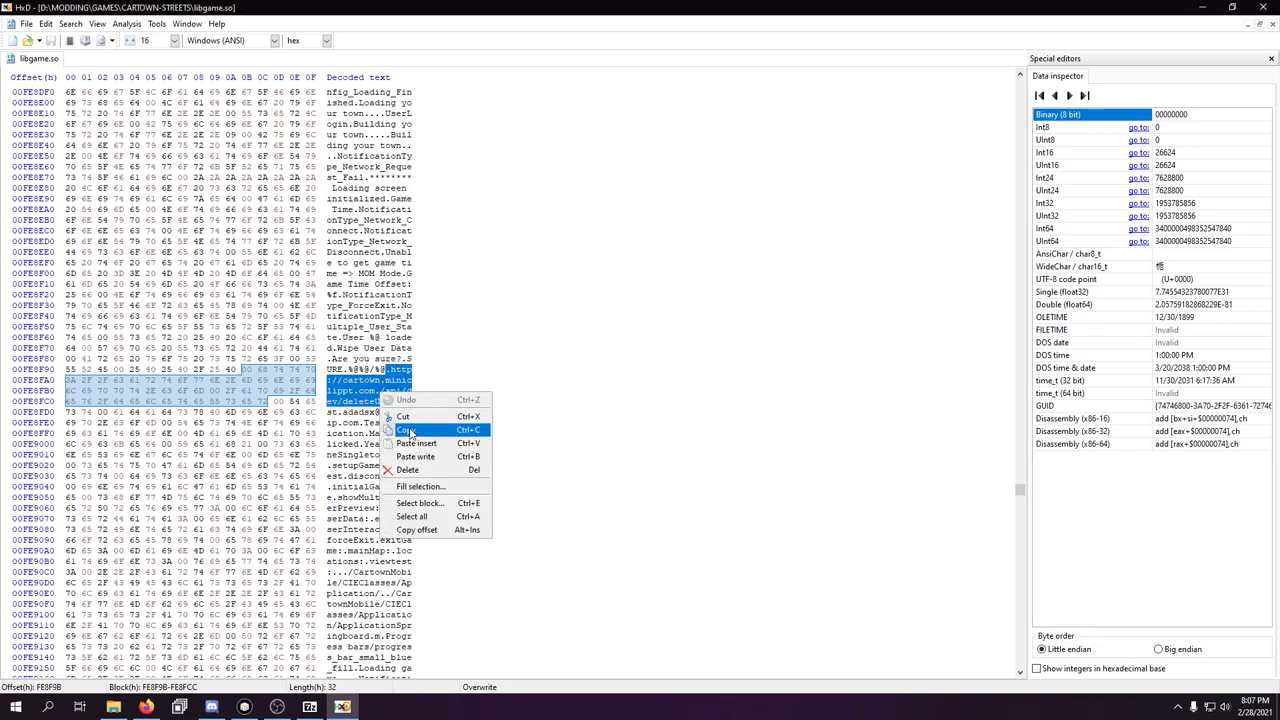
pyautogui.click(410, 430)
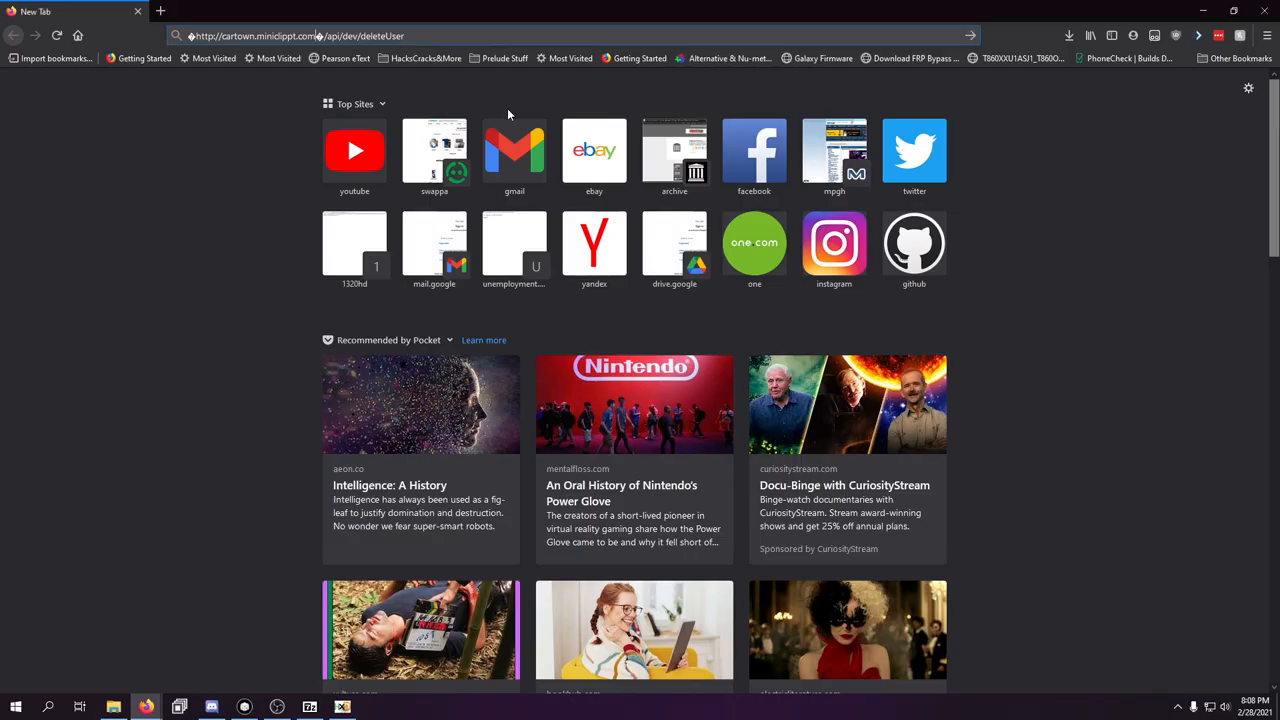
# - Try the deleteUser URL, then search Wayback captures for cartown.miniclippt.com and miniclippt.com
pyautogui.press('Return')
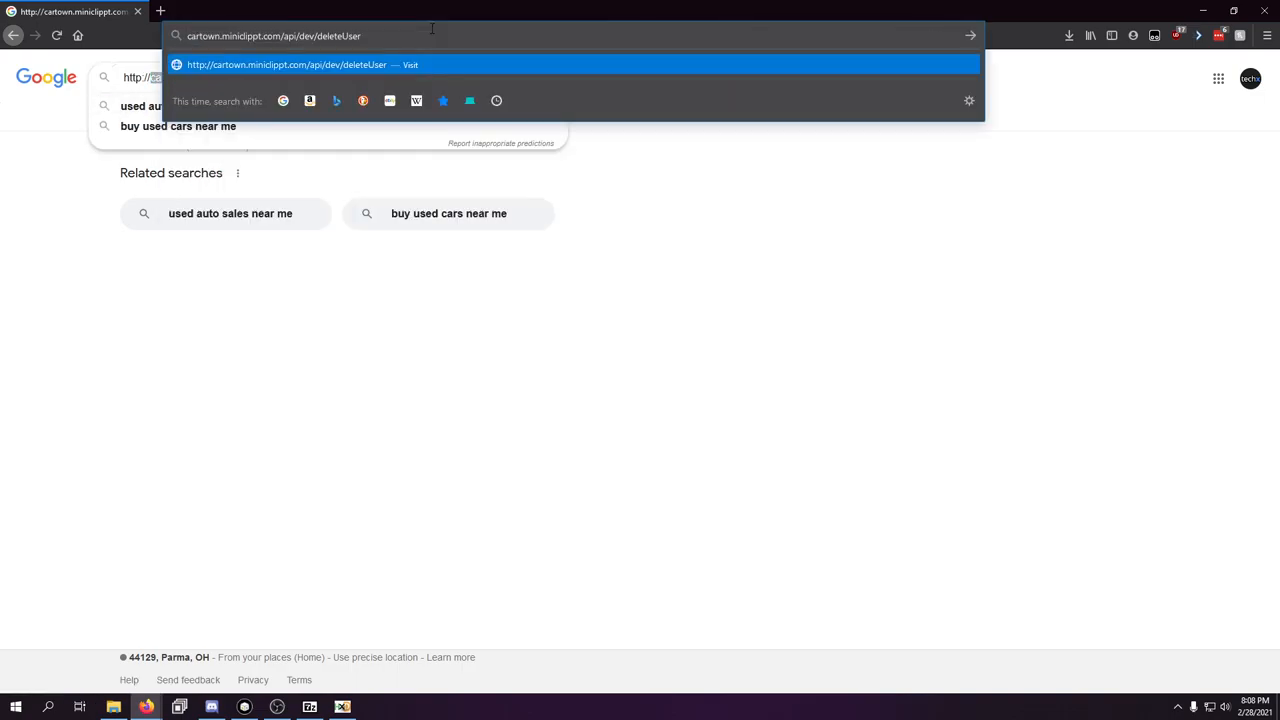
pyautogui.press('Return')
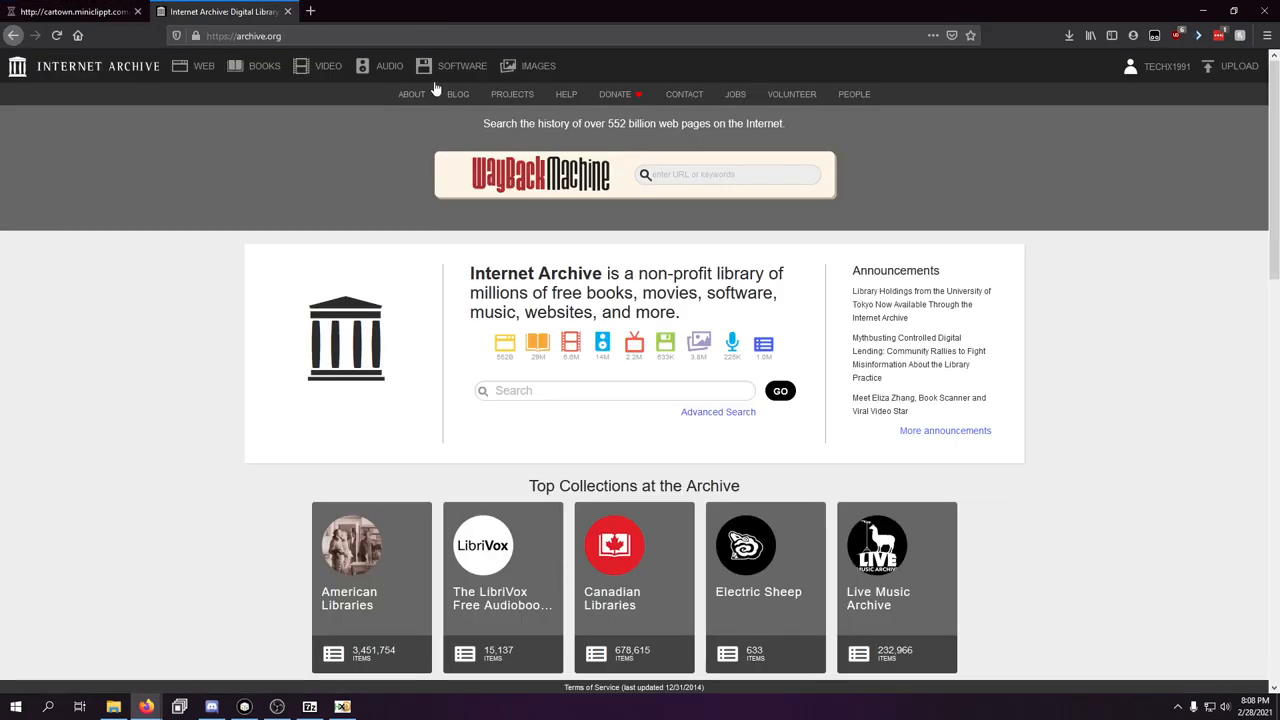
pyautogui.write('cartown.m')
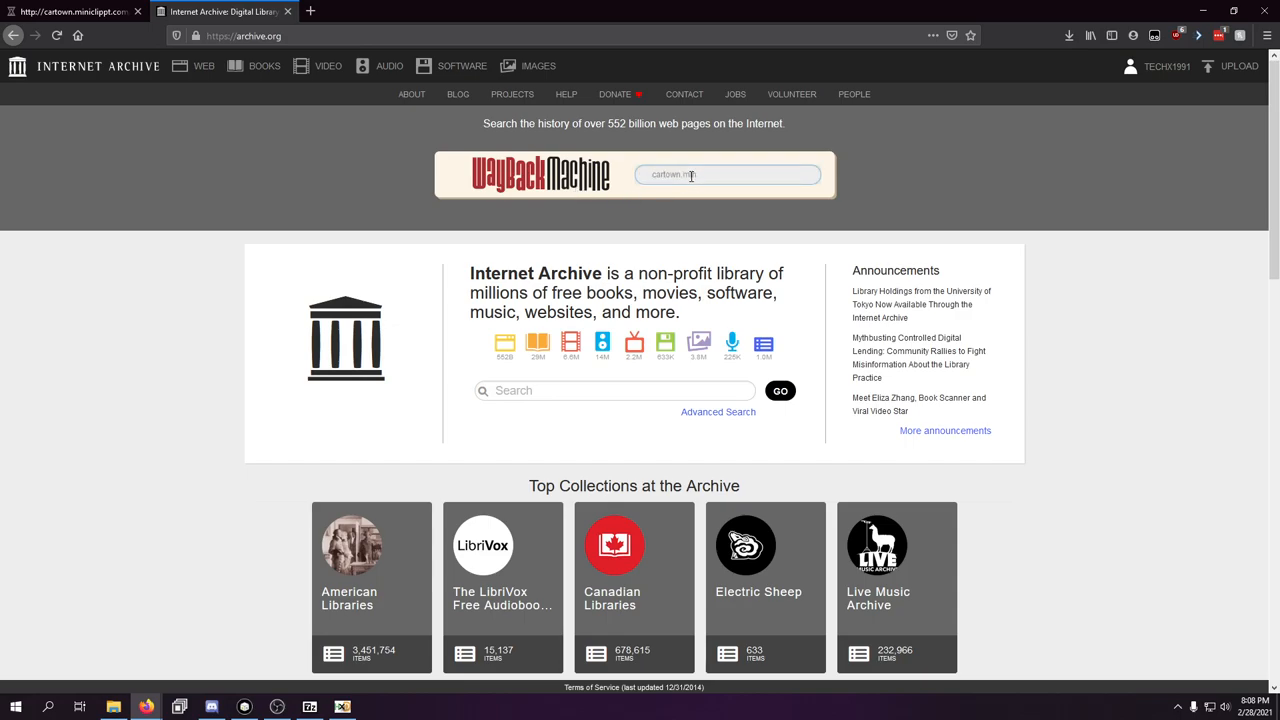
pyautogui.write('iniclippt.c')
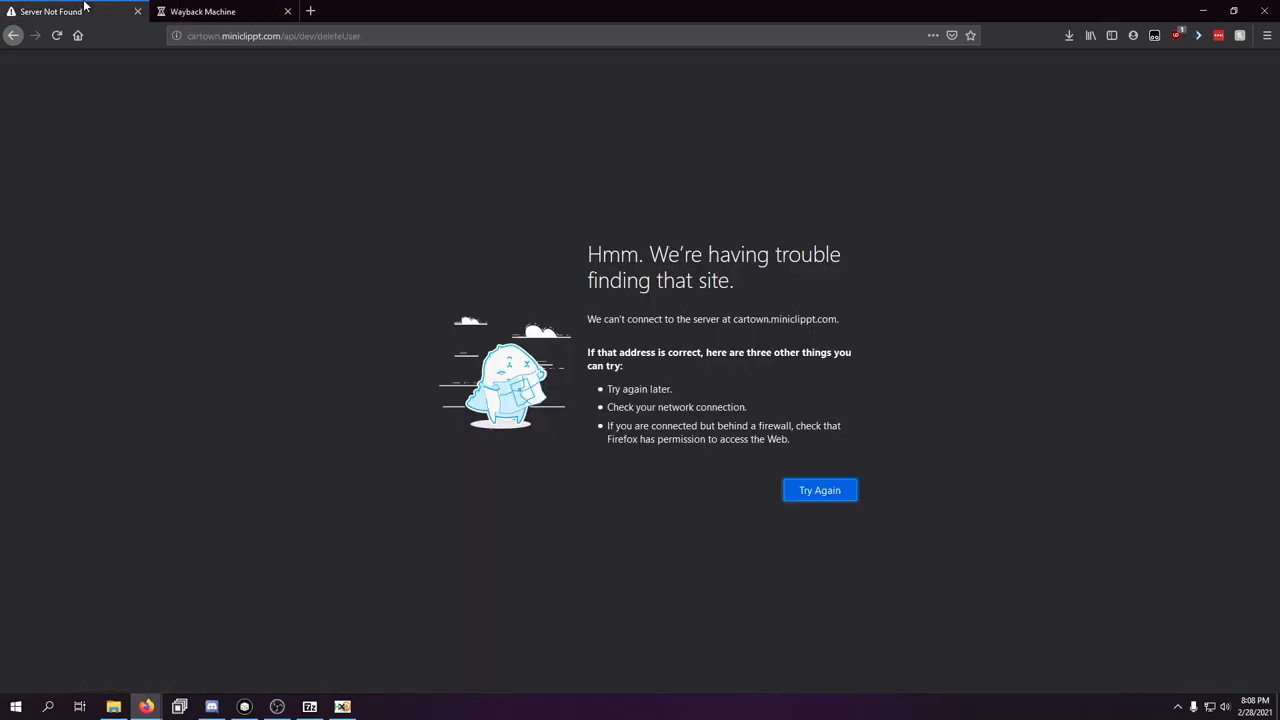
pyautogui.click(200, 11)
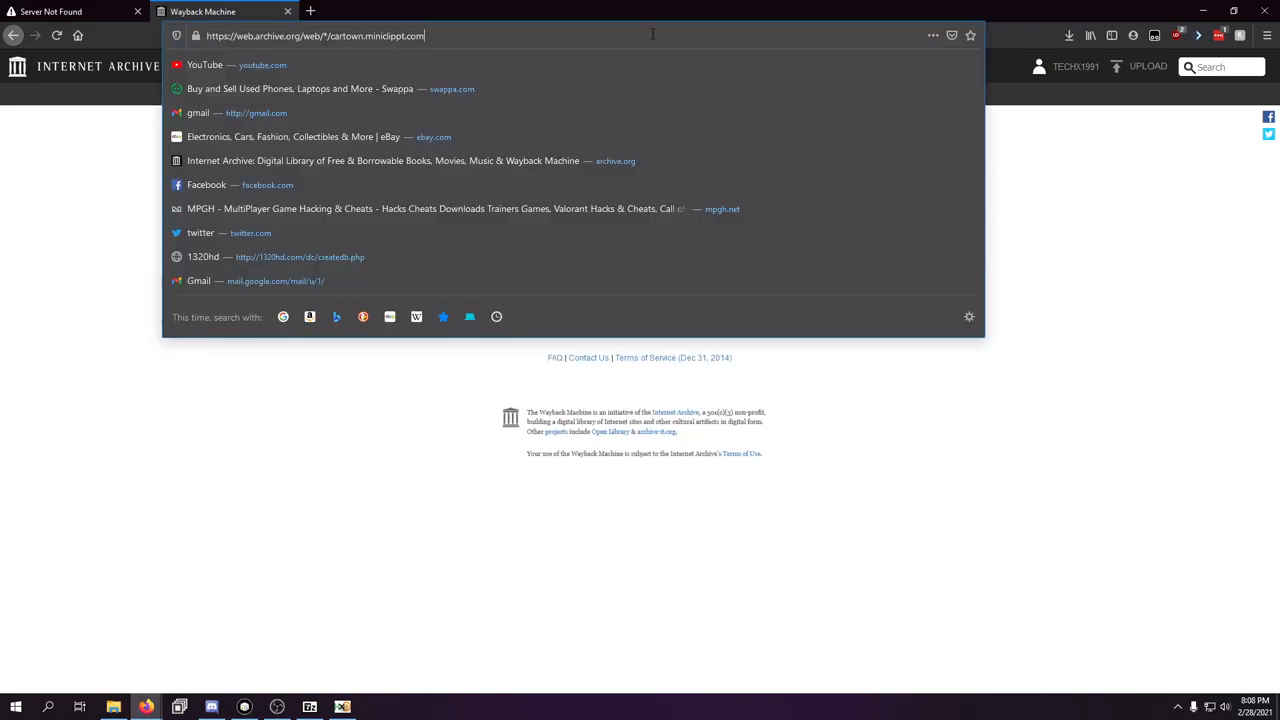
pyautogui.press('Return')
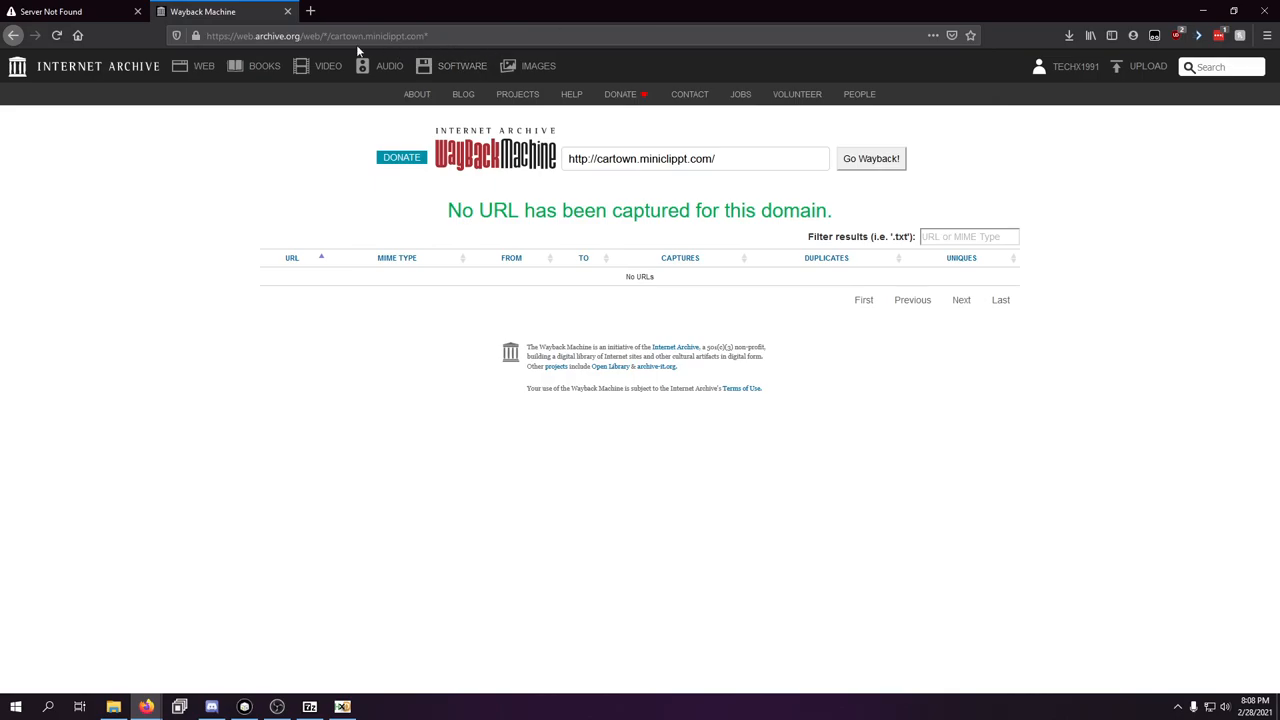
pyautogui.click(315, 35)
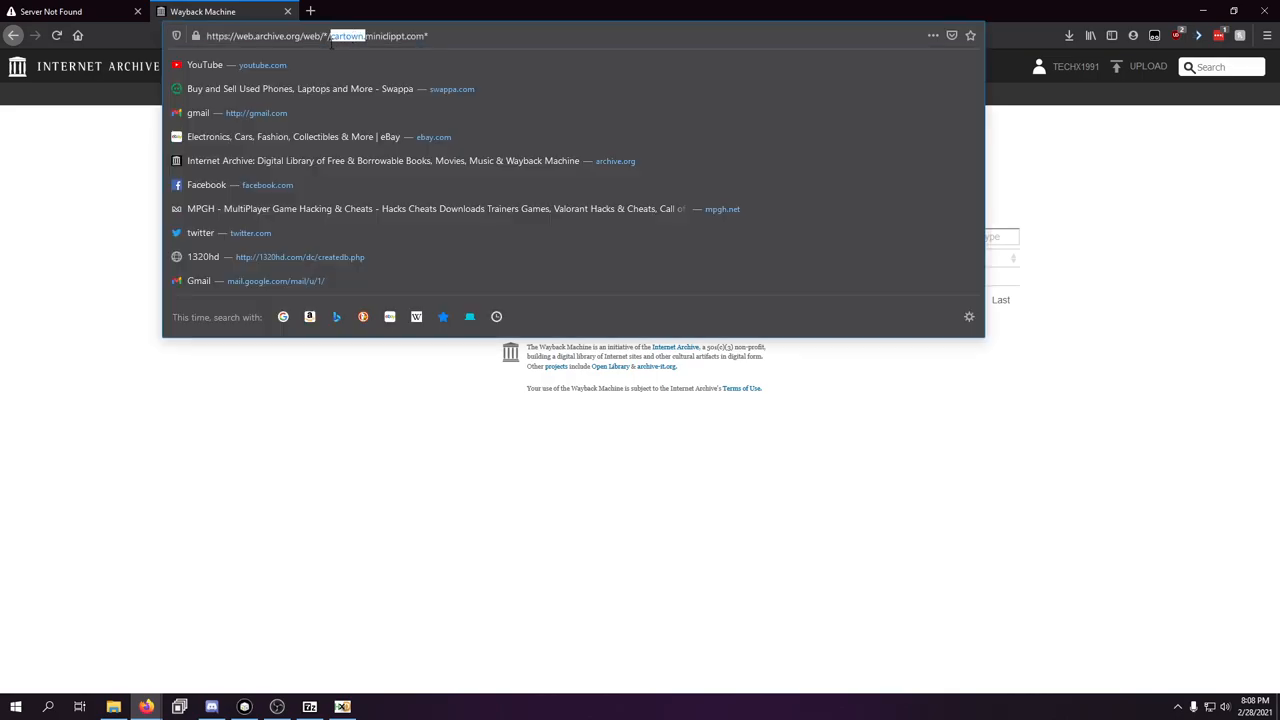
pyautogui.press('Return')
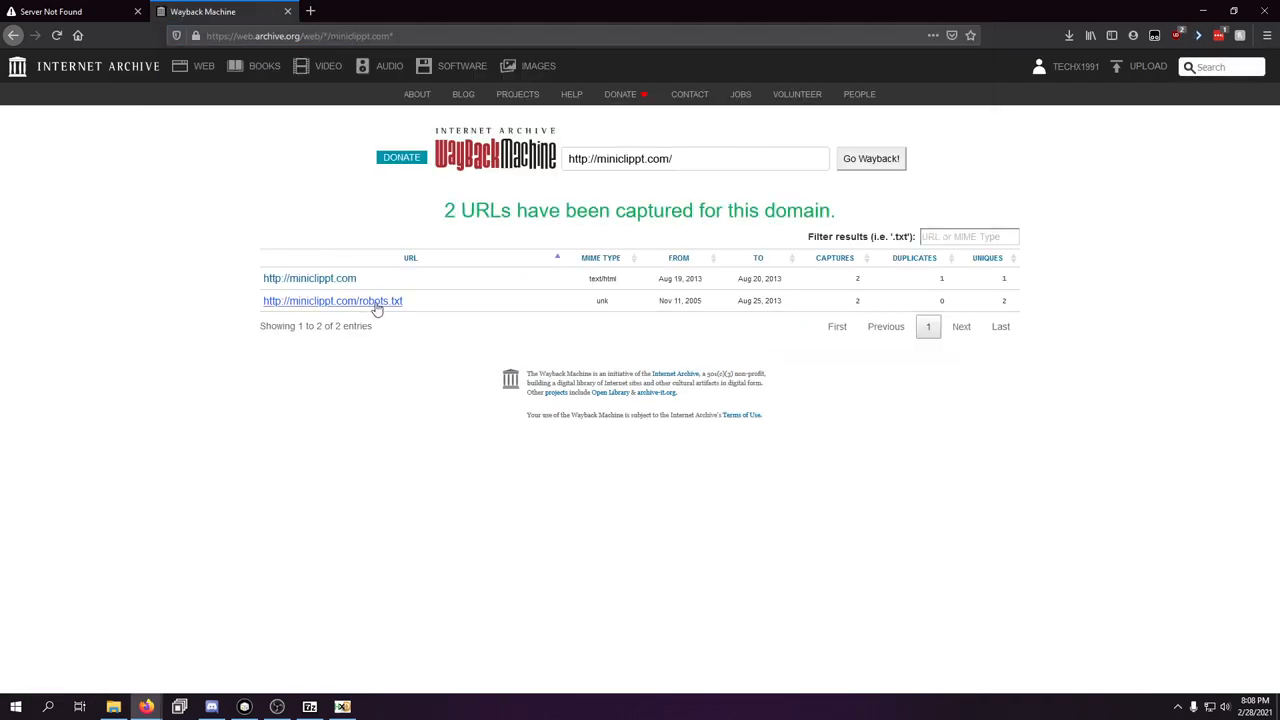
pyautogui.doubleClick(332, 300)
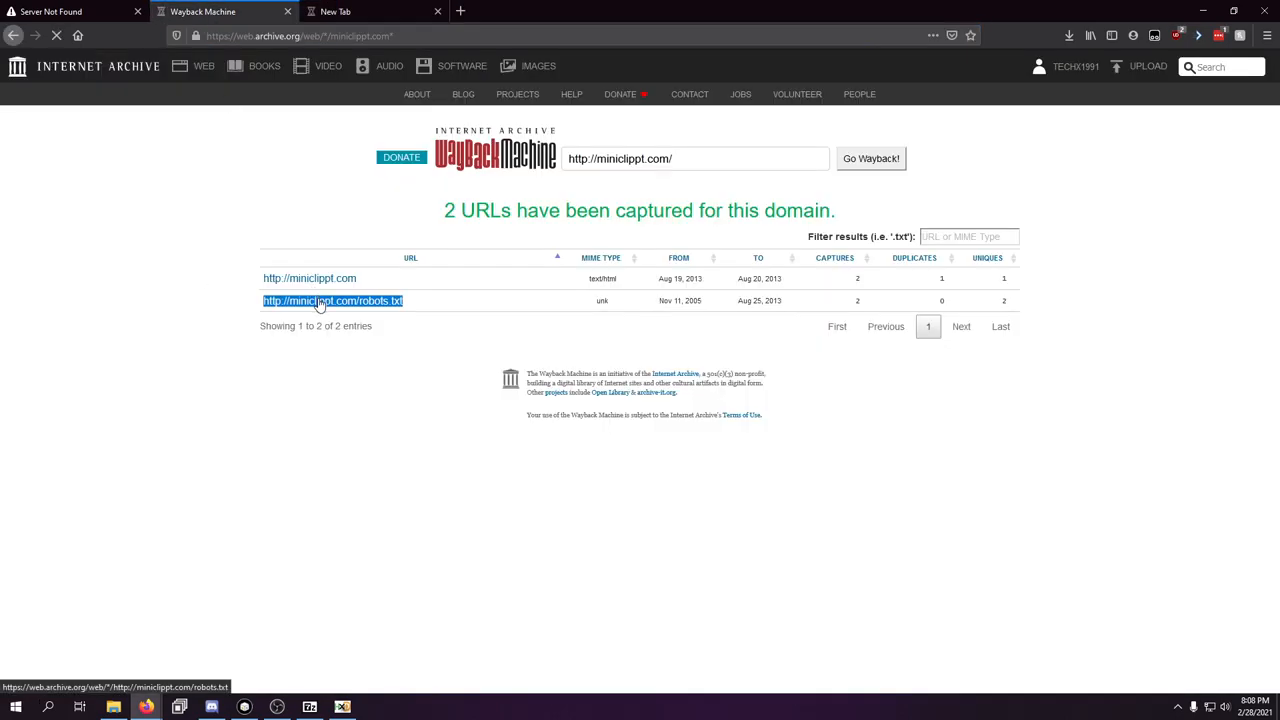
pyautogui.click(332, 300)
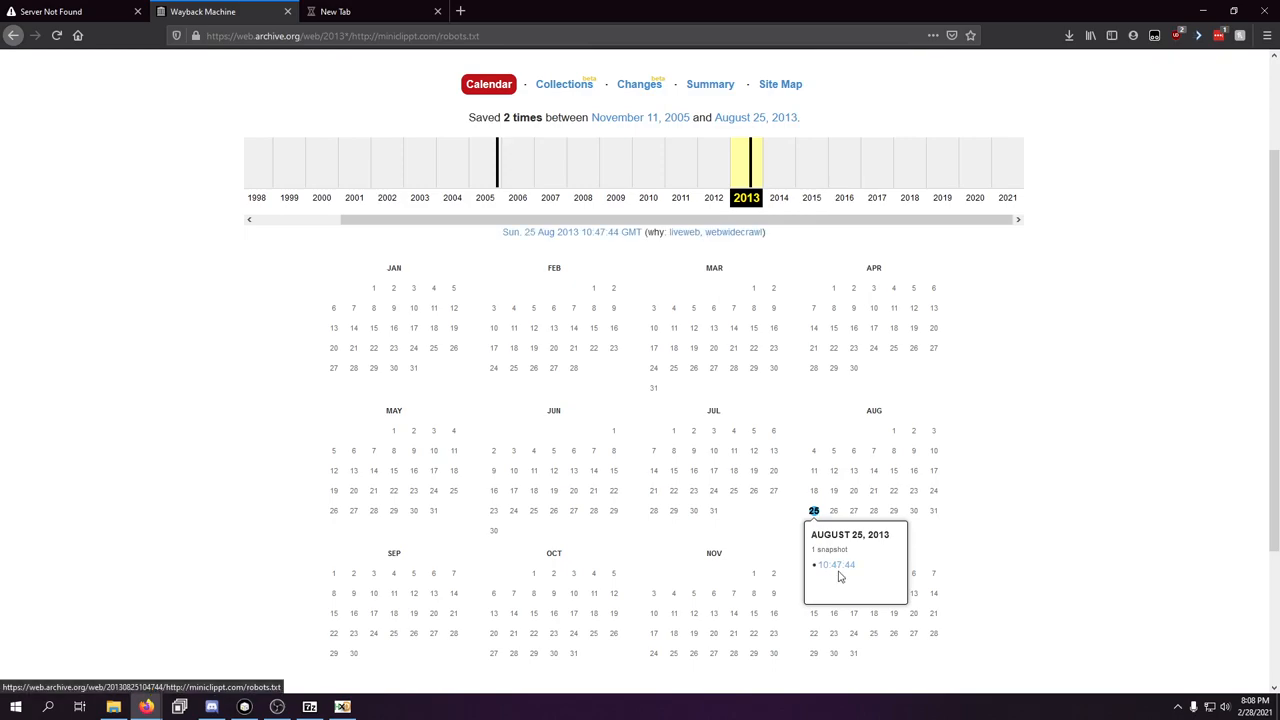
pyautogui.click(835, 564)
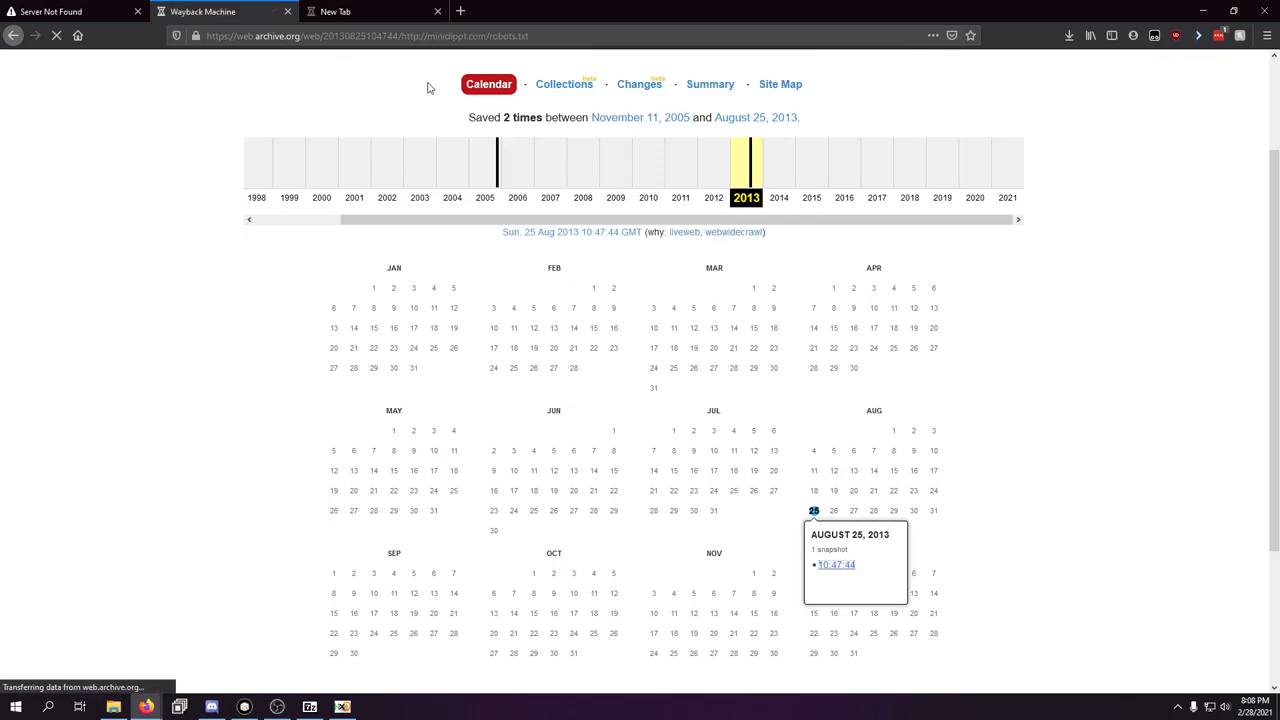
pyautogui.click(836, 564)
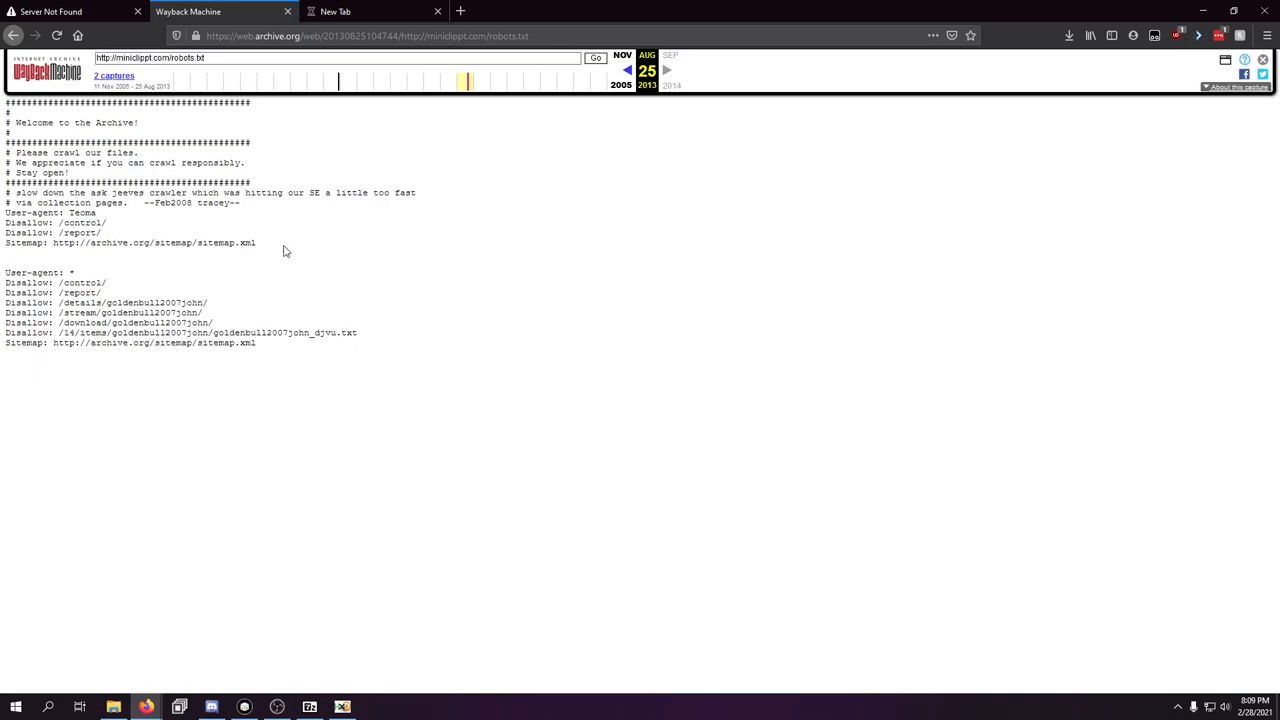
pyautogui.moveTo(95, 200)
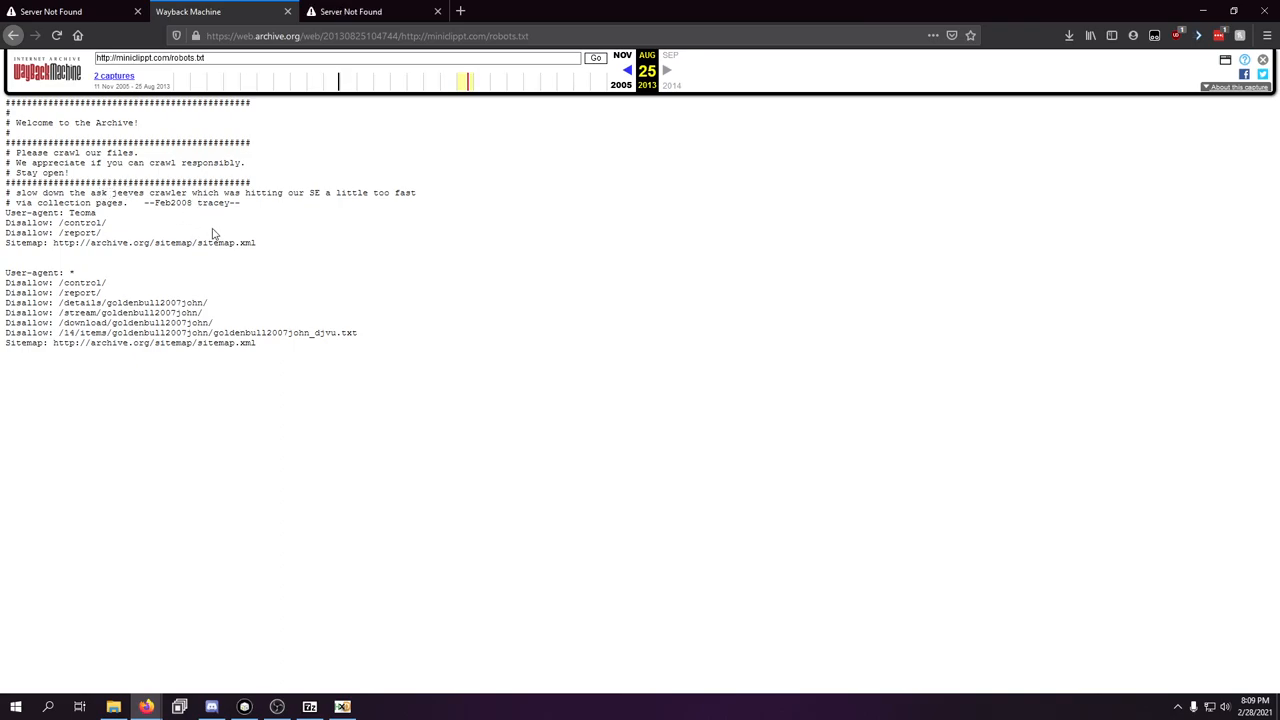
pyautogui.moveTo(167, 315)
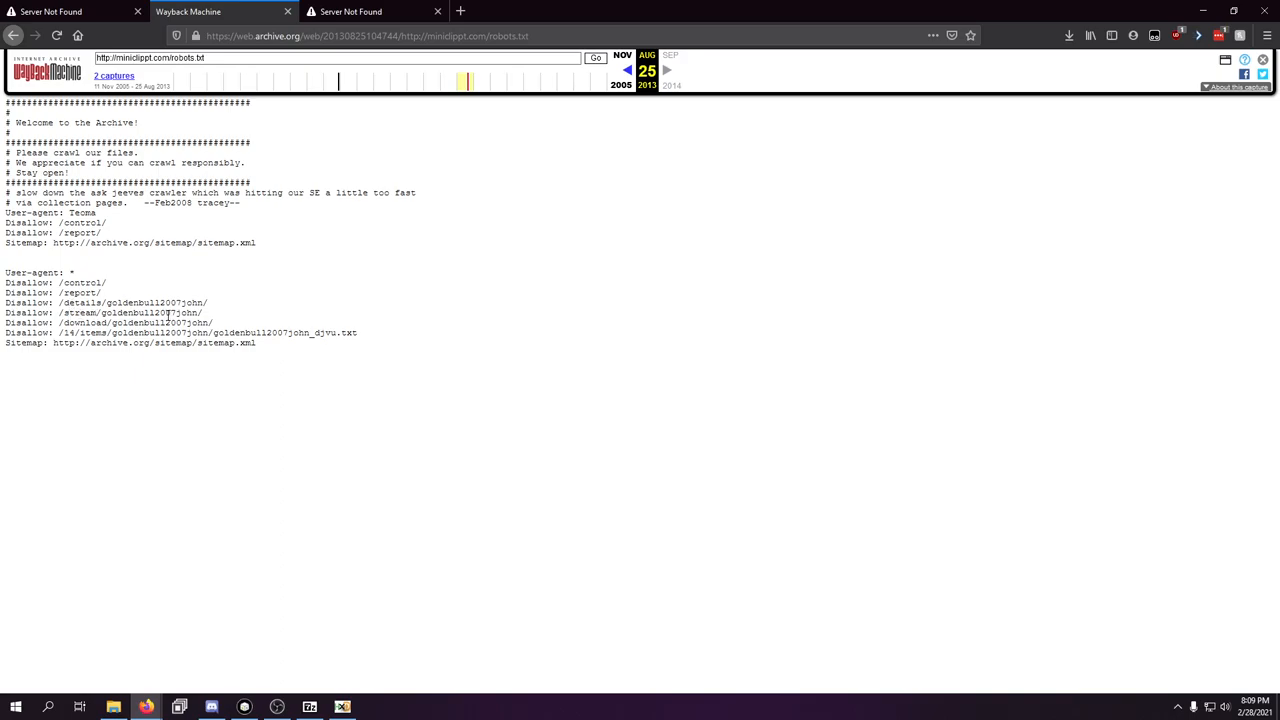
pyautogui.doubleClick(128, 312)
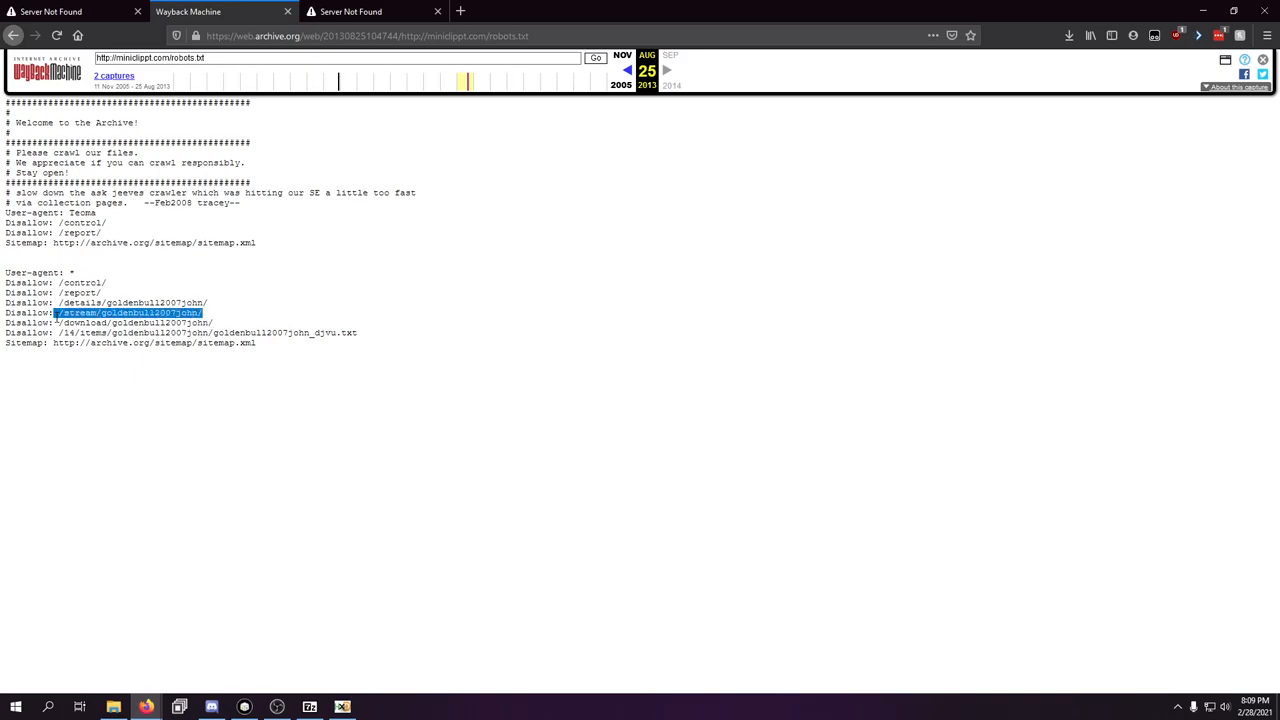
pyautogui.moveTo(424, 354)
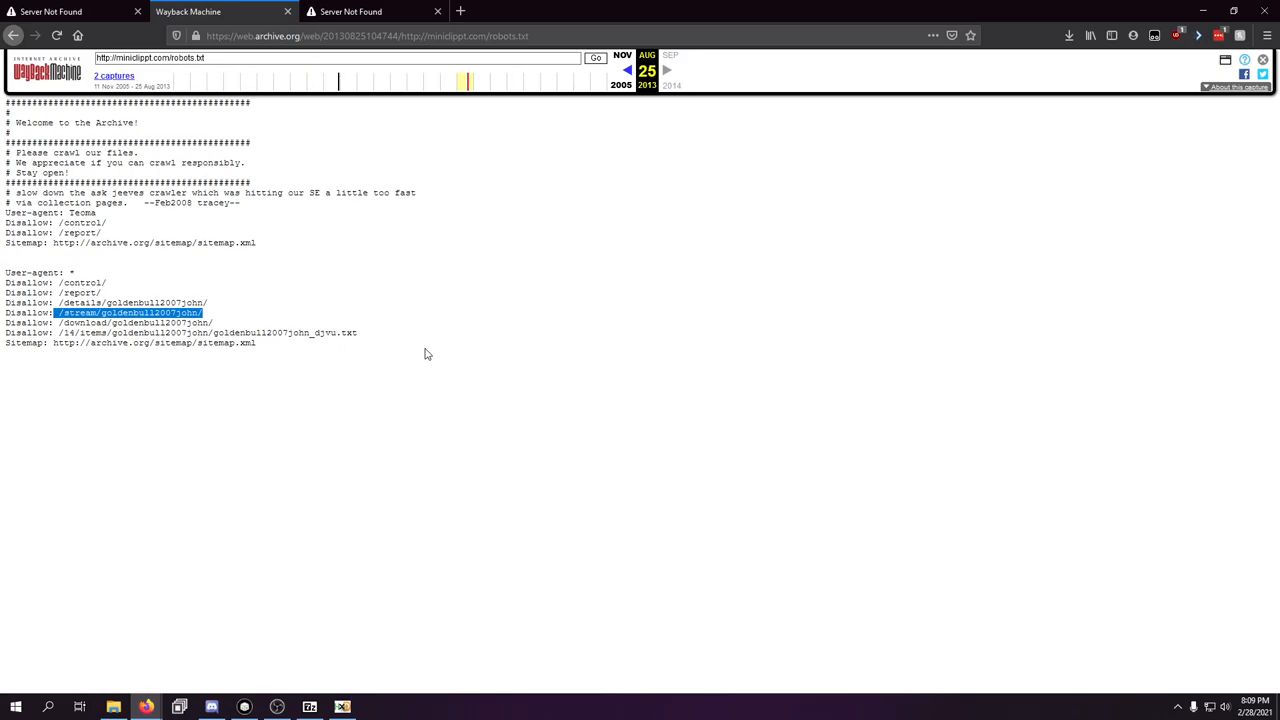
pyautogui.moveTo(370, 343)
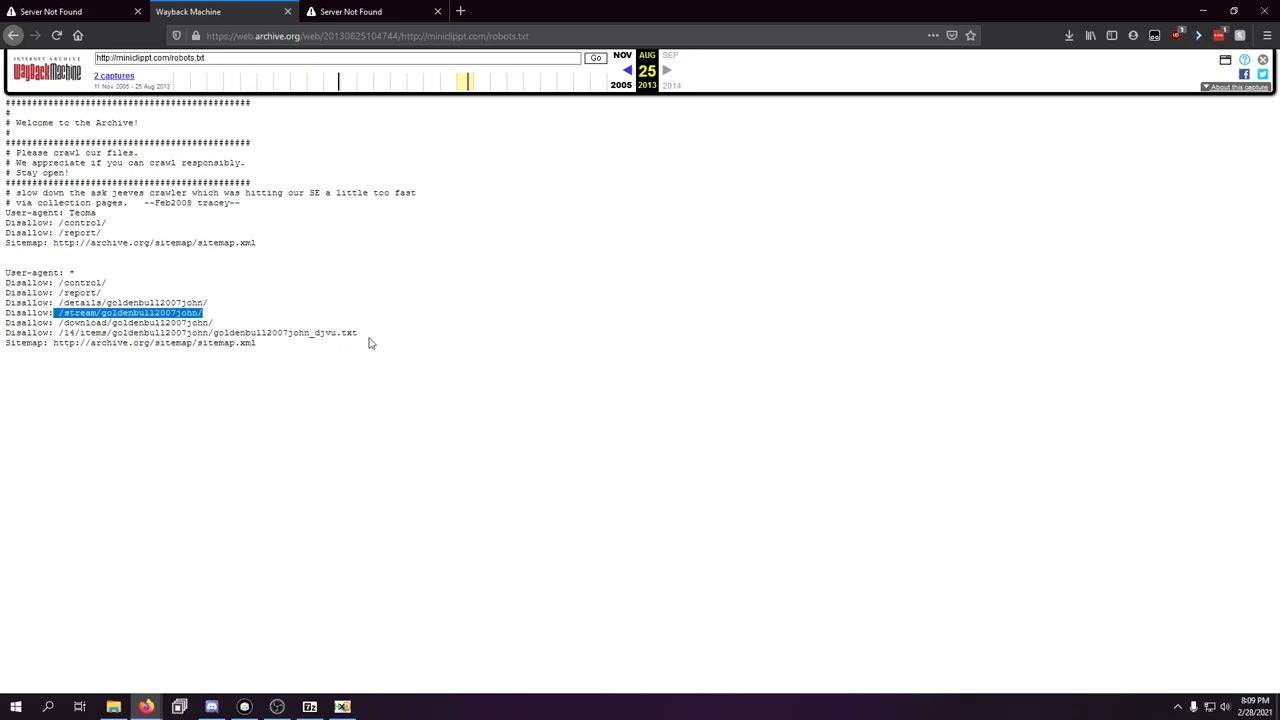
pyautogui.moveTo(365, 337)
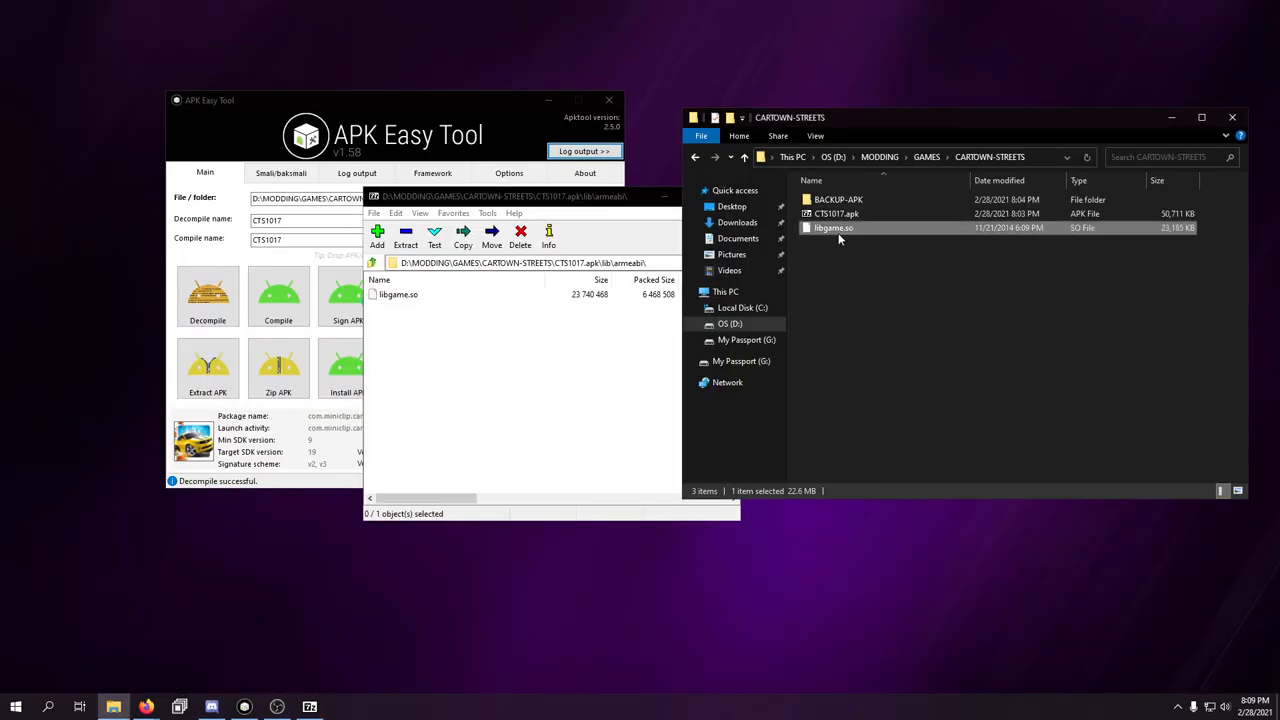
pyautogui.rightClick(834, 227)
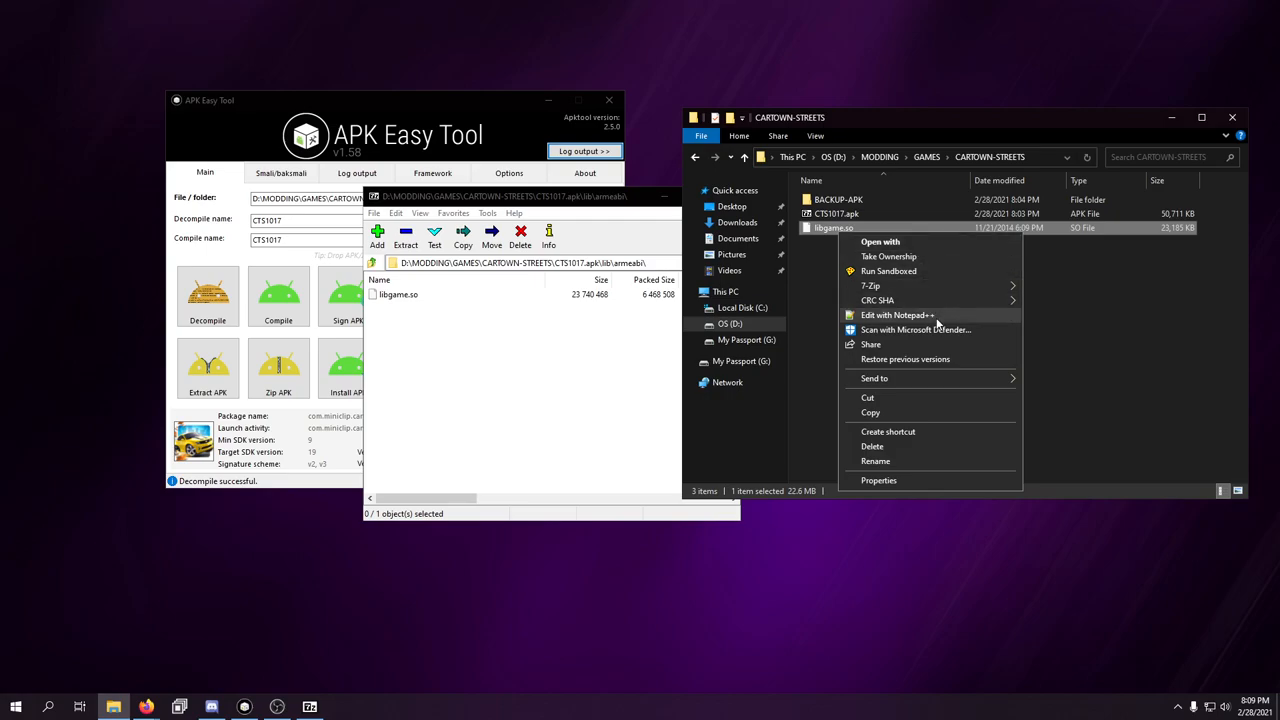
pyautogui.click(897, 315)
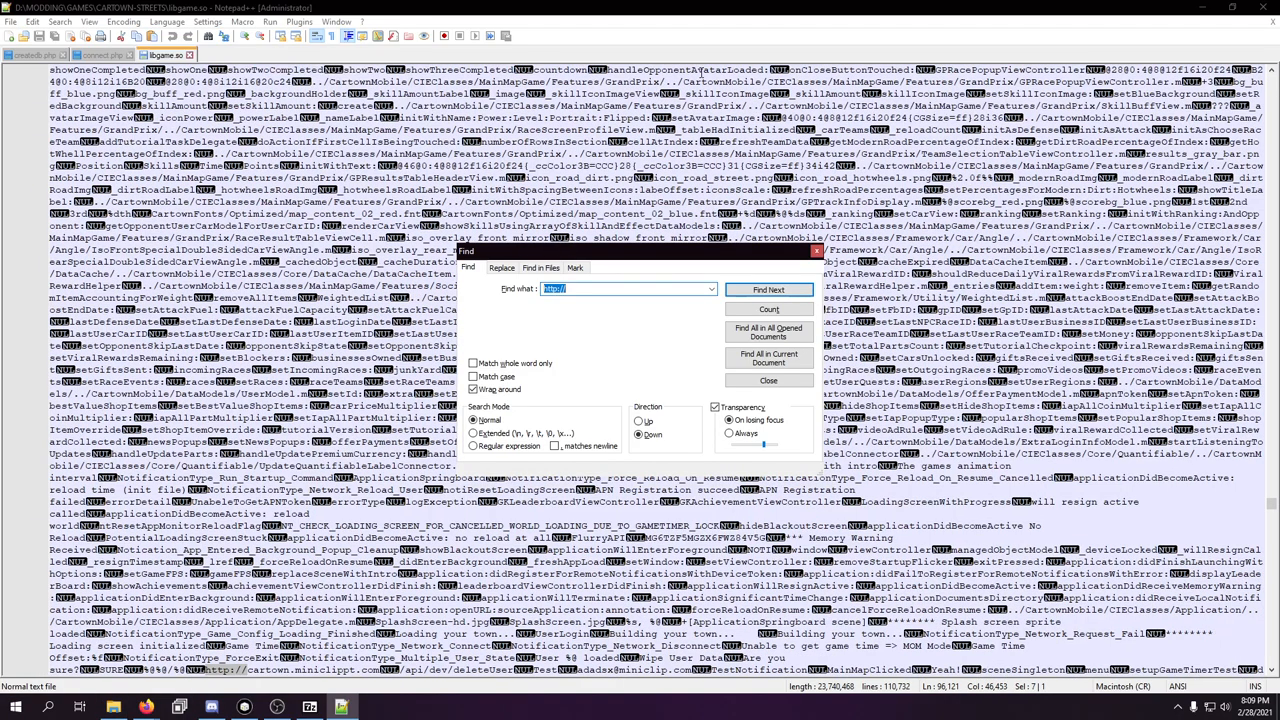
pyautogui.moveTo(642, 264)
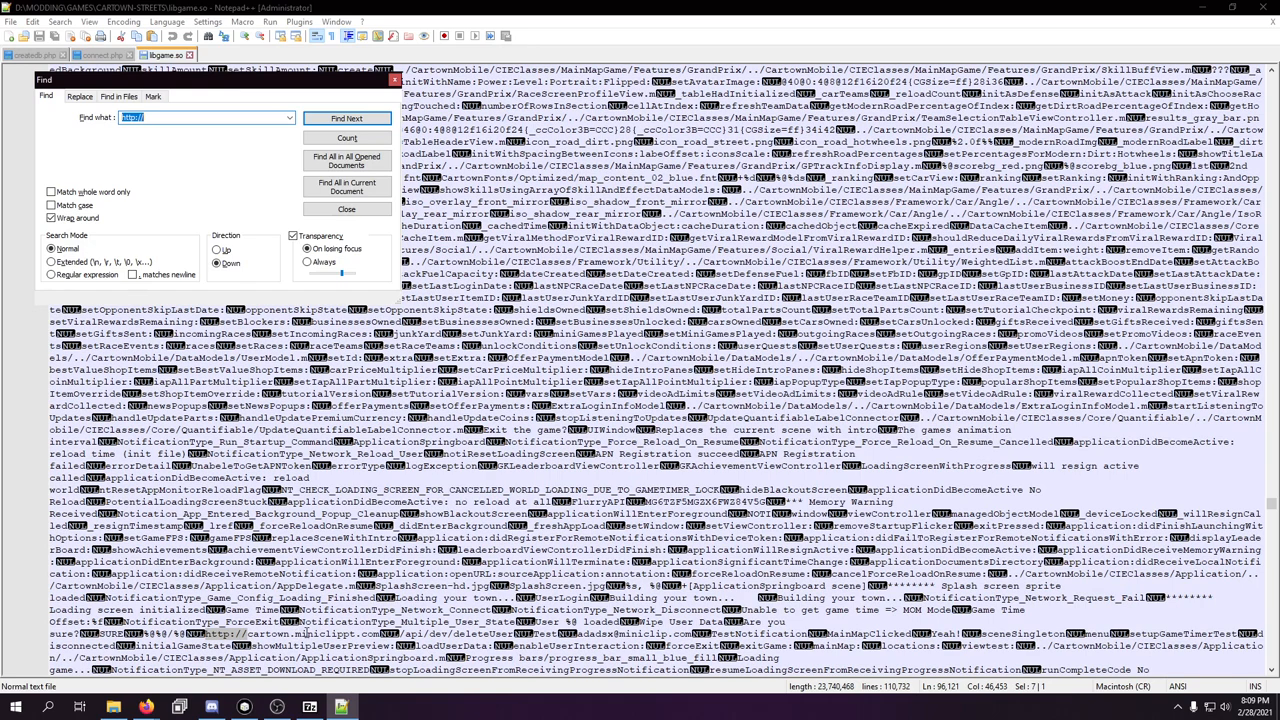
pyautogui.click(346, 118)
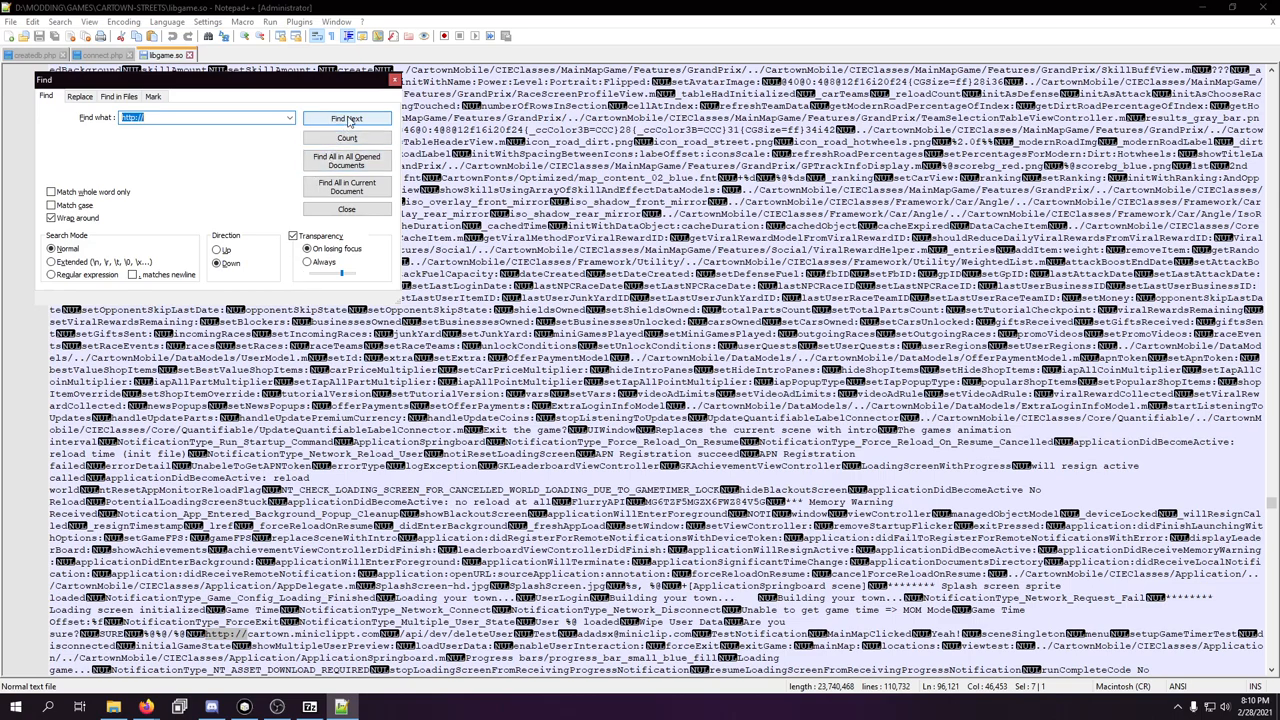
pyautogui.click(347, 117)
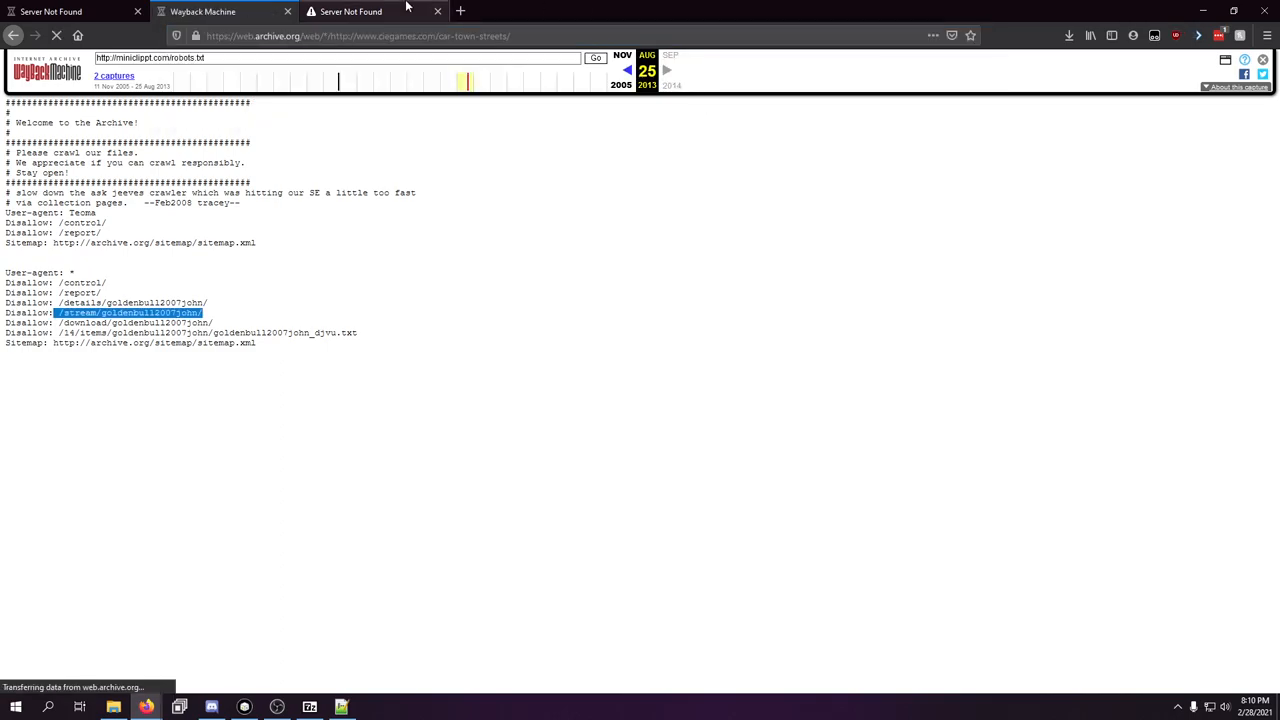
# - Open the 22 Aug 2017 capture of ciegames.com/car-town-streets and scroll through it
pyautogui.click(70, 11)
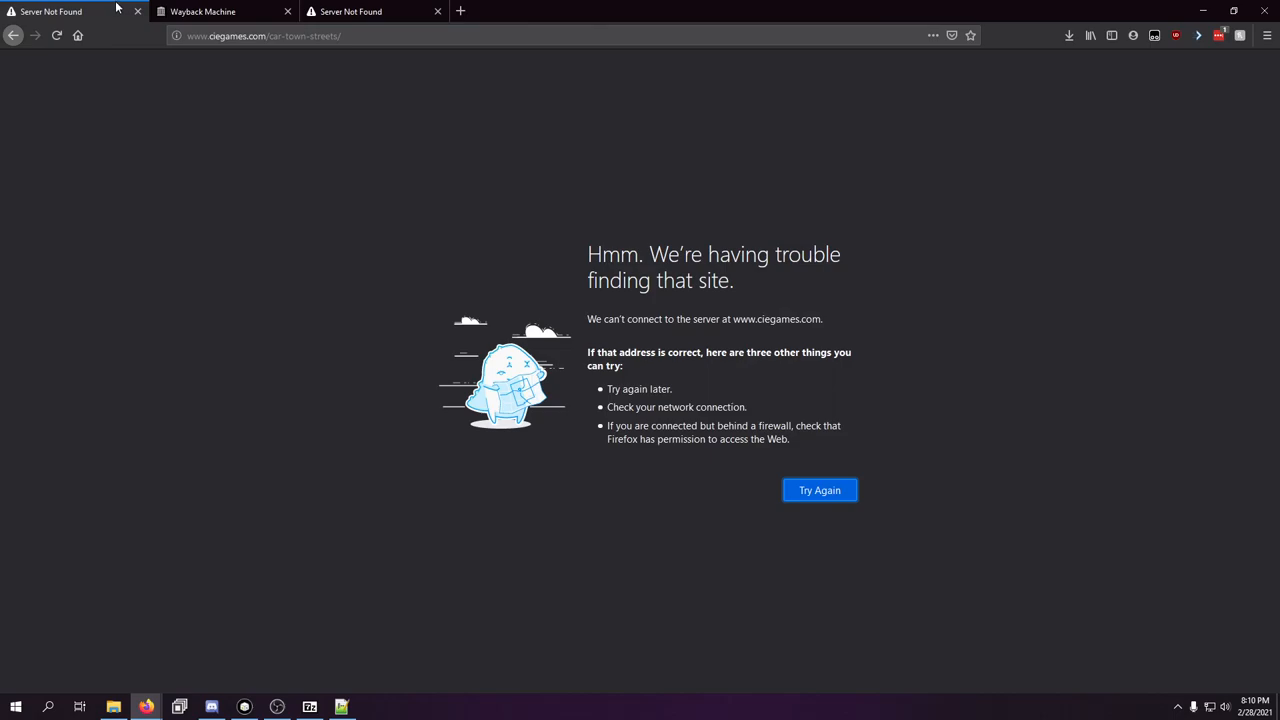
pyautogui.click(220, 11)
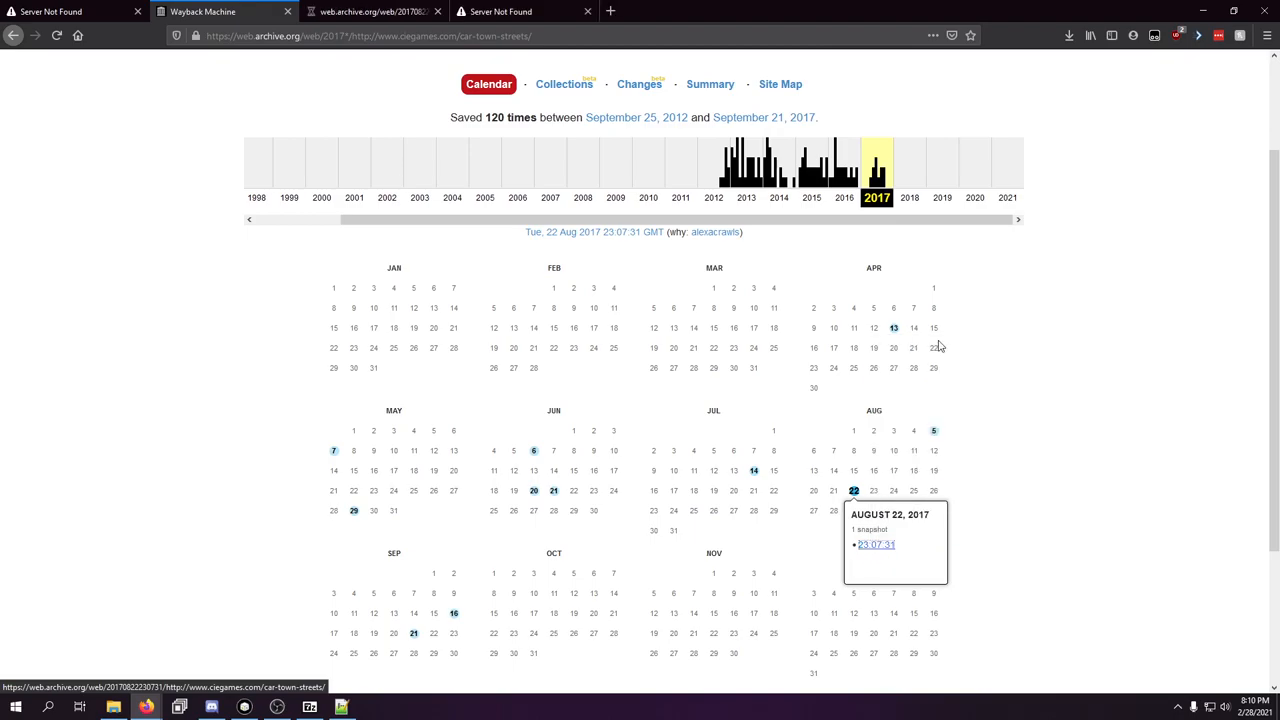
pyautogui.click(875, 544)
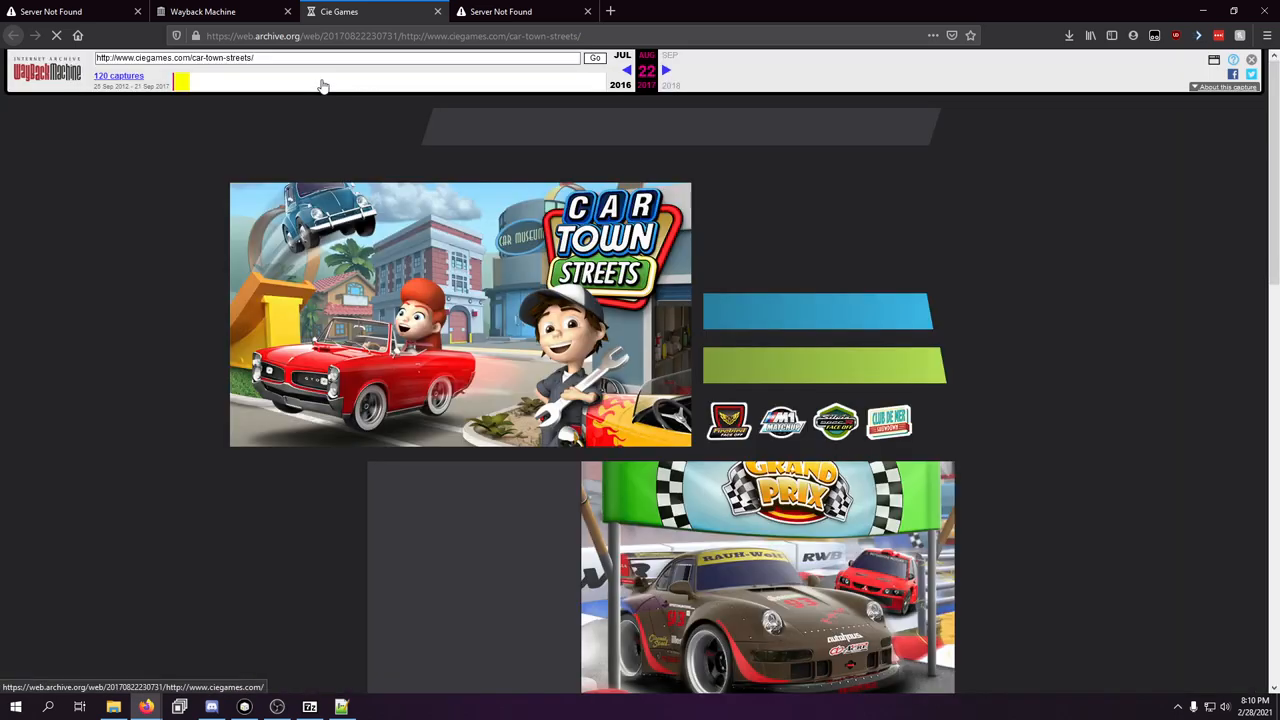
pyautogui.scroll(-3)
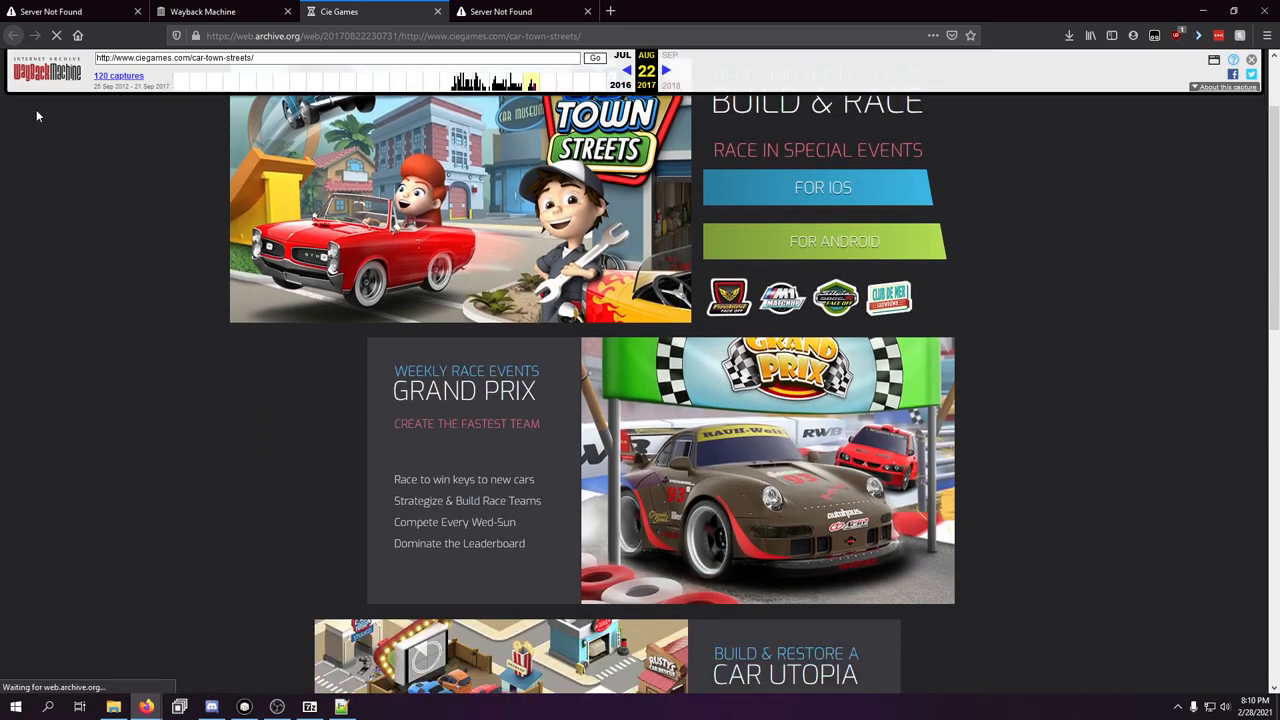
pyautogui.scroll(-3)
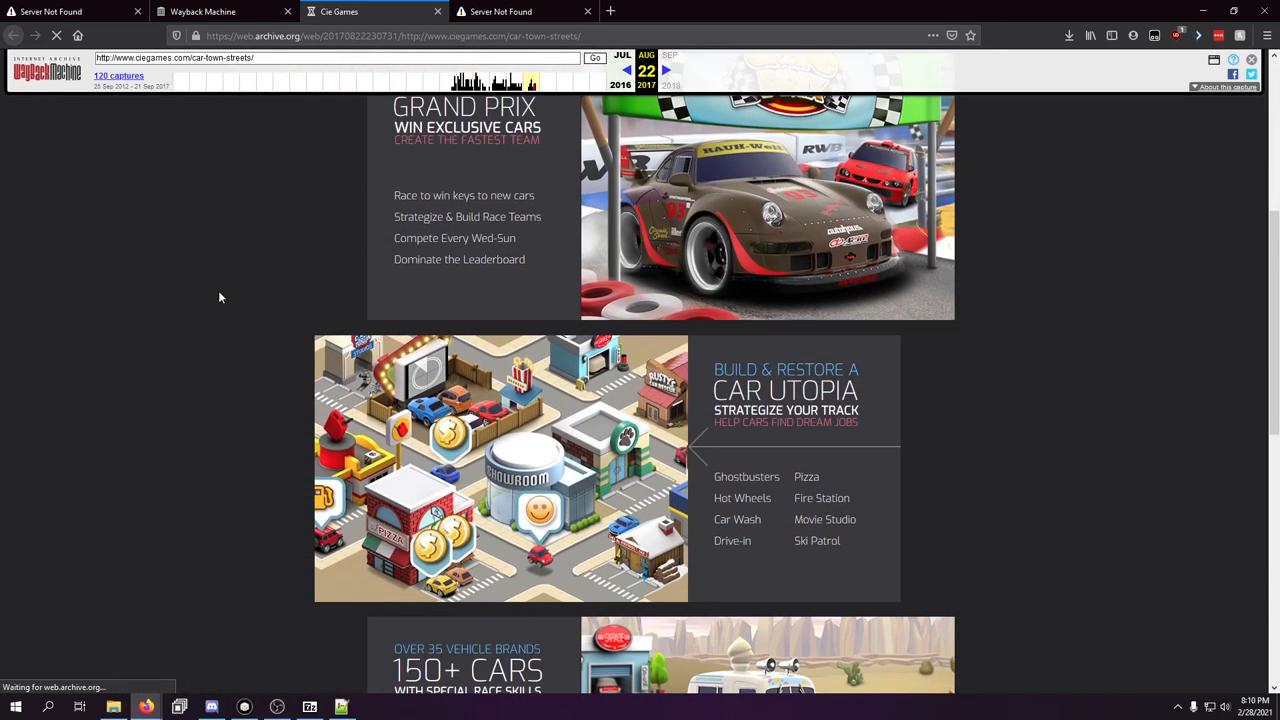
pyautogui.scroll(-3)
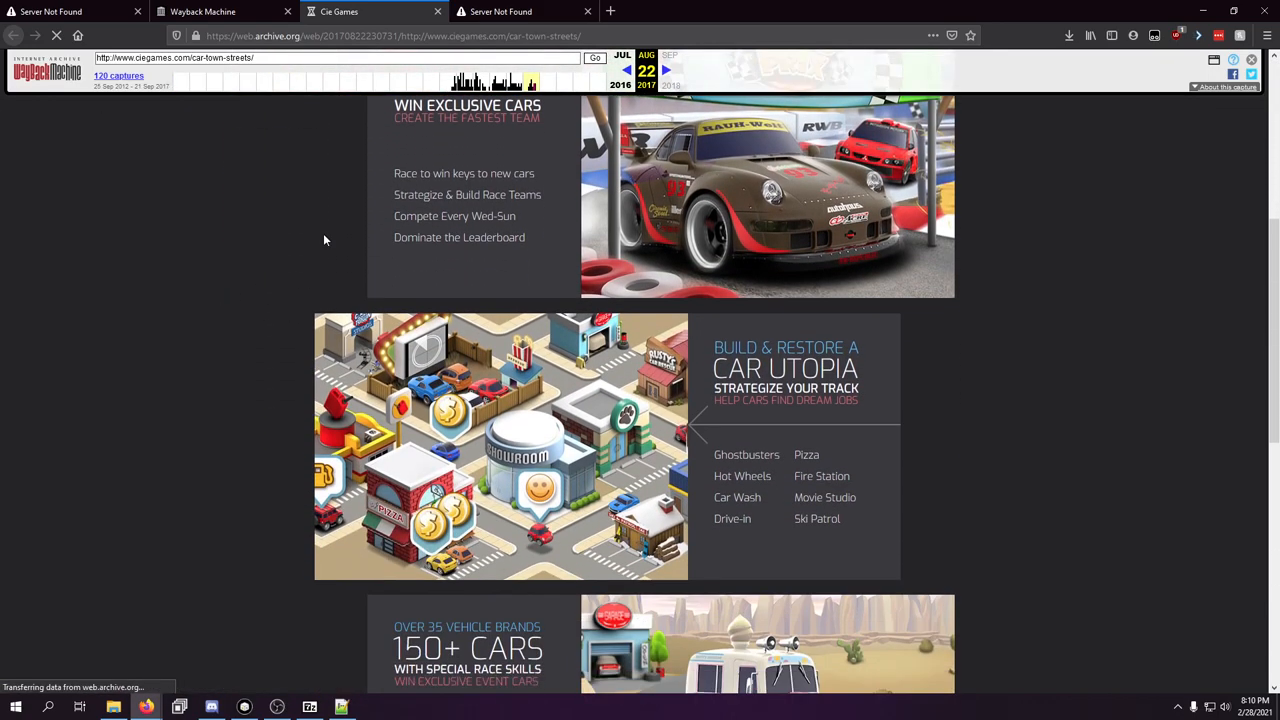
pyautogui.scroll(-3)
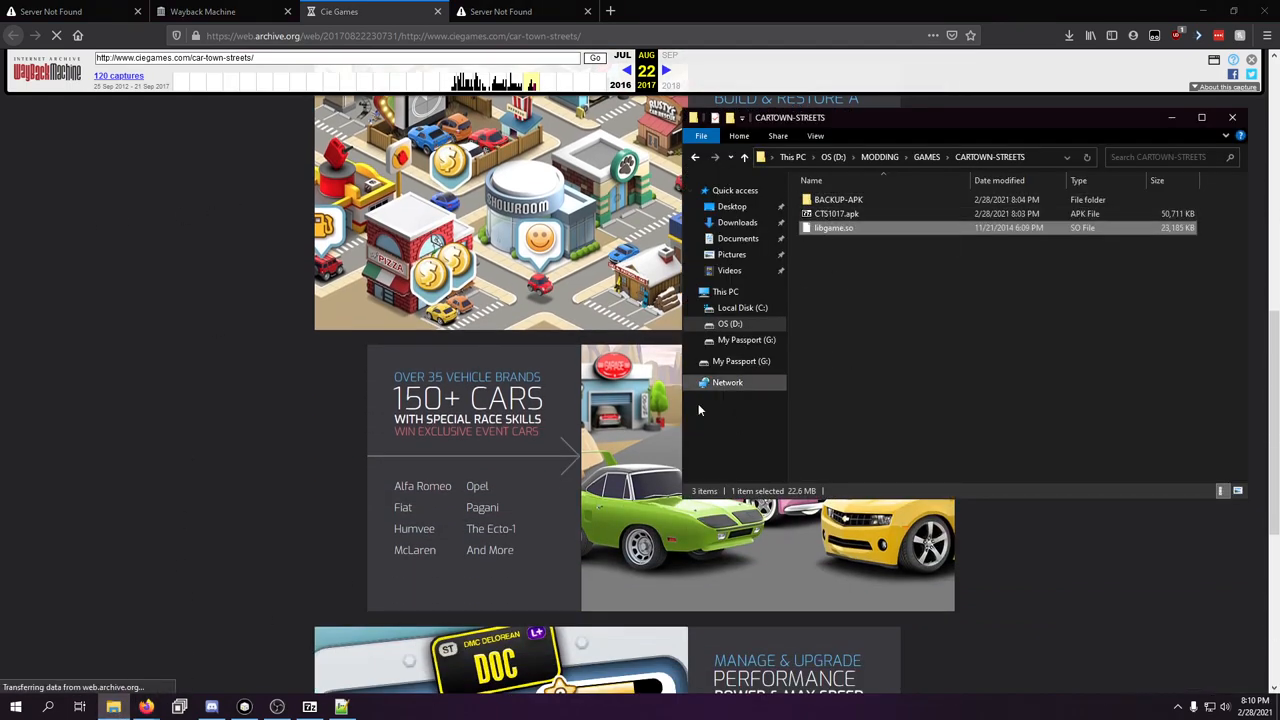
# - Browse into the APK's assets folder
pyautogui.doubleClick(837, 213)
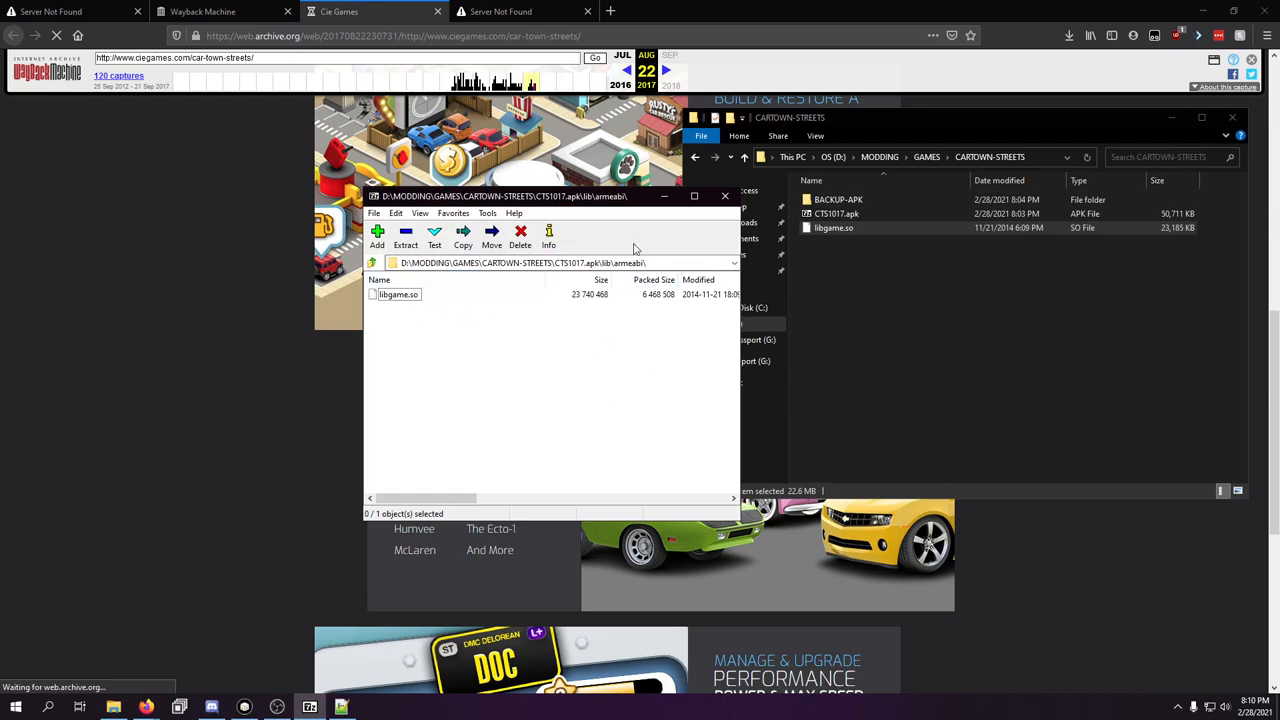
pyautogui.click(372, 263)
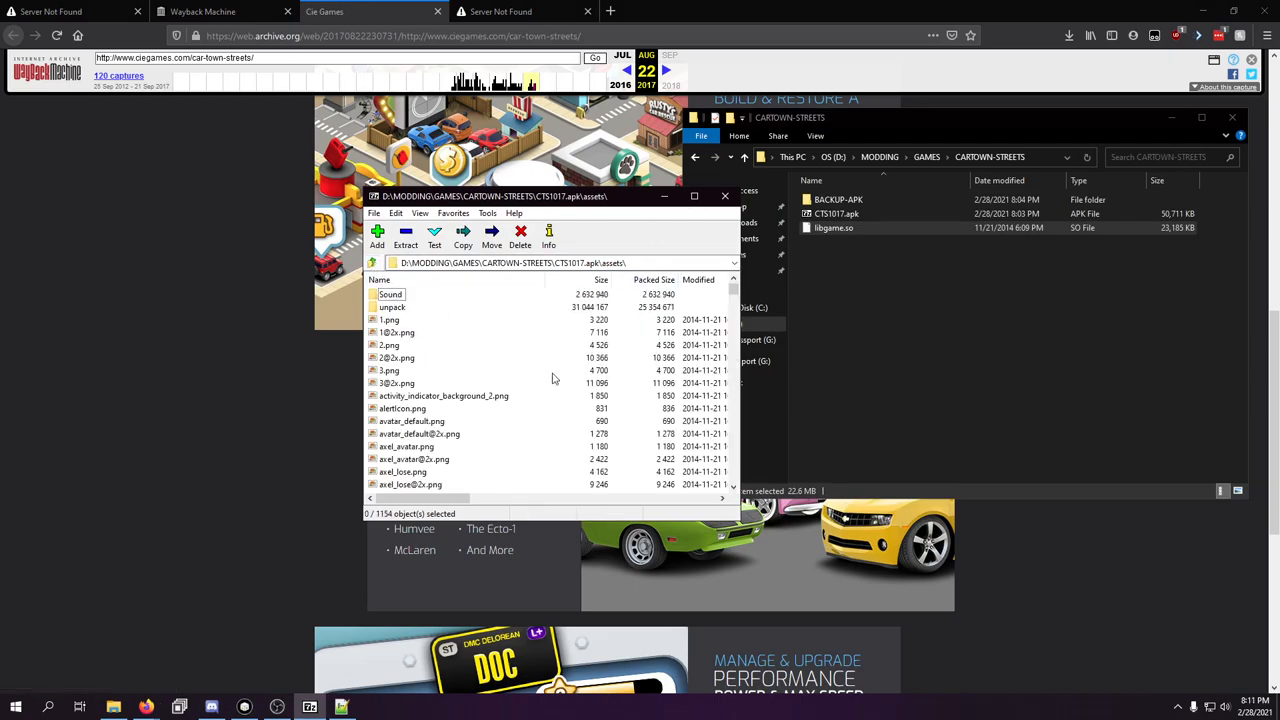
pyautogui.scroll(-3)
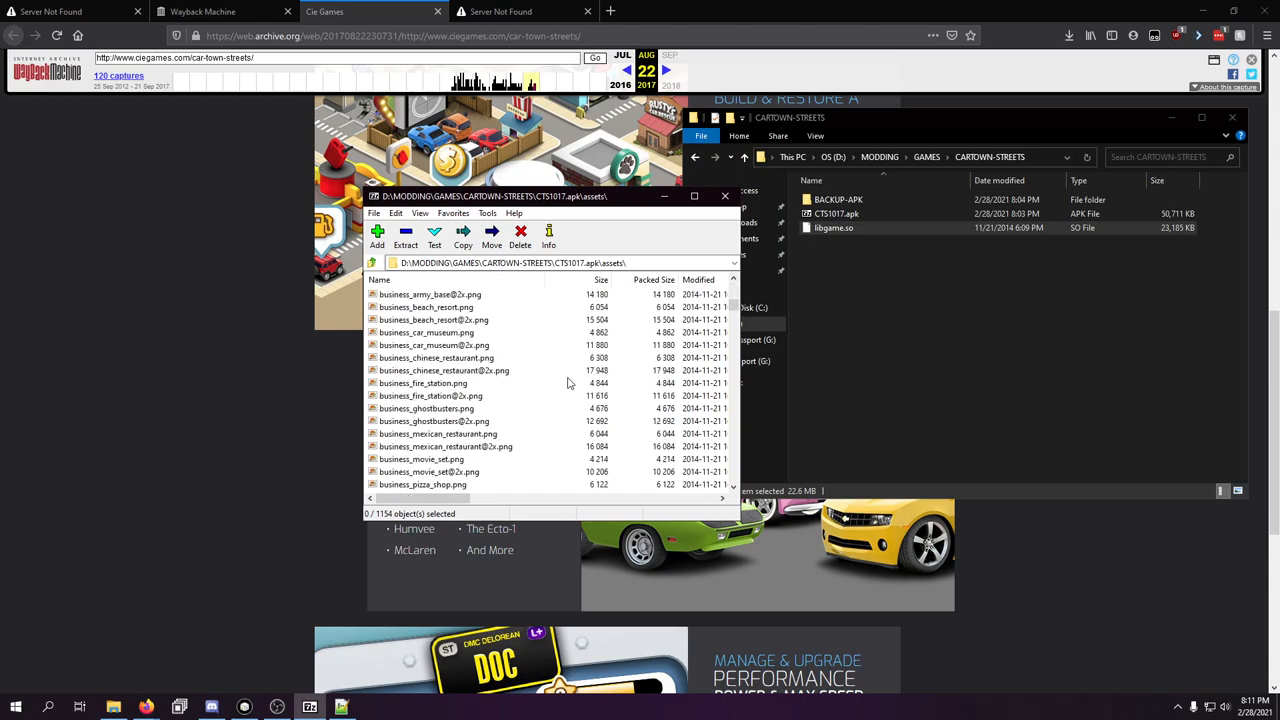
pyautogui.scroll(-3)
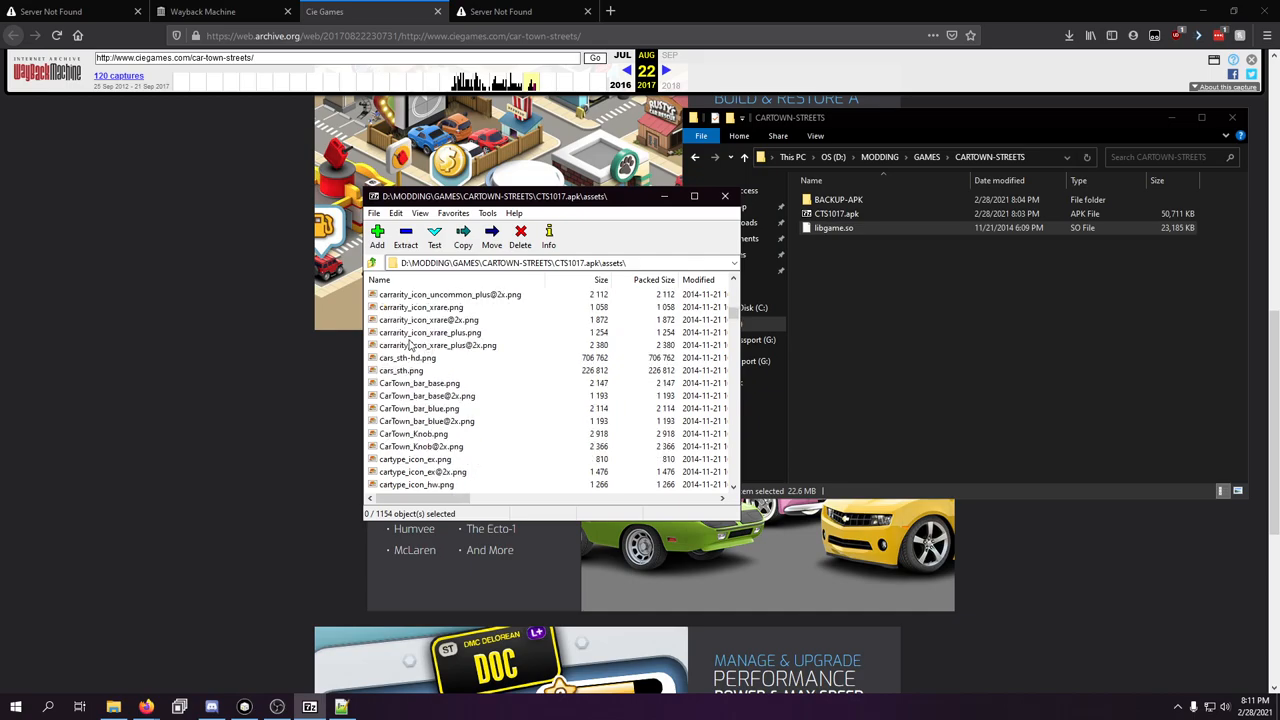
pyautogui.scroll(3)
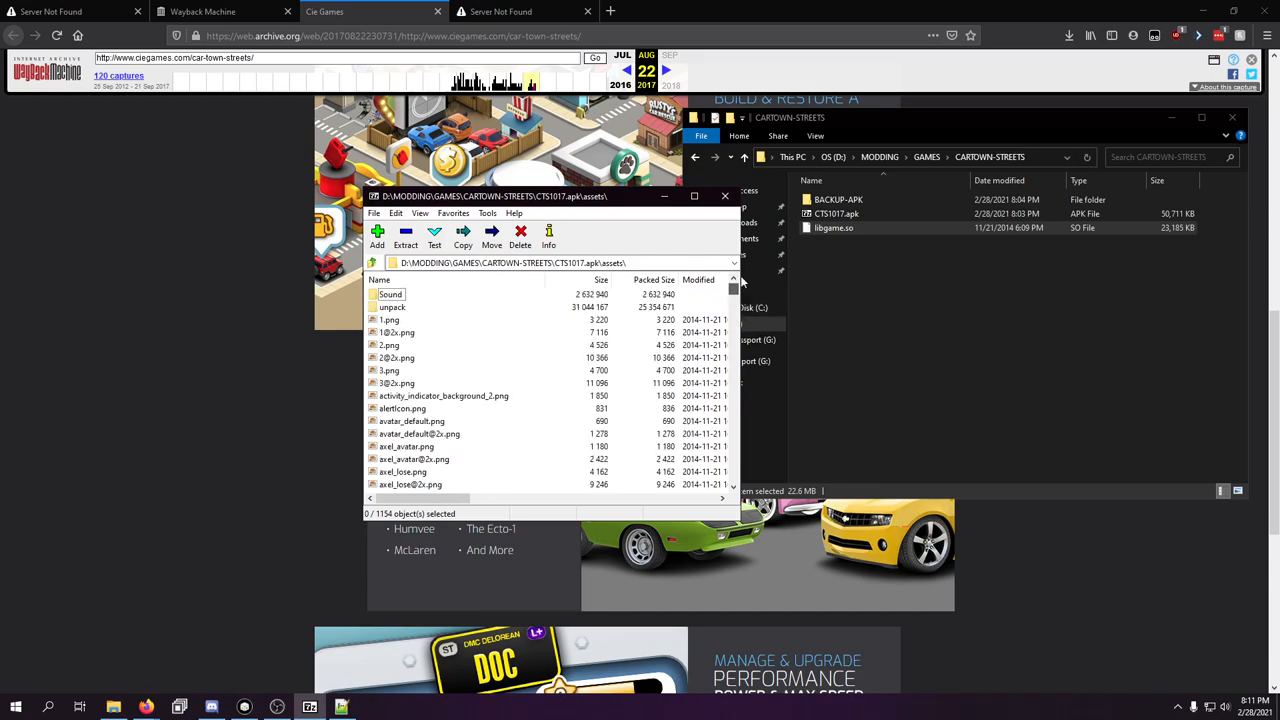
# - Preview the Showcard Gothic CartownFonts font, then try opening cars/carasset_1_alpha-hd.png
pyautogui.doubleClick(392, 307)
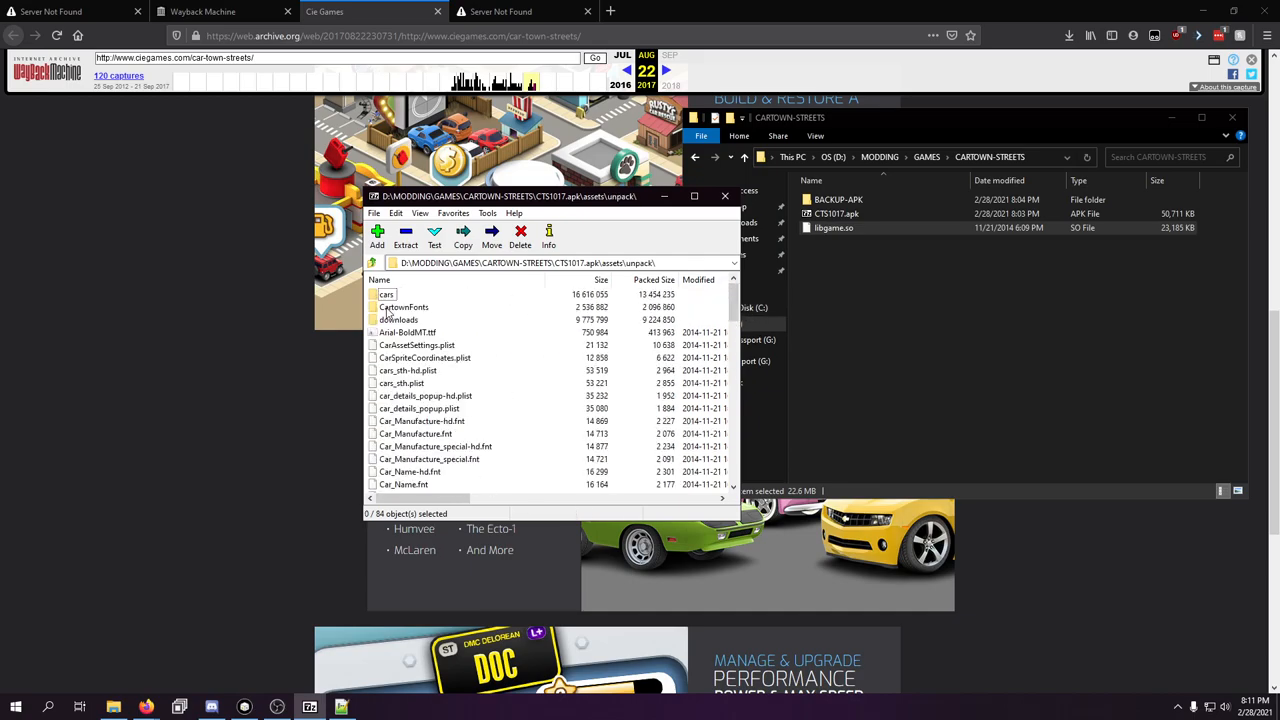
pyautogui.doubleClick(403, 307)
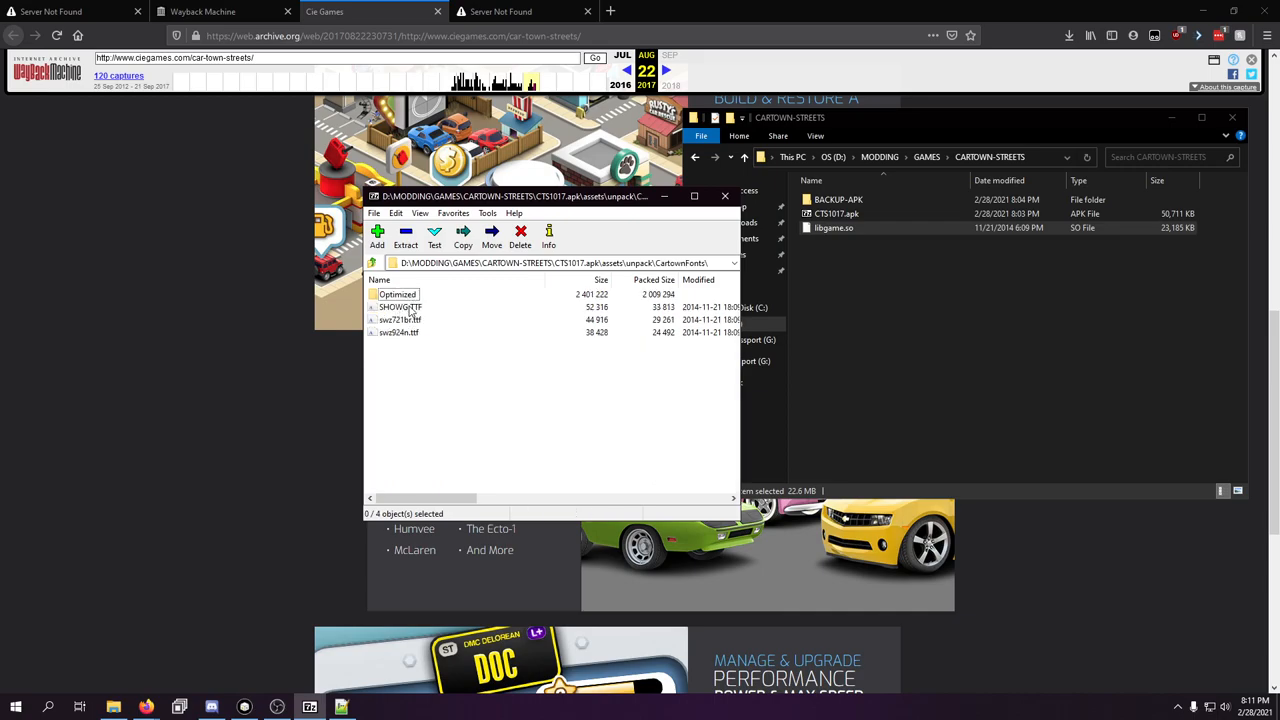
pyautogui.doubleClick(400, 307)
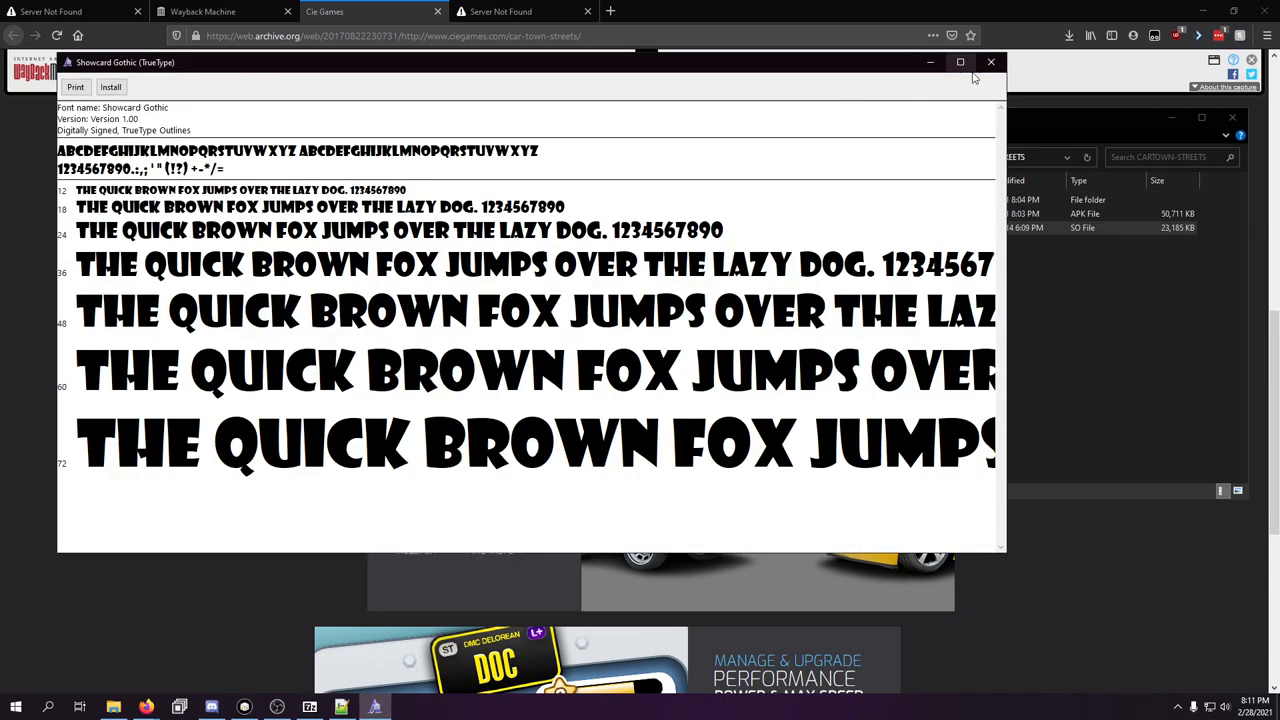
pyautogui.click(991, 62)
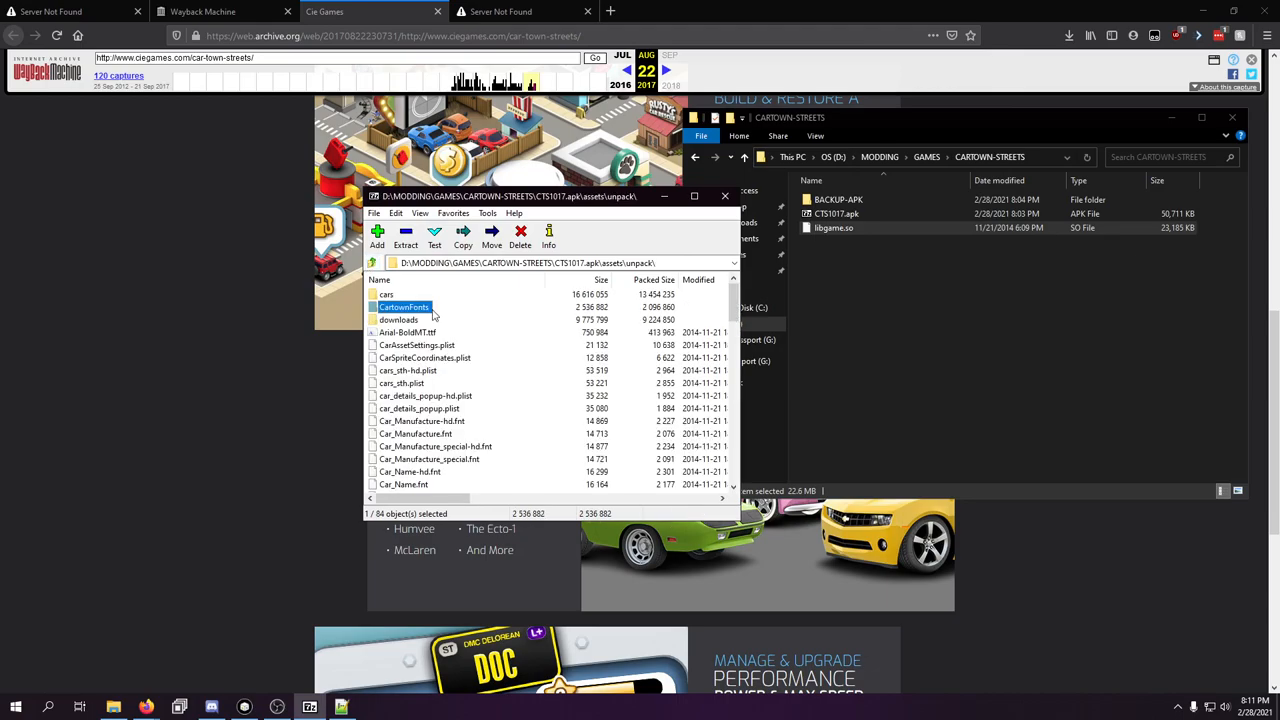
pyautogui.doubleClick(386, 294)
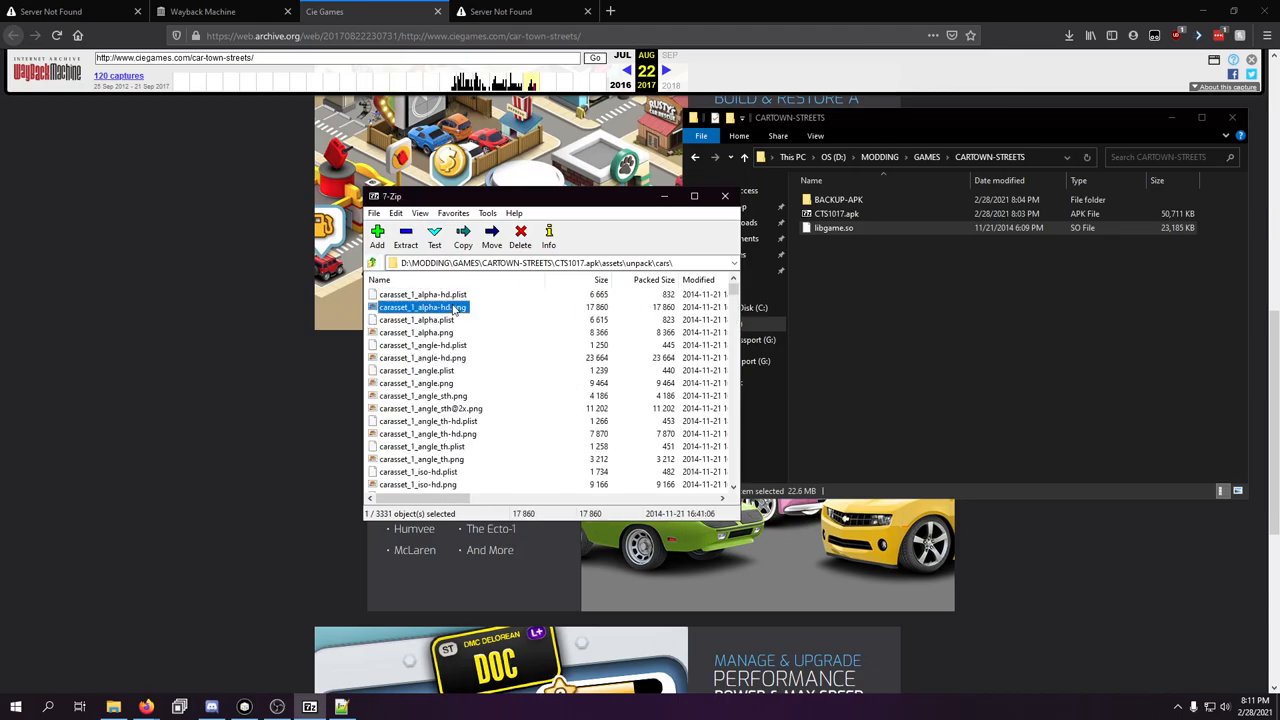
pyautogui.doubleClick(422, 307)
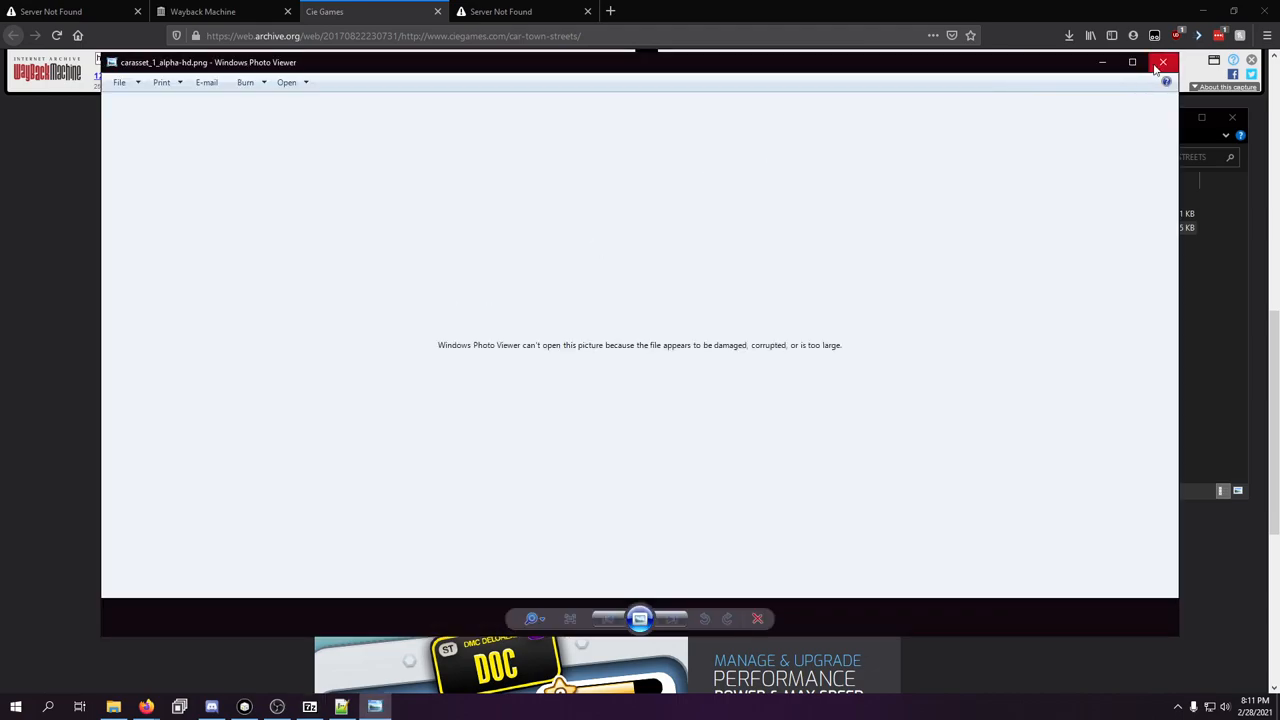
# - Rename the extracted carasset_1_alpha-hd PNG to .hex, which fails to open
pyautogui.click(1163, 62)
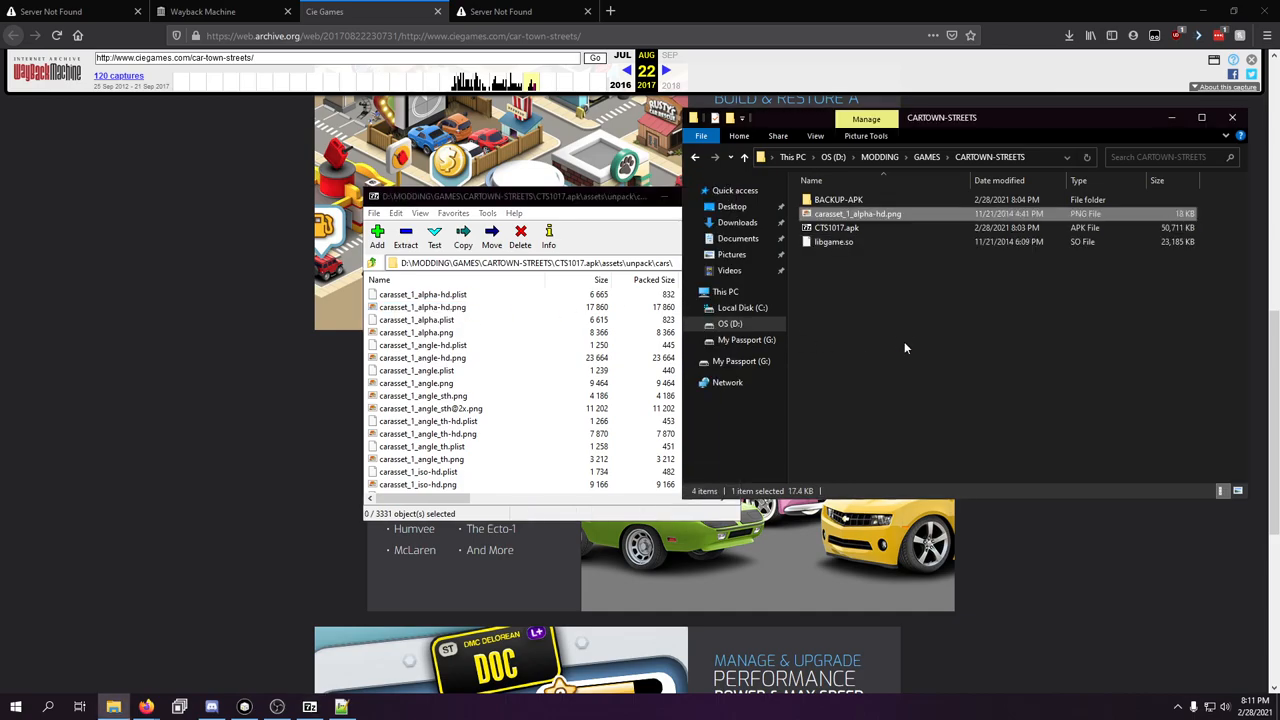
pyautogui.rightClick(857, 213)
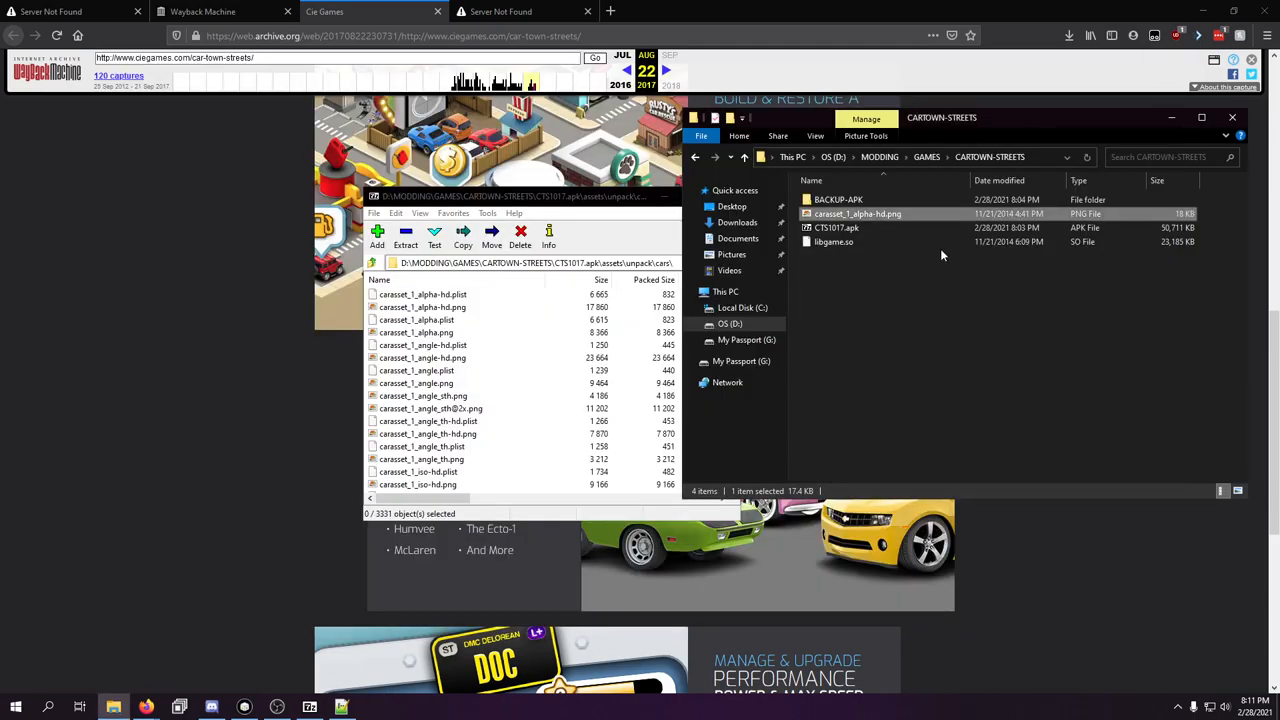
pyautogui.rightClick(857, 213)
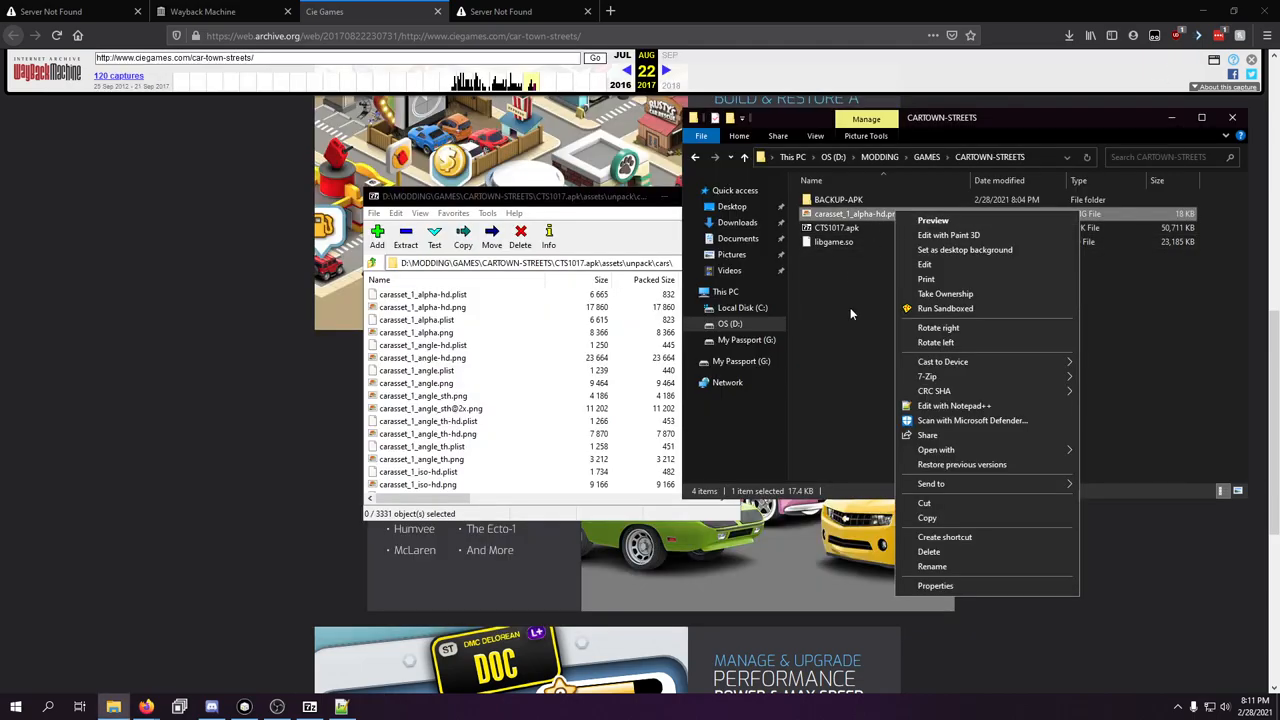
pyautogui.click(932, 566)
pyautogui.write('hex')
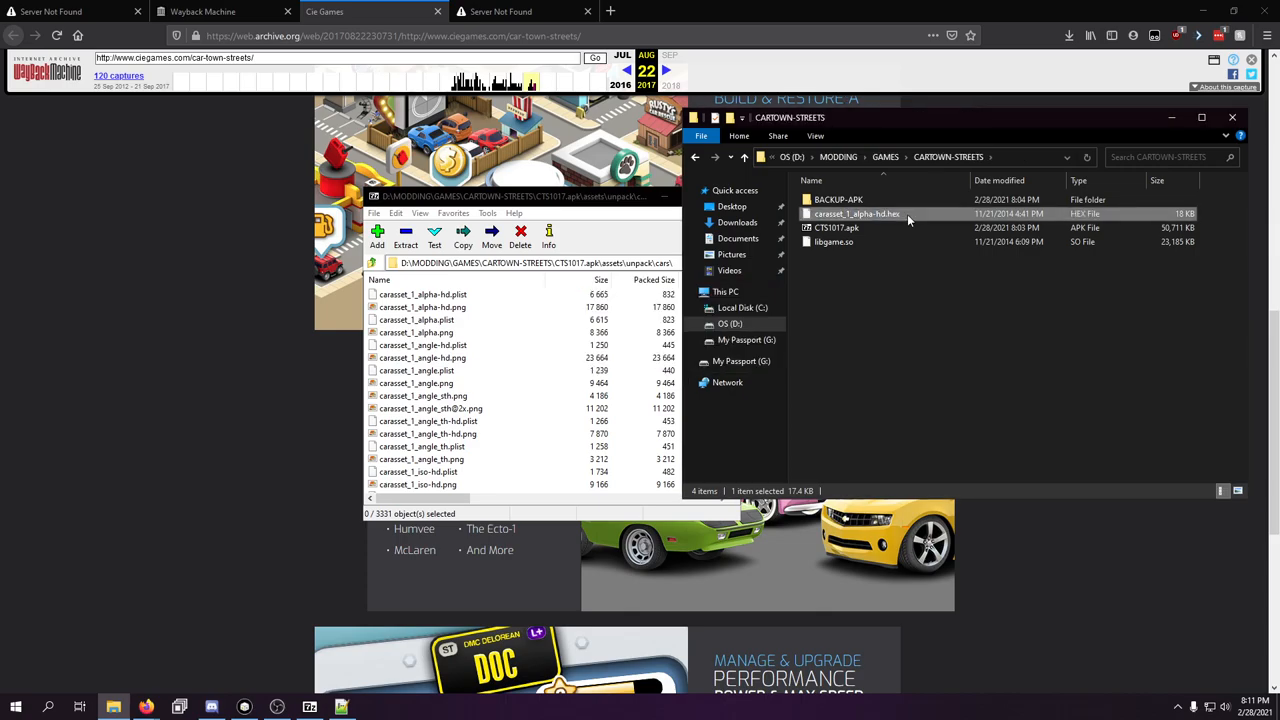
pyautogui.doubleClick(857, 213)
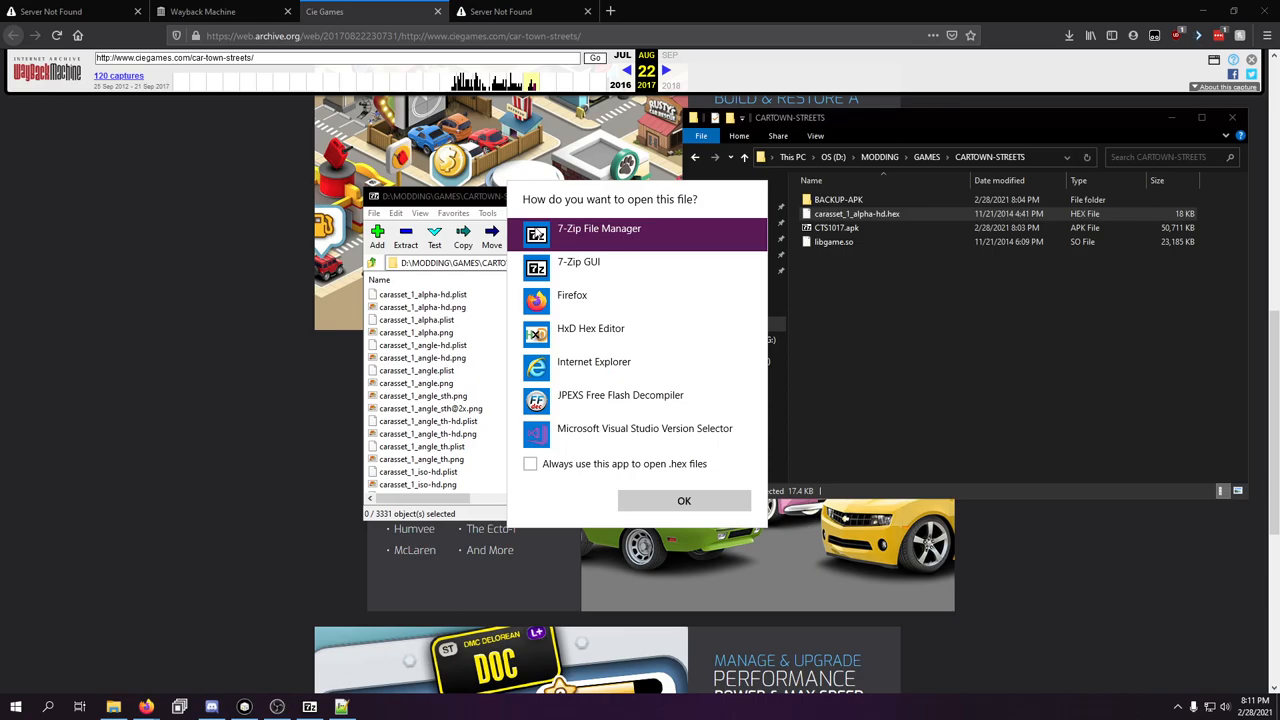
pyautogui.click(684, 500)
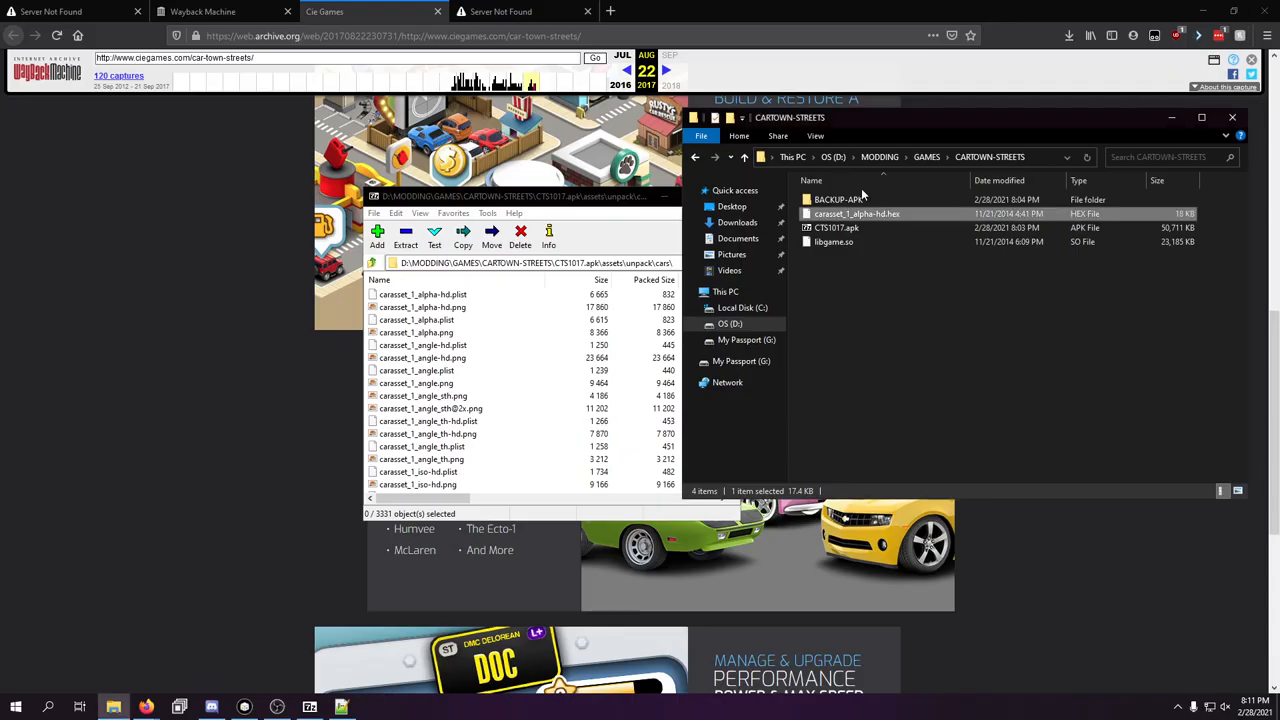
# - Rename the file to .jpg, accept the extension change, and close the failing viewer
pyautogui.doubleClick(856, 213)
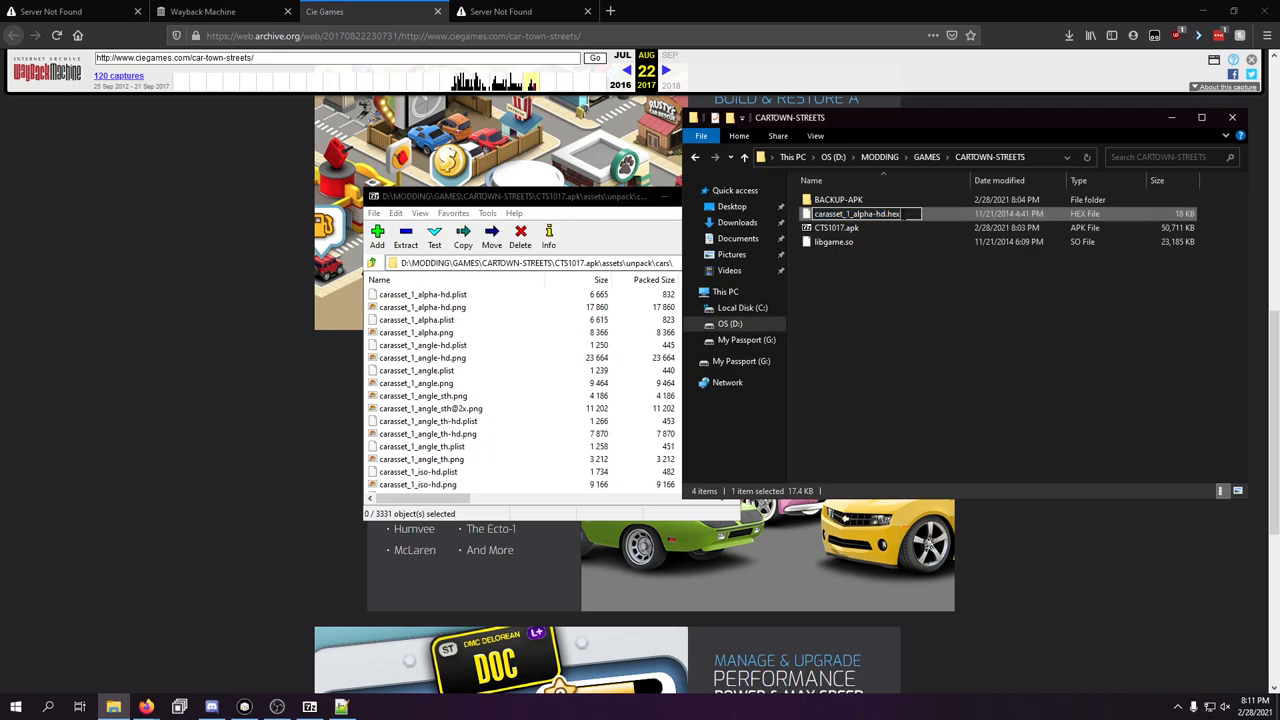
pyautogui.press('Return')
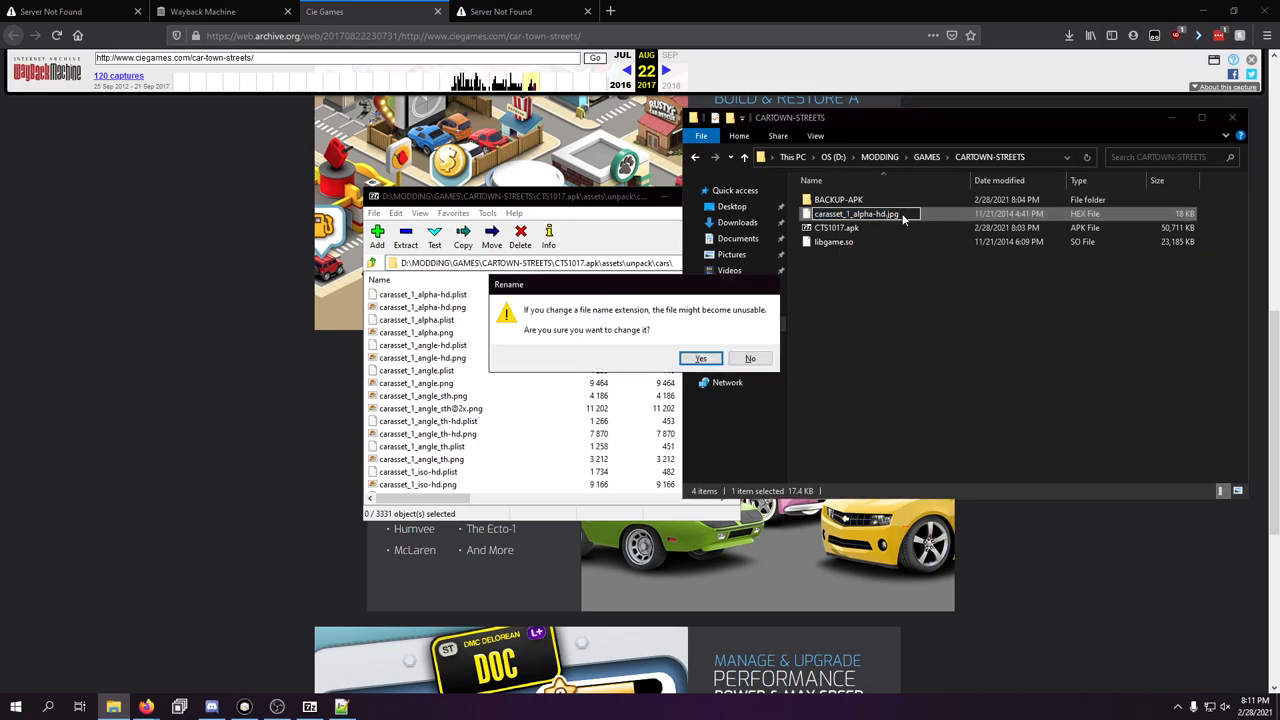
pyautogui.click(700, 358)
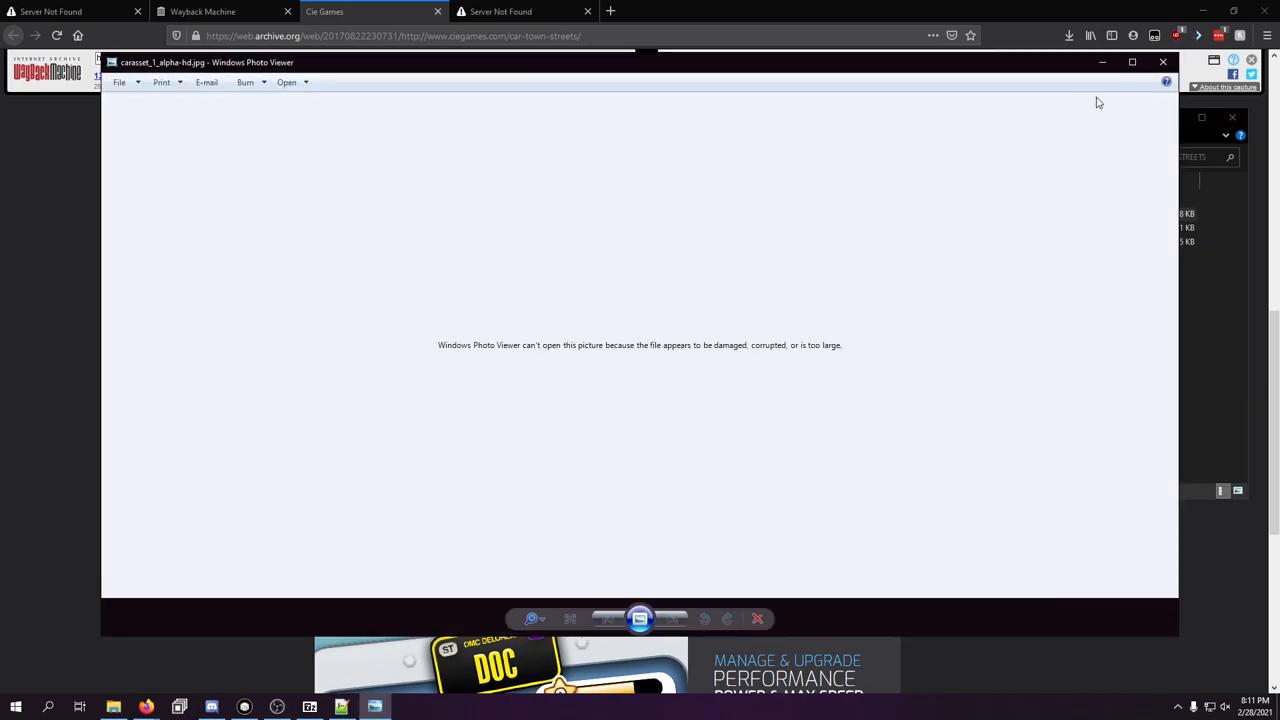
pyautogui.click(1162, 62)
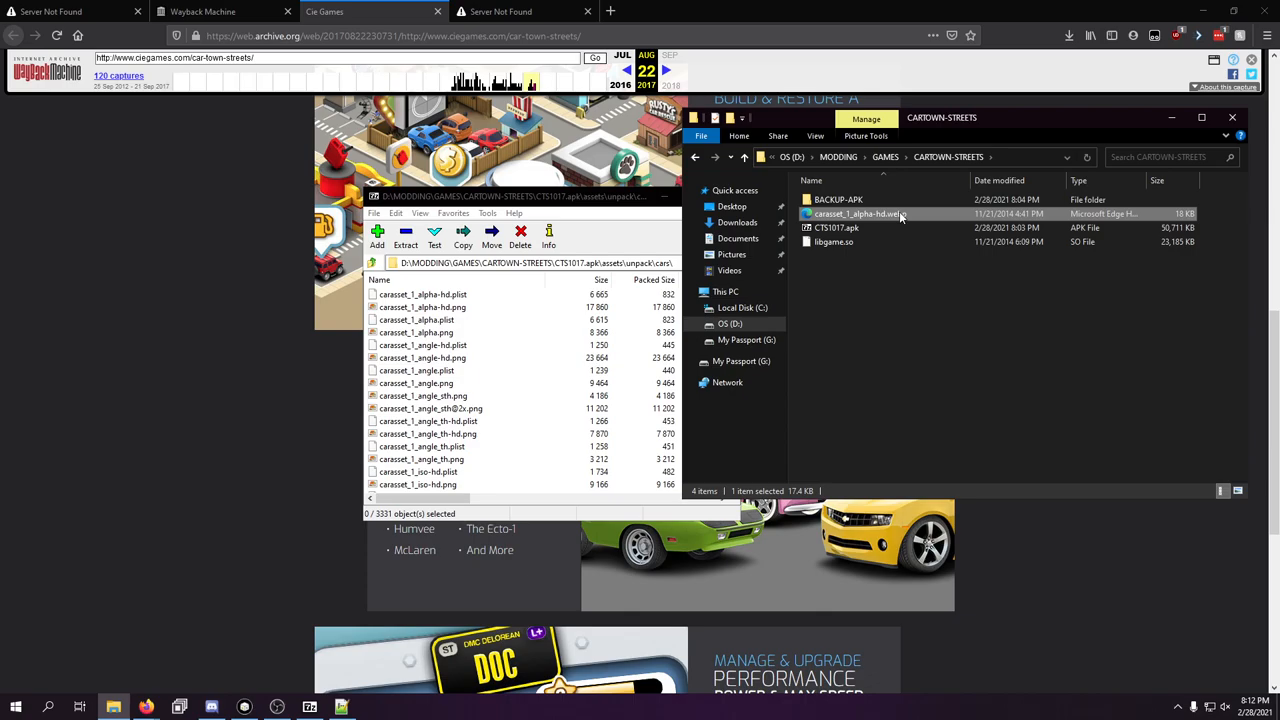
# - Open carasset_1_alpha-hd.webp in Firefox to reveal the car alpha mask
pyautogui.doubleClick(860, 213)
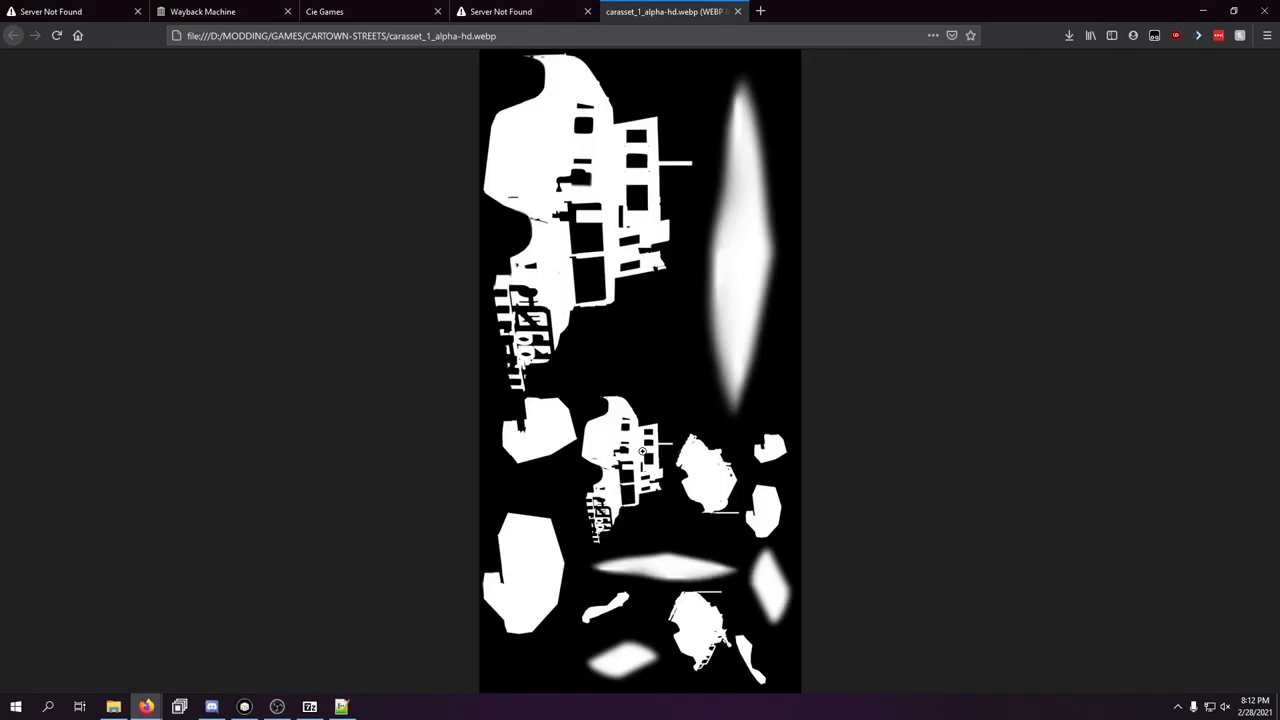
pyautogui.moveTo(733, 100)
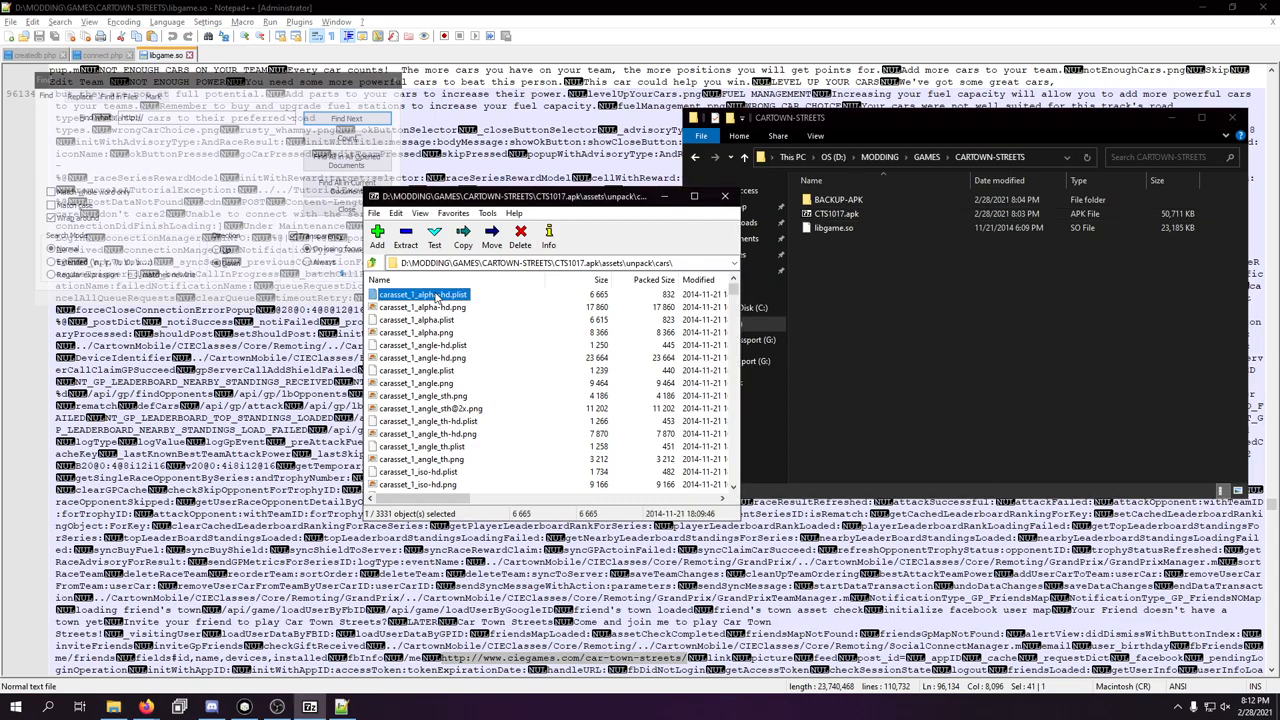
# - Open carasset_1_alpha-hd.plist in Notepad++ and scroll through its sprite frames and metadata
pyautogui.rightClick(840, 213)
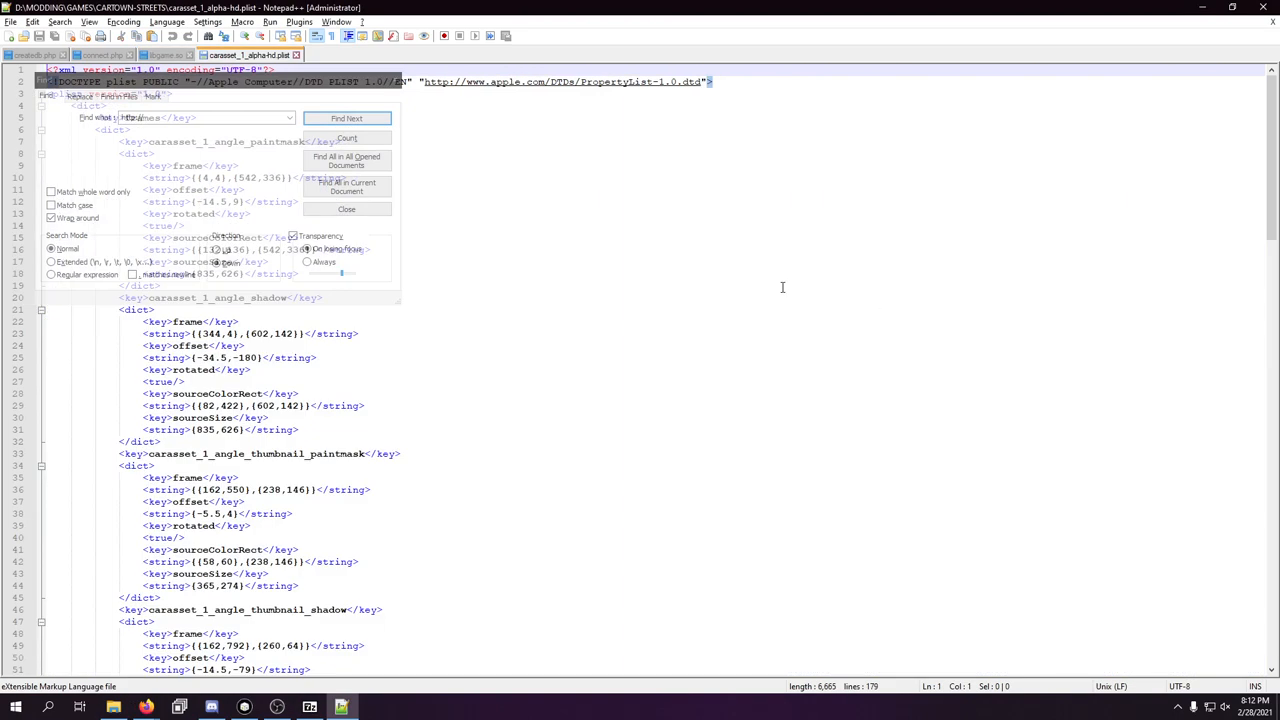
pyautogui.click(346, 209)
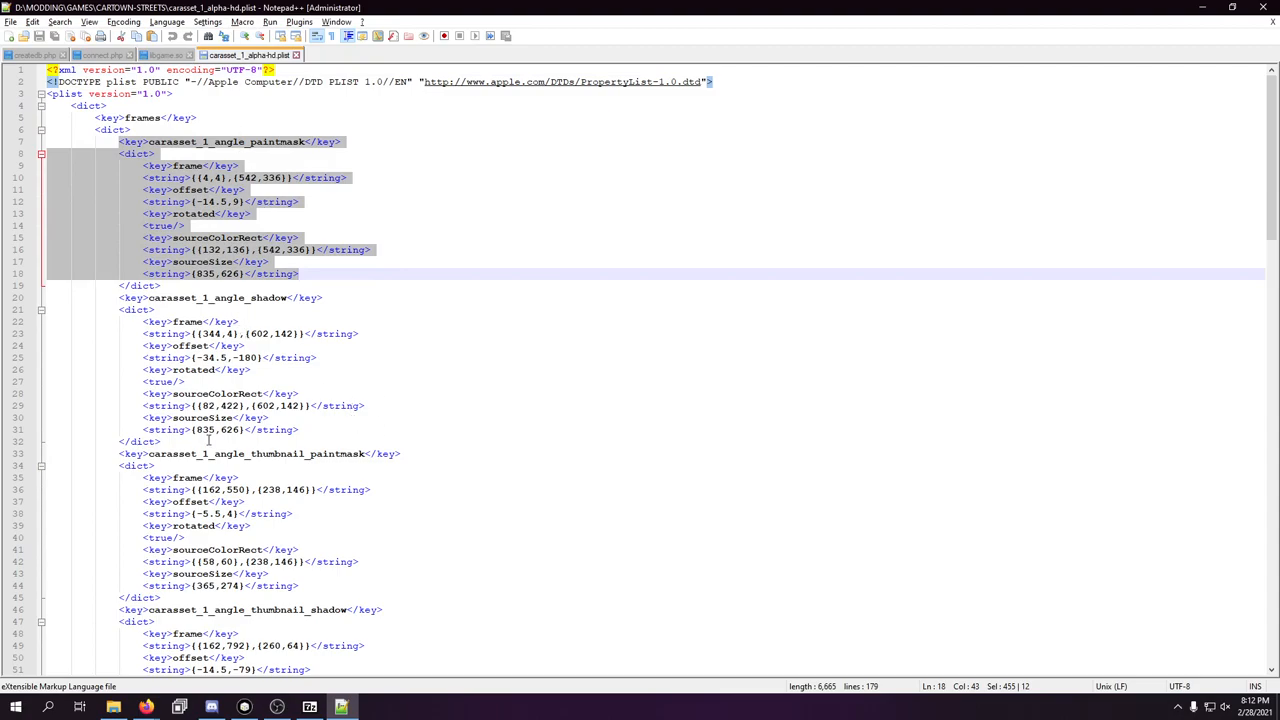
pyautogui.scroll(-3)
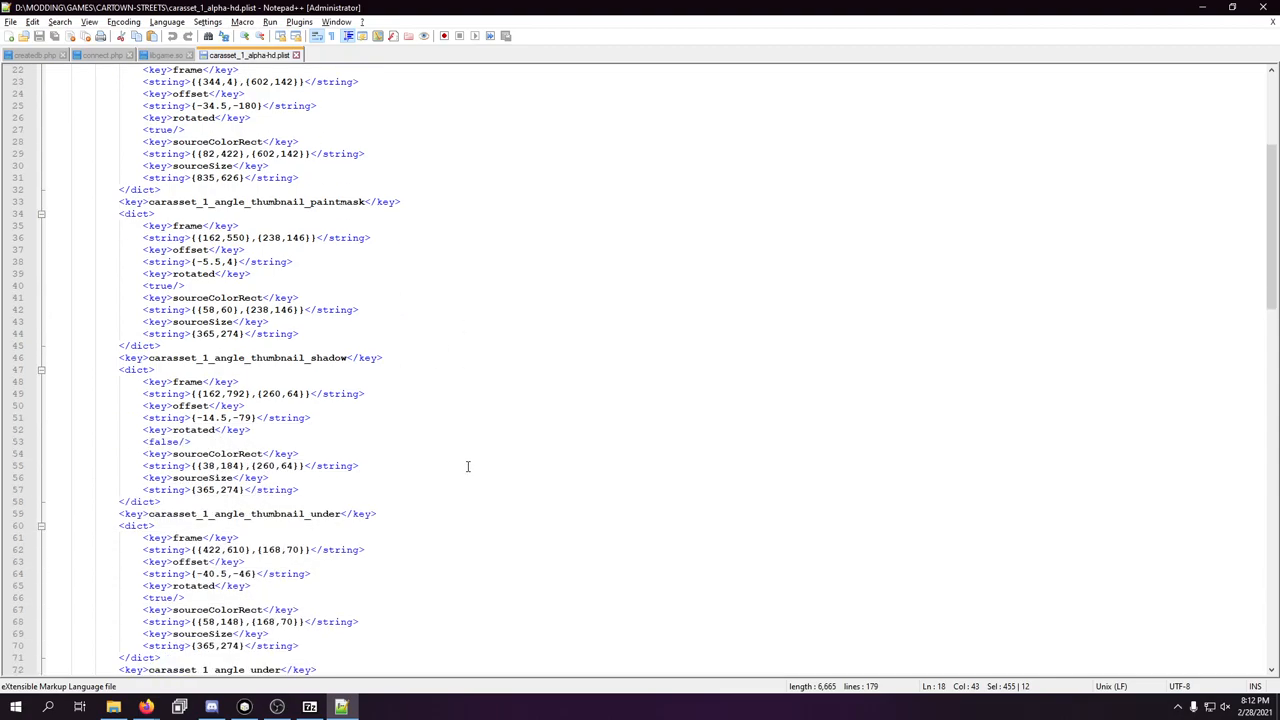
pyautogui.scroll(-3)
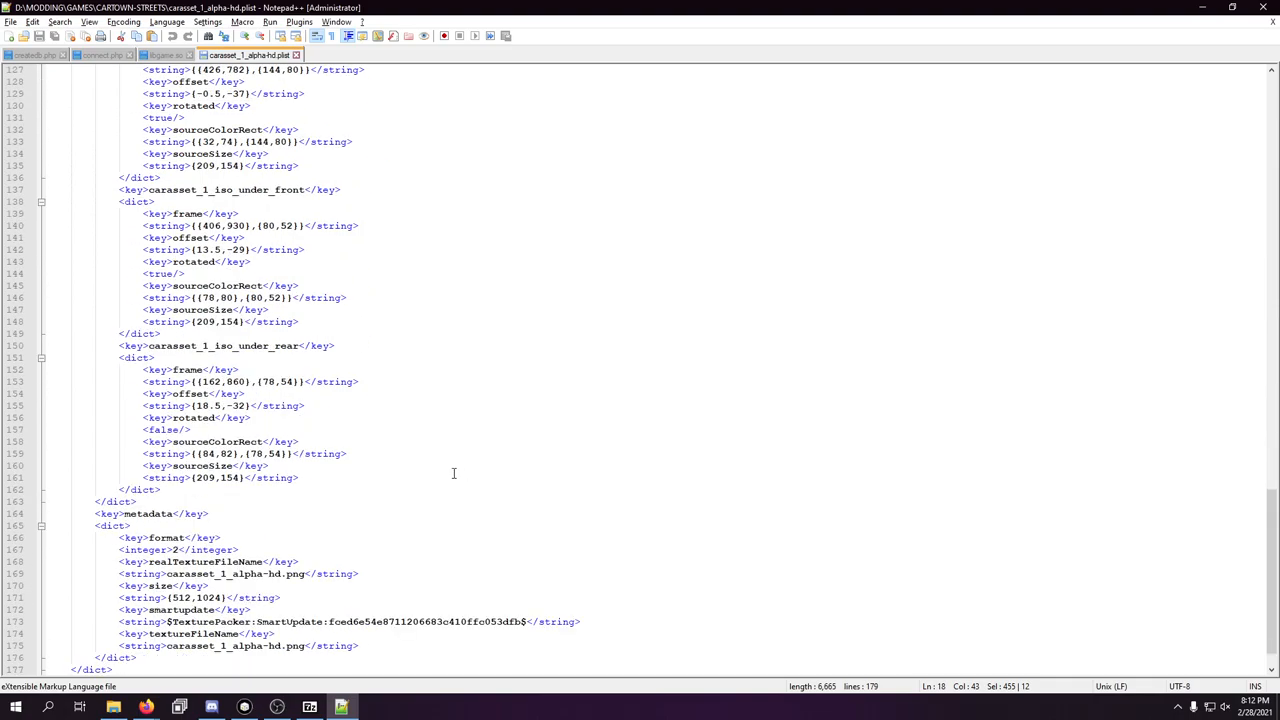
pyautogui.scroll(-3)
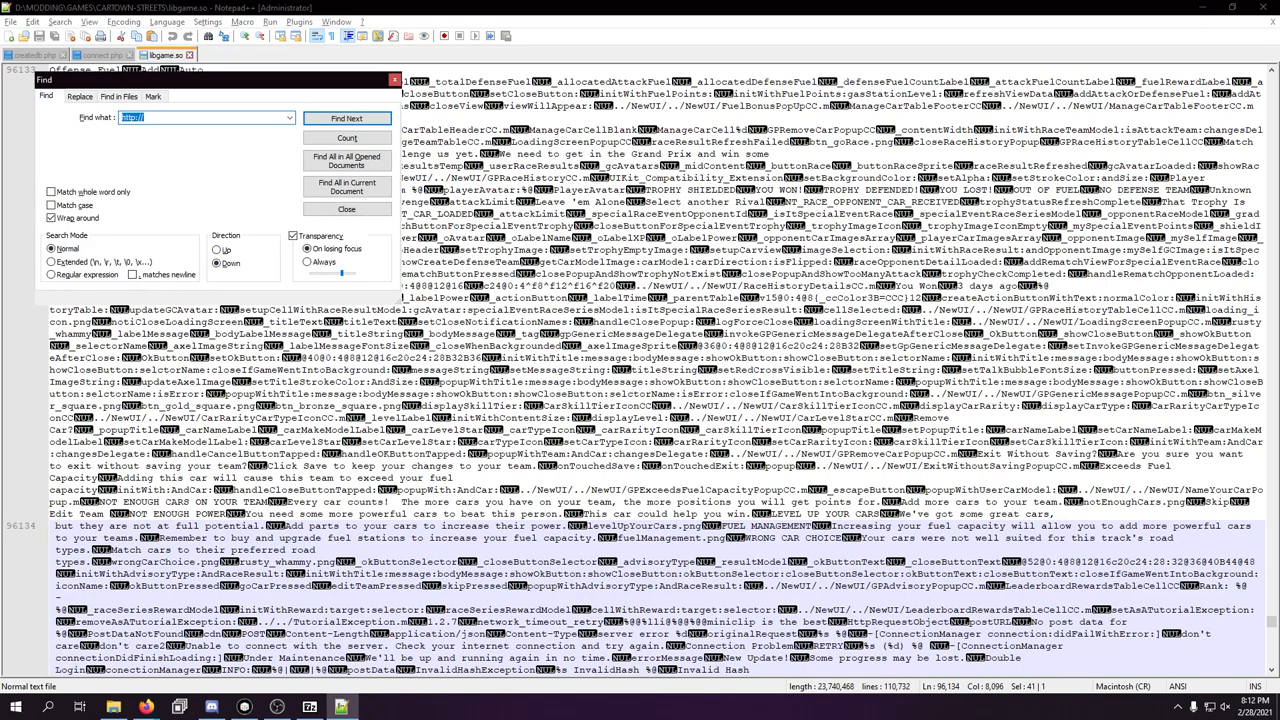
pyautogui.click(346, 118)
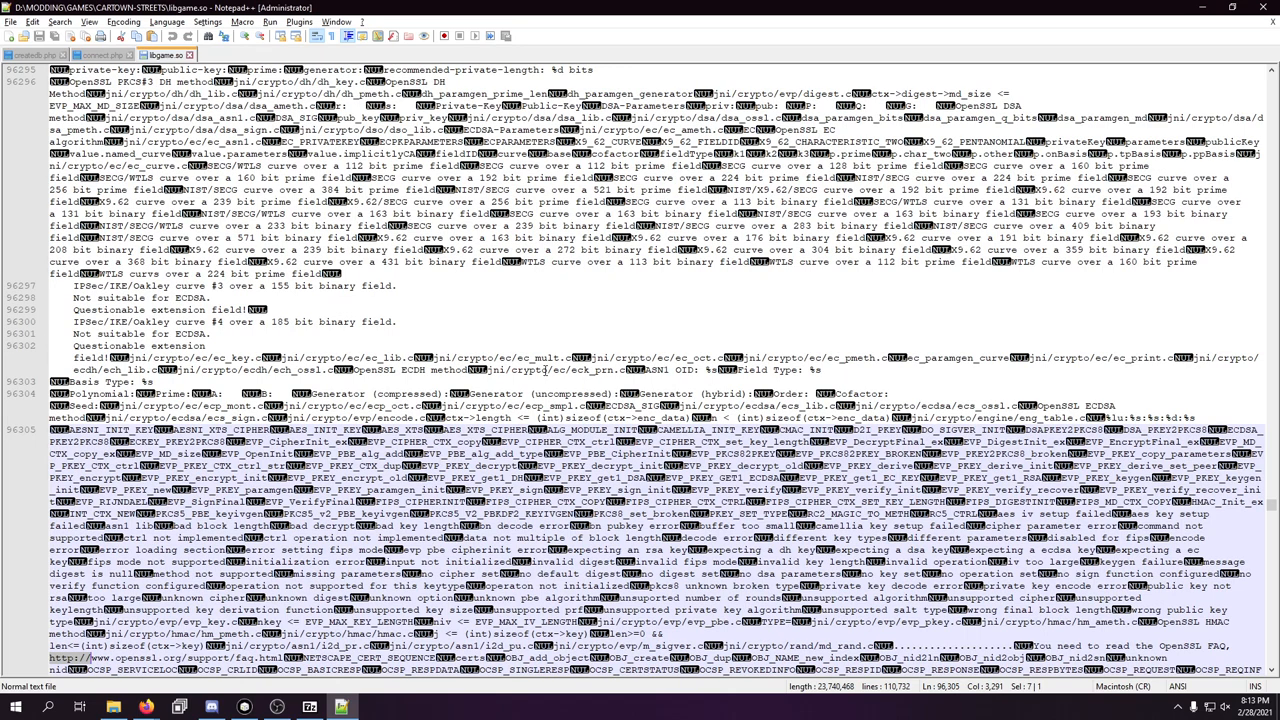
pyautogui.press('ctrl+f')
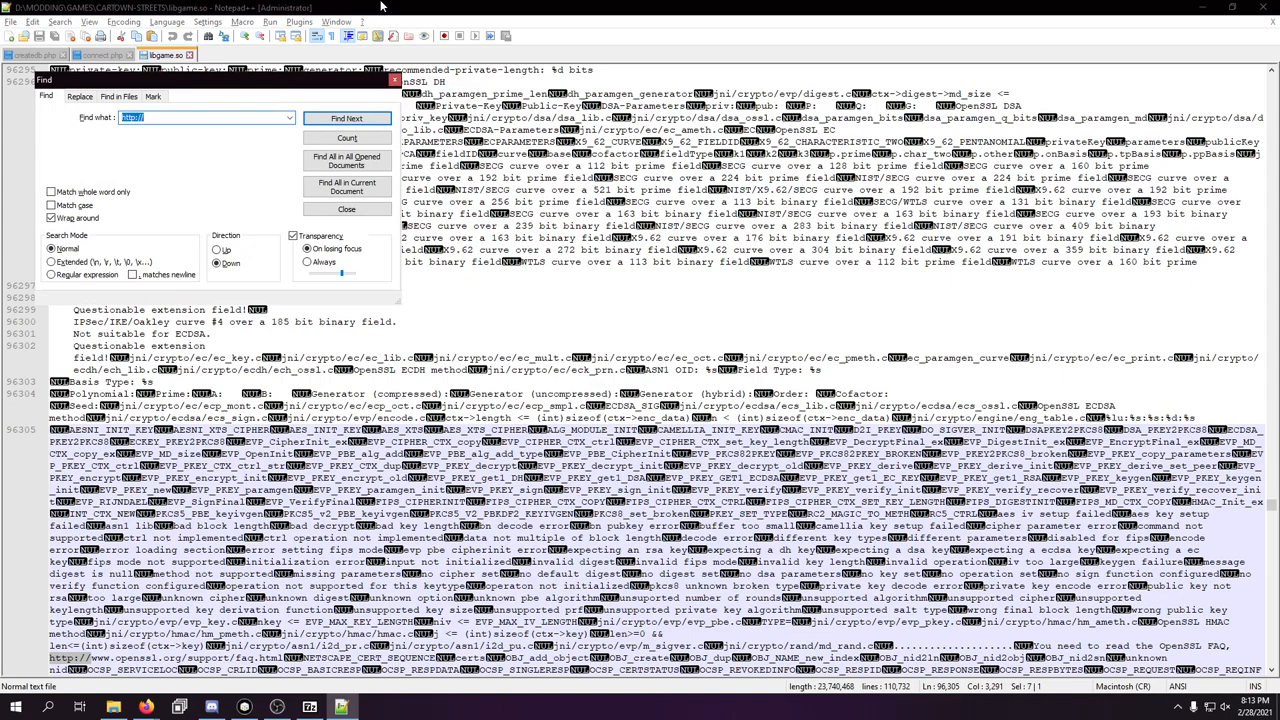
pyautogui.click(346, 118)
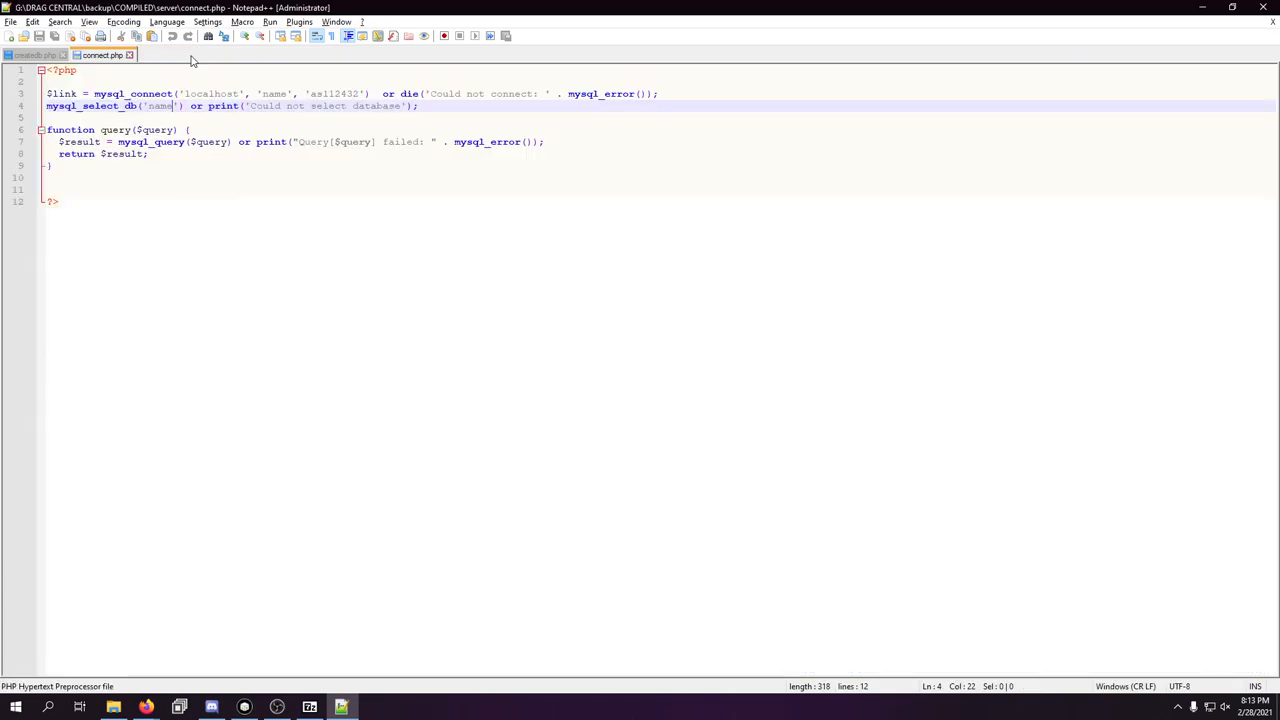
pyautogui.moveTo(1173, 6)
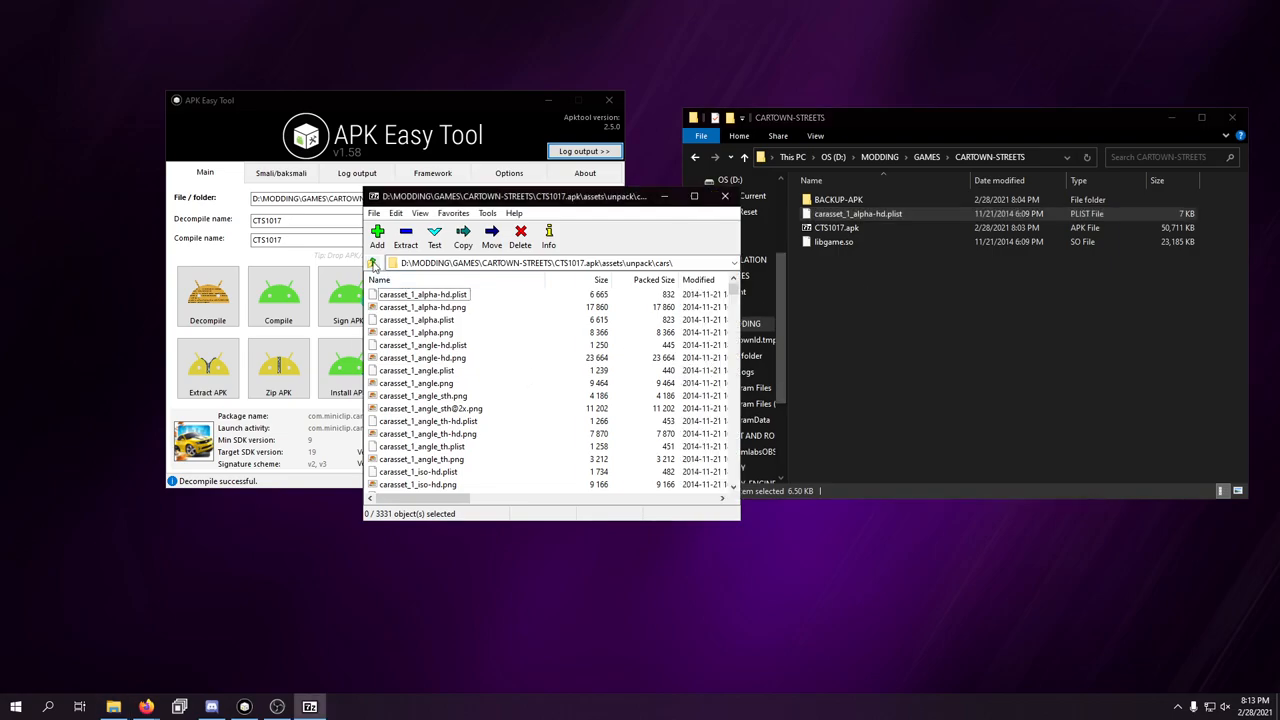
# - Browse from cars into downloads/wheels, view wheel_1-hd.png, and close 7-Zip
pyautogui.click(372, 262)
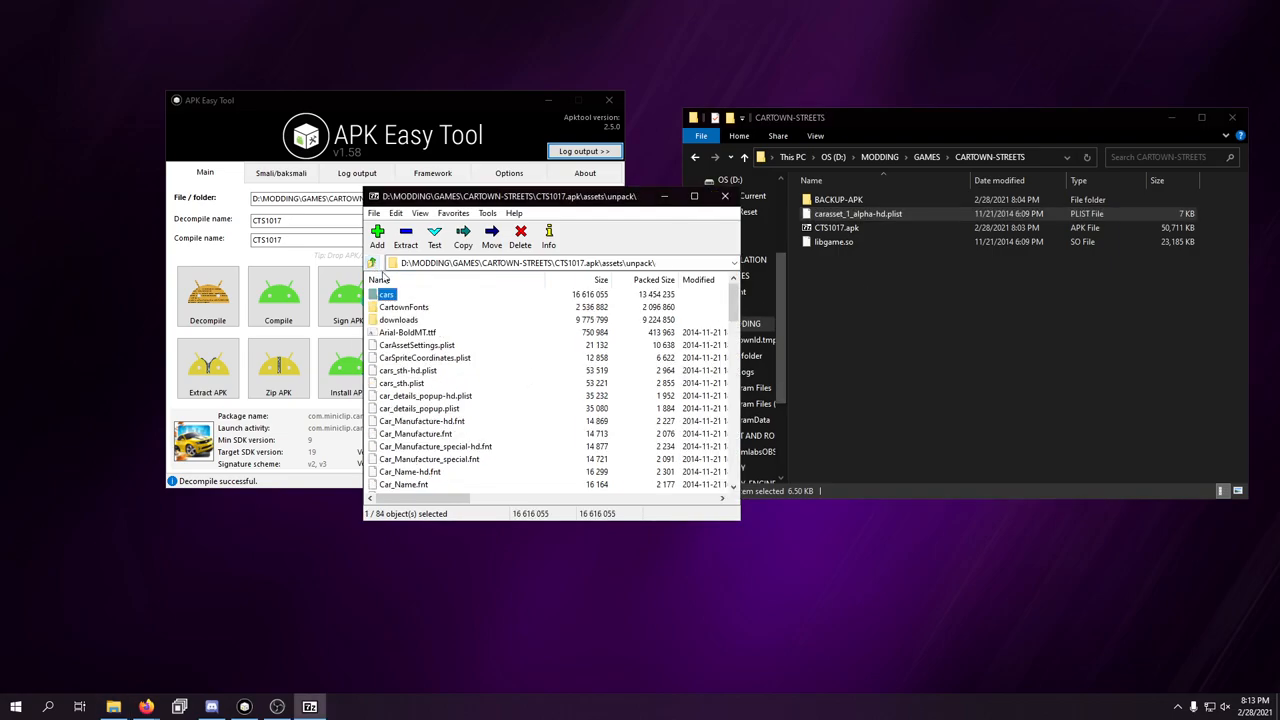
pyautogui.doubleClick(399, 319)
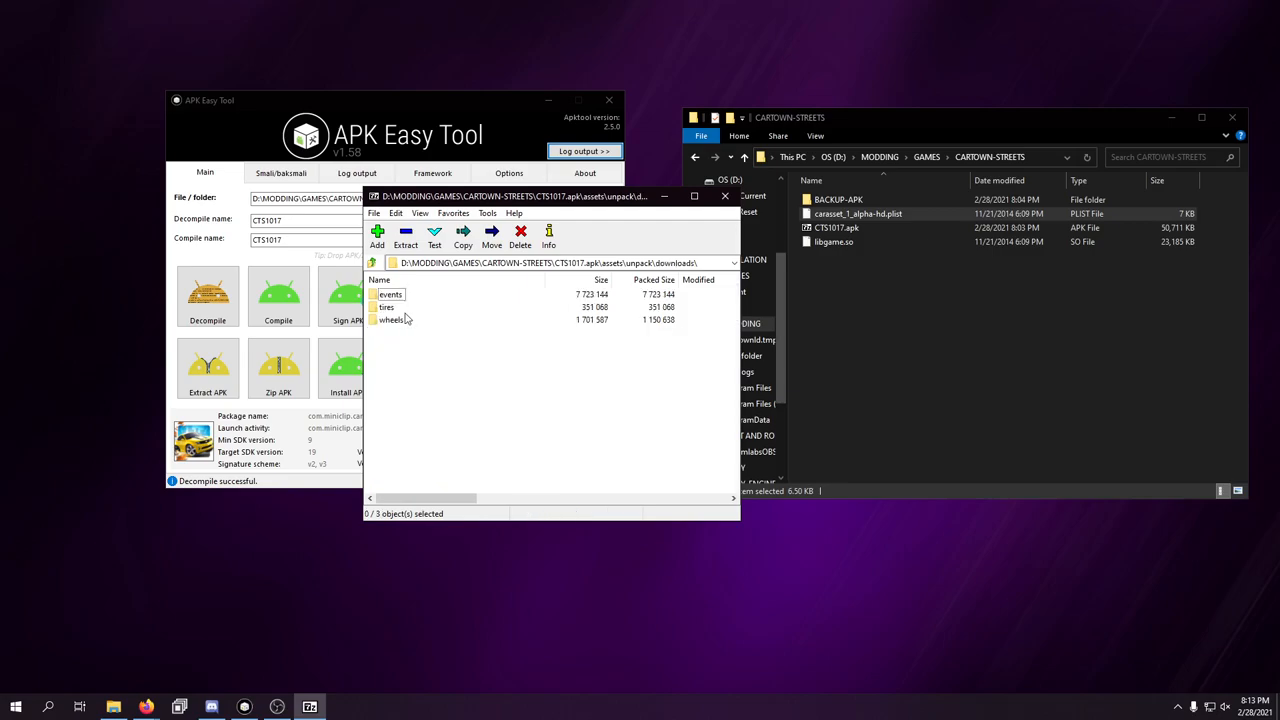
pyautogui.doubleClick(391, 319)
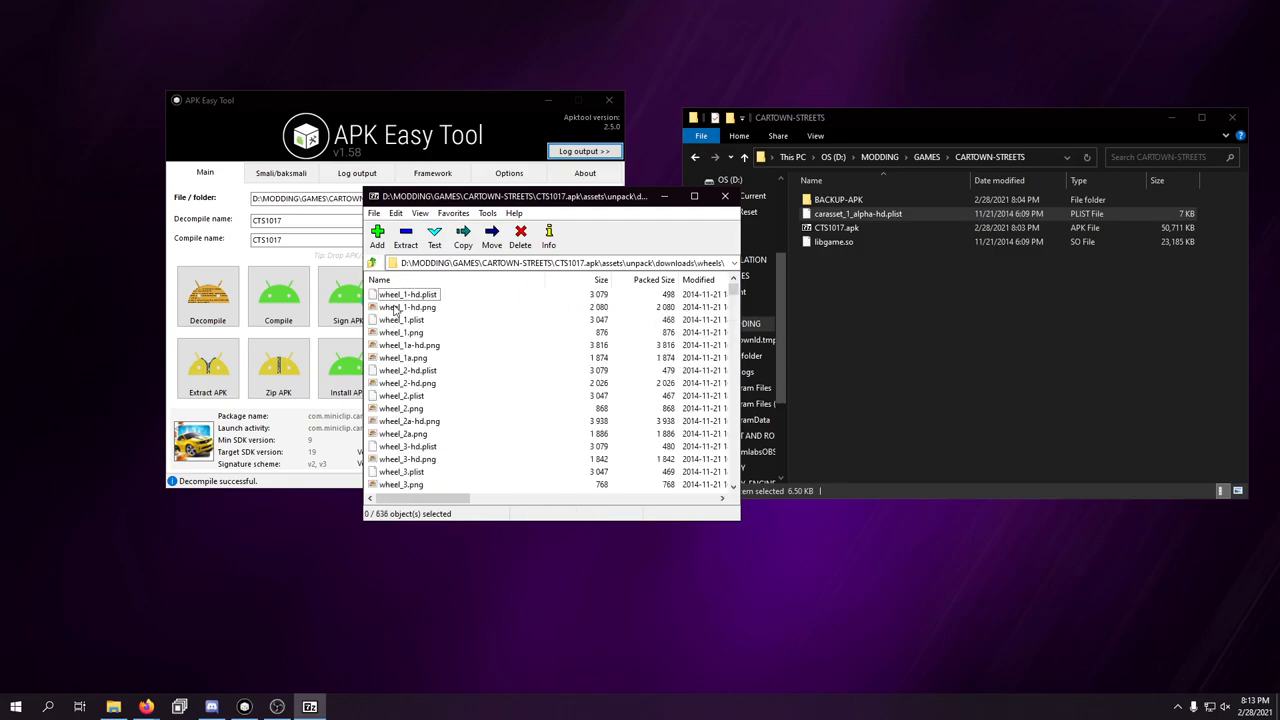
pyautogui.click(408, 307)
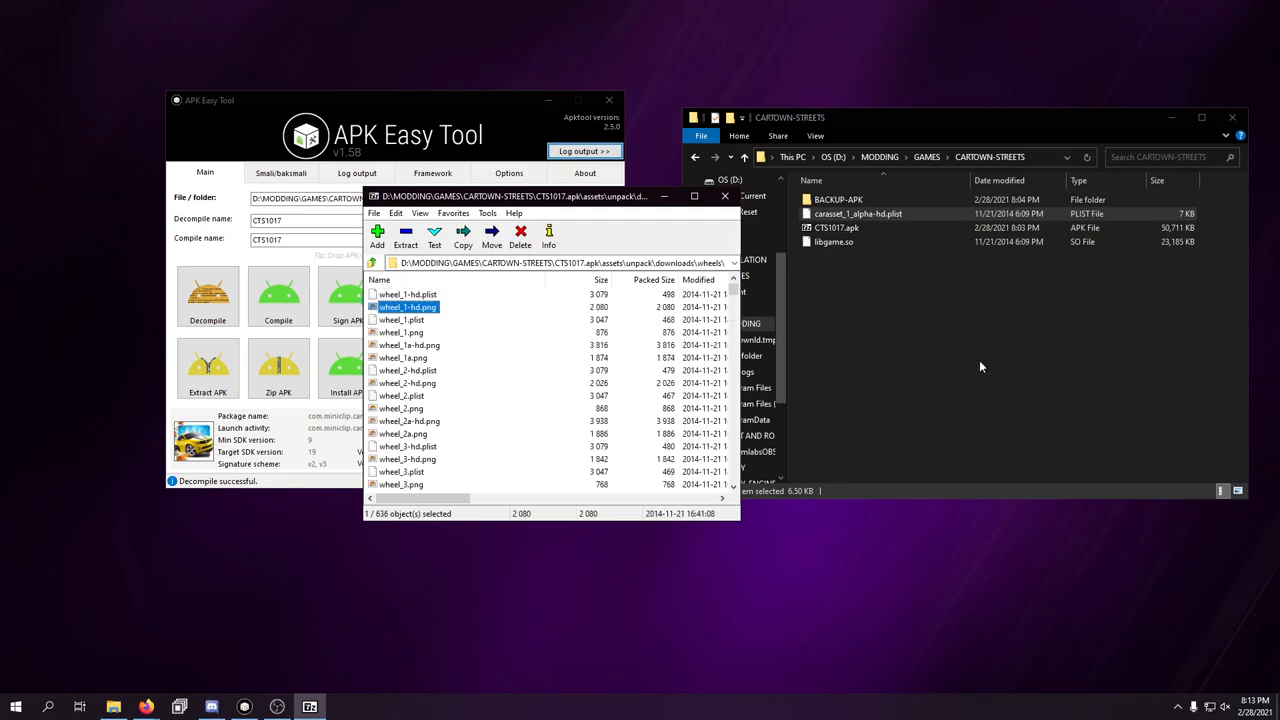
pyautogui.moveTo(872, 322)
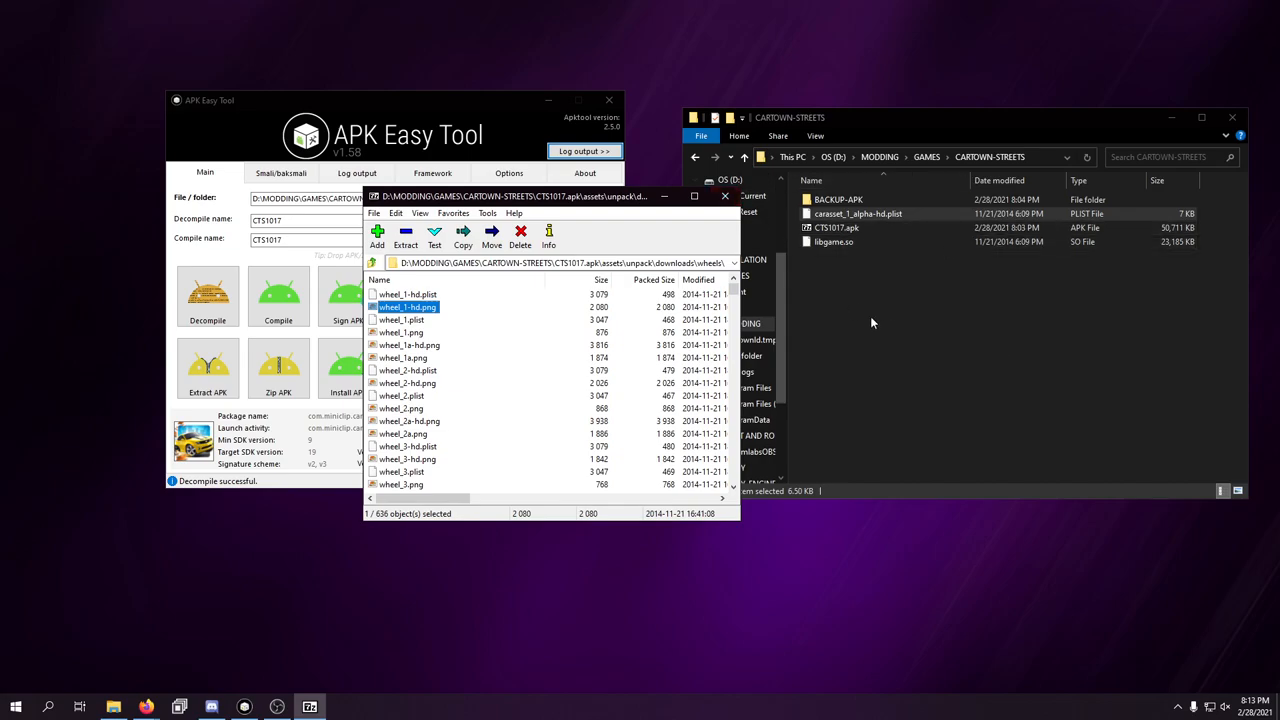
pyautogui.moveTo(971, 369)
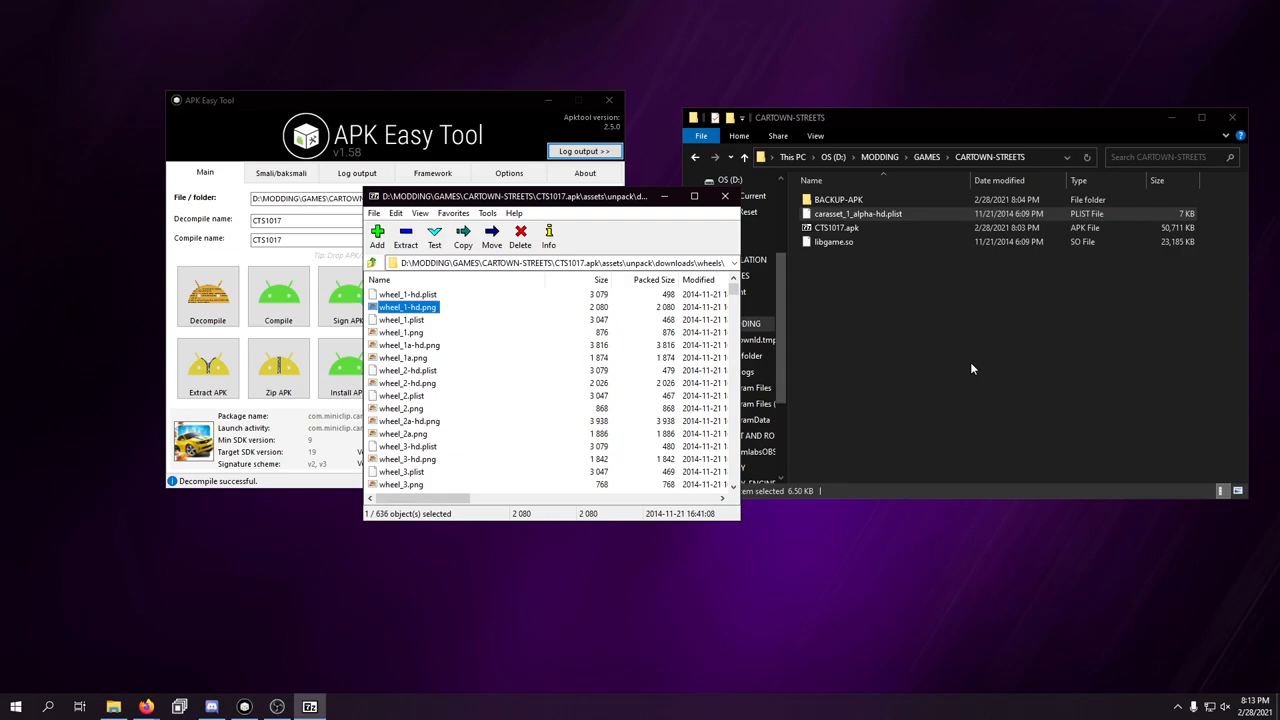
pyautogui.moveTo(954, 420)
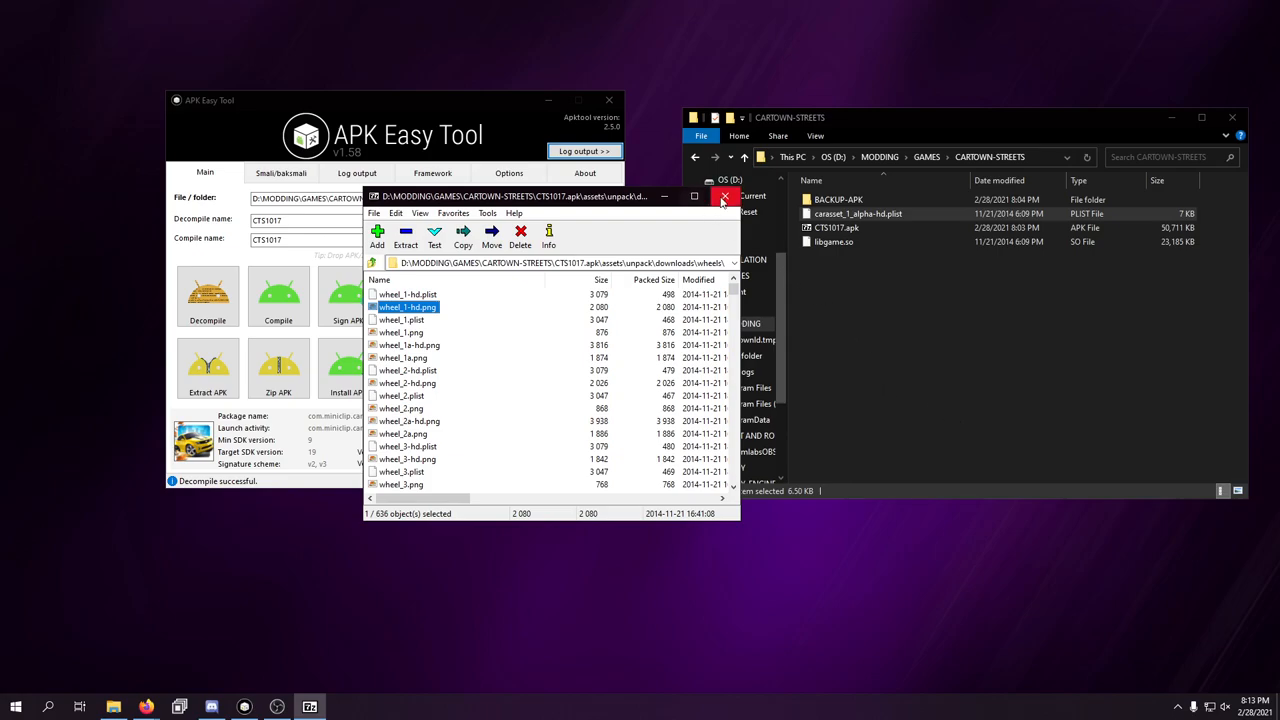
pyautogui.click(724, 196)
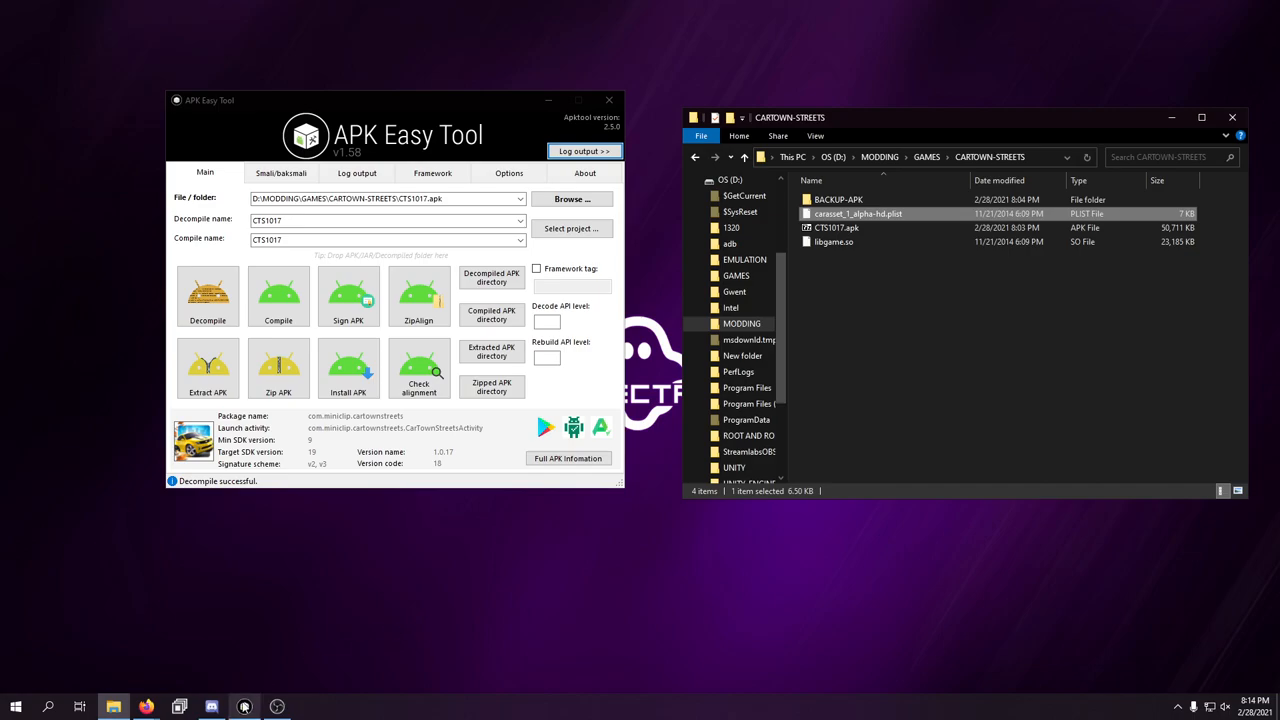
# - Open the CTS1017 project in 1-Decompiled APKs and launch its AndroidManifest.xml in Notepad++
pyautogui.click(836, 227)
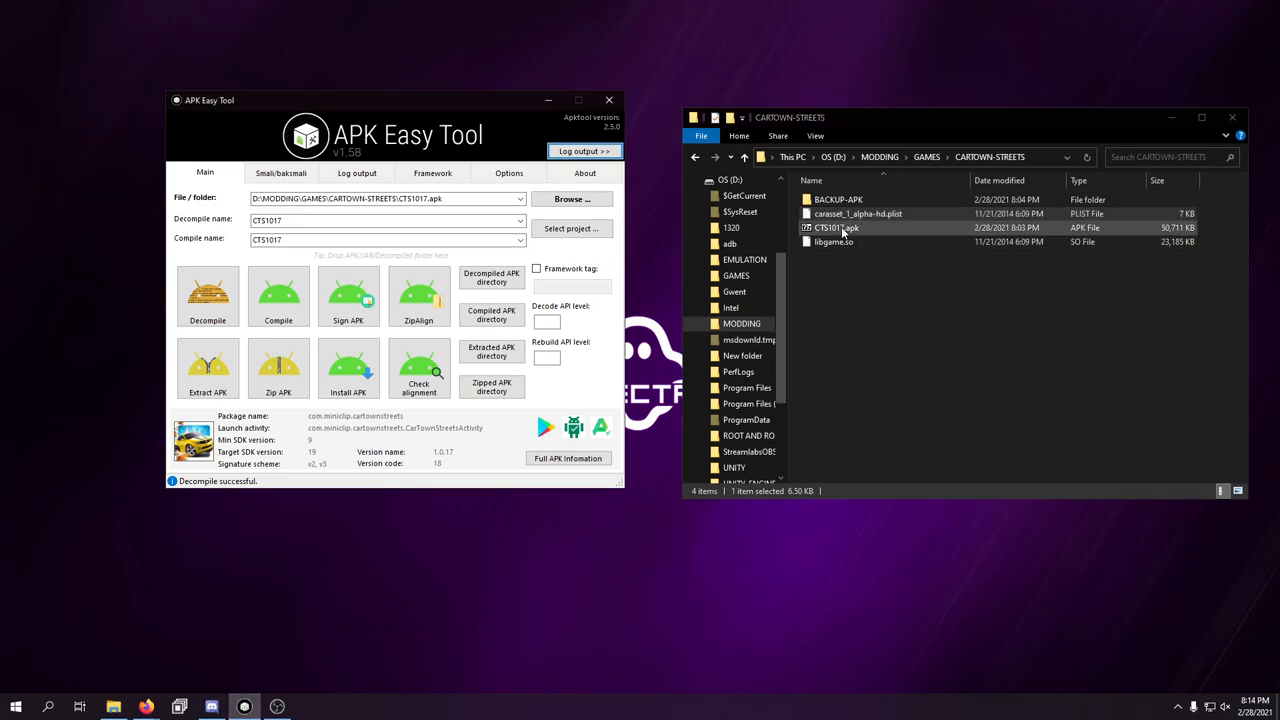
pyautogui.doubleClick(836, 227)
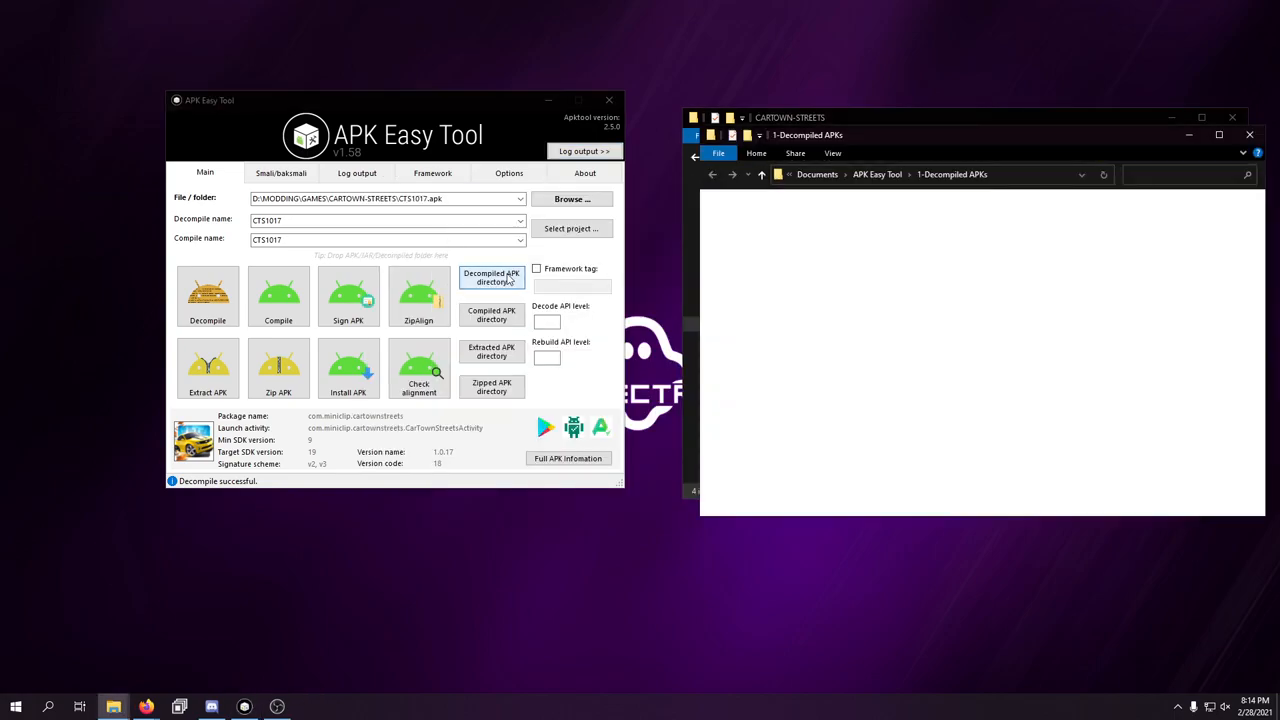
pyautogui.click(491, 277)
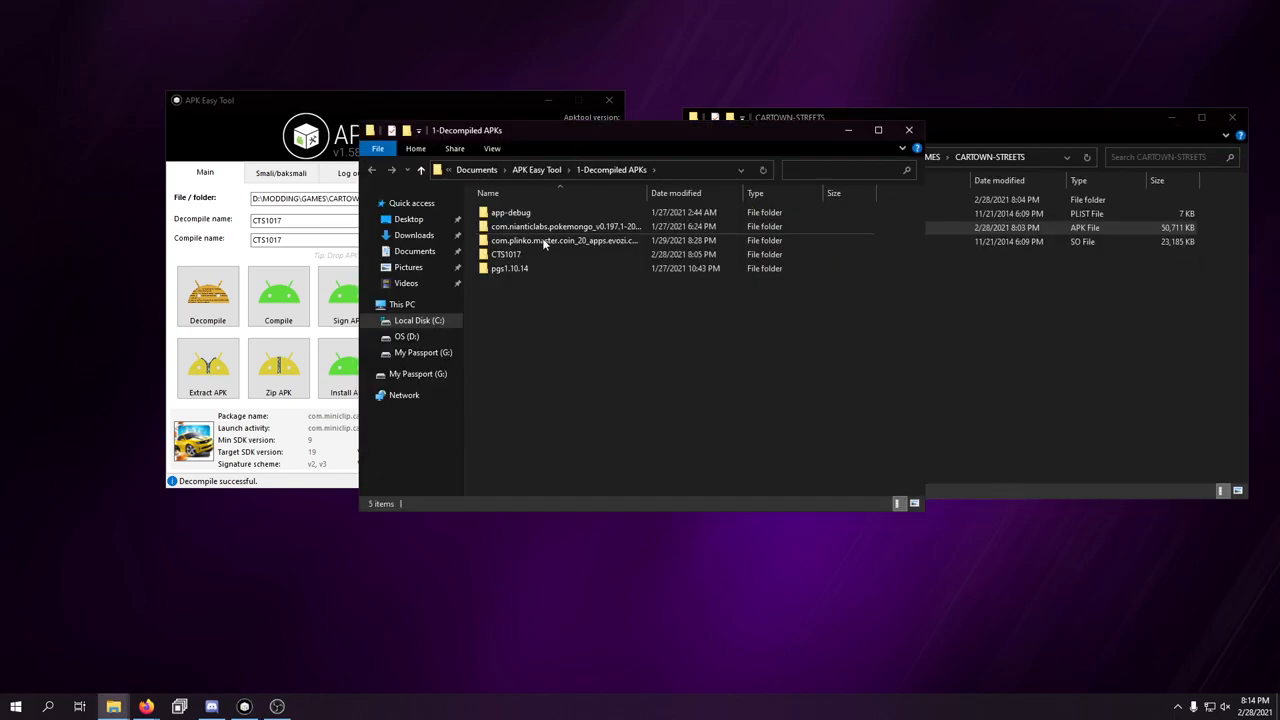
pyautogui.doubleClick(505, 254)
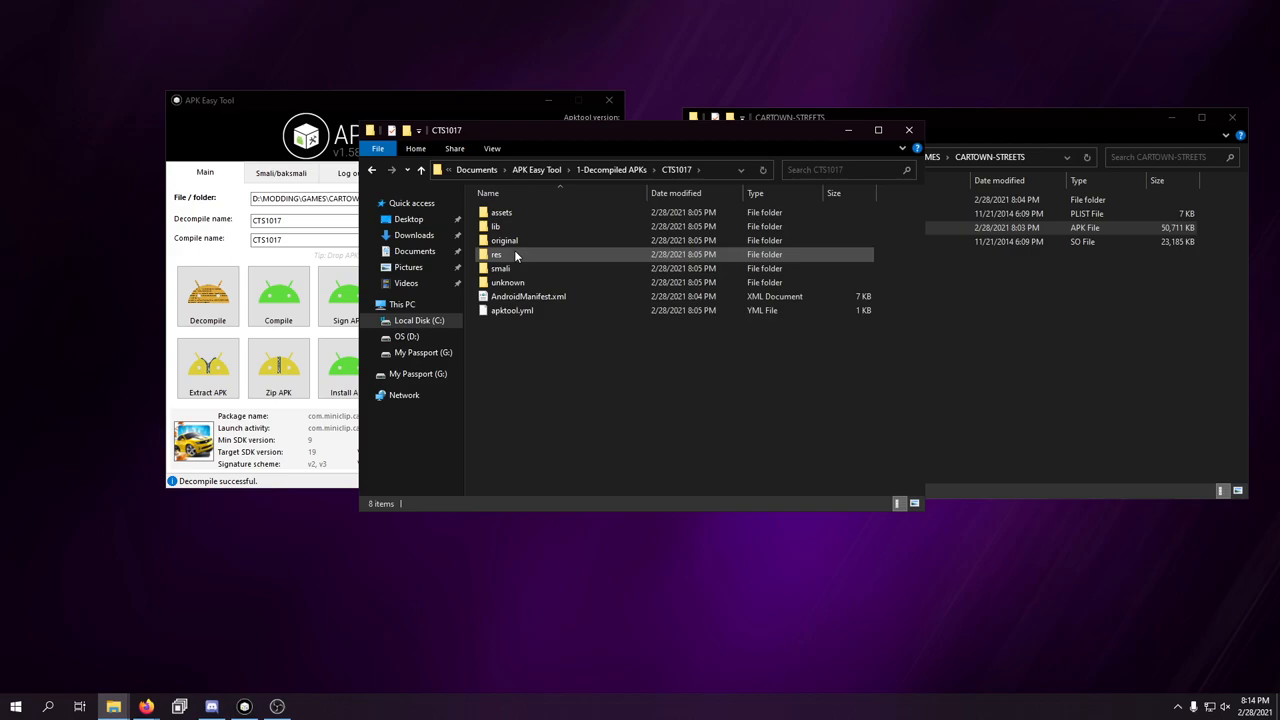
pyautogui.moveTo(532, 265)
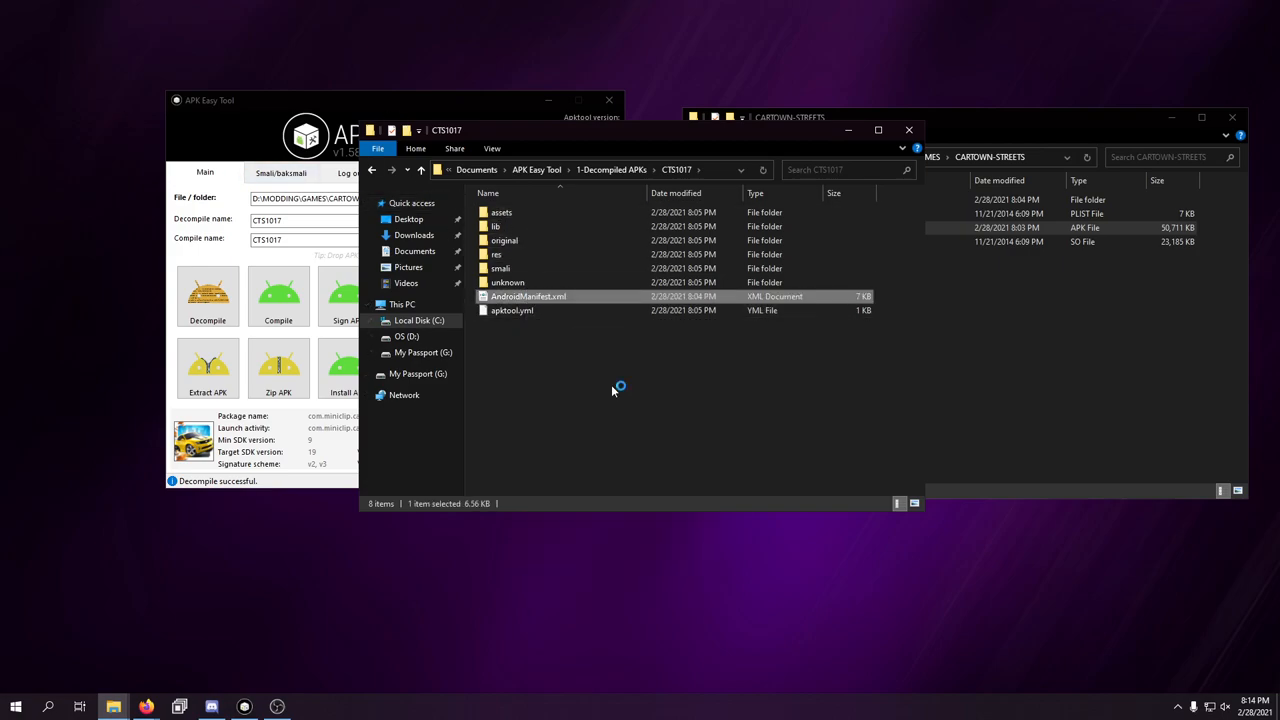
pyautogui.doubleClick(528, 296)
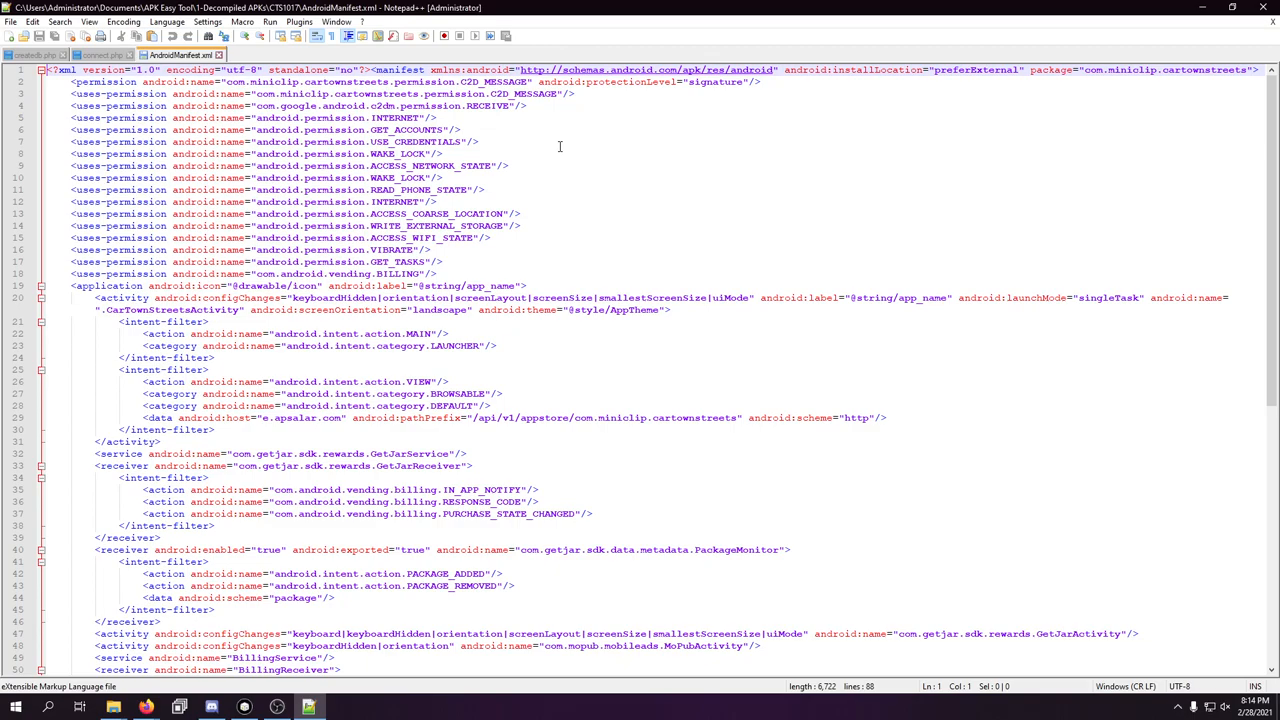
# - Scroll through AndroidManifest.xml to check the e.apsalar.com intent data entry on line 29
pyautogui.scroll(-3)
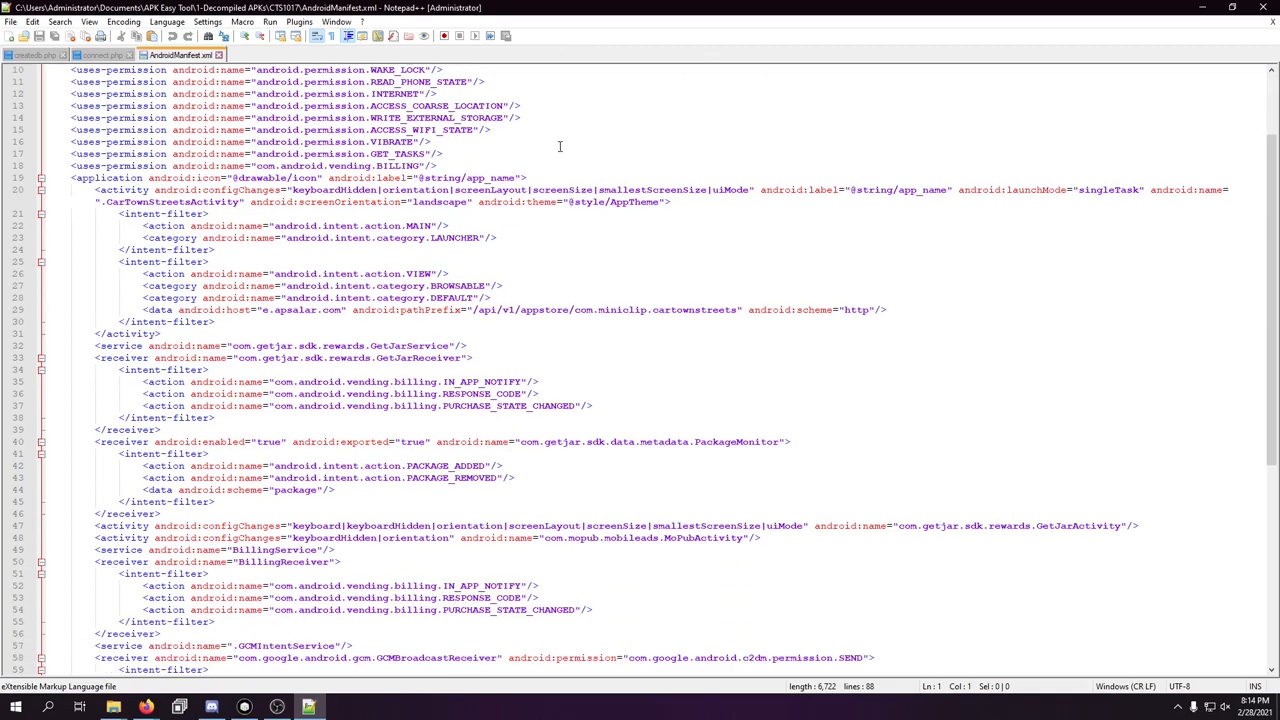
pyautogui.moveTo(263, 309)
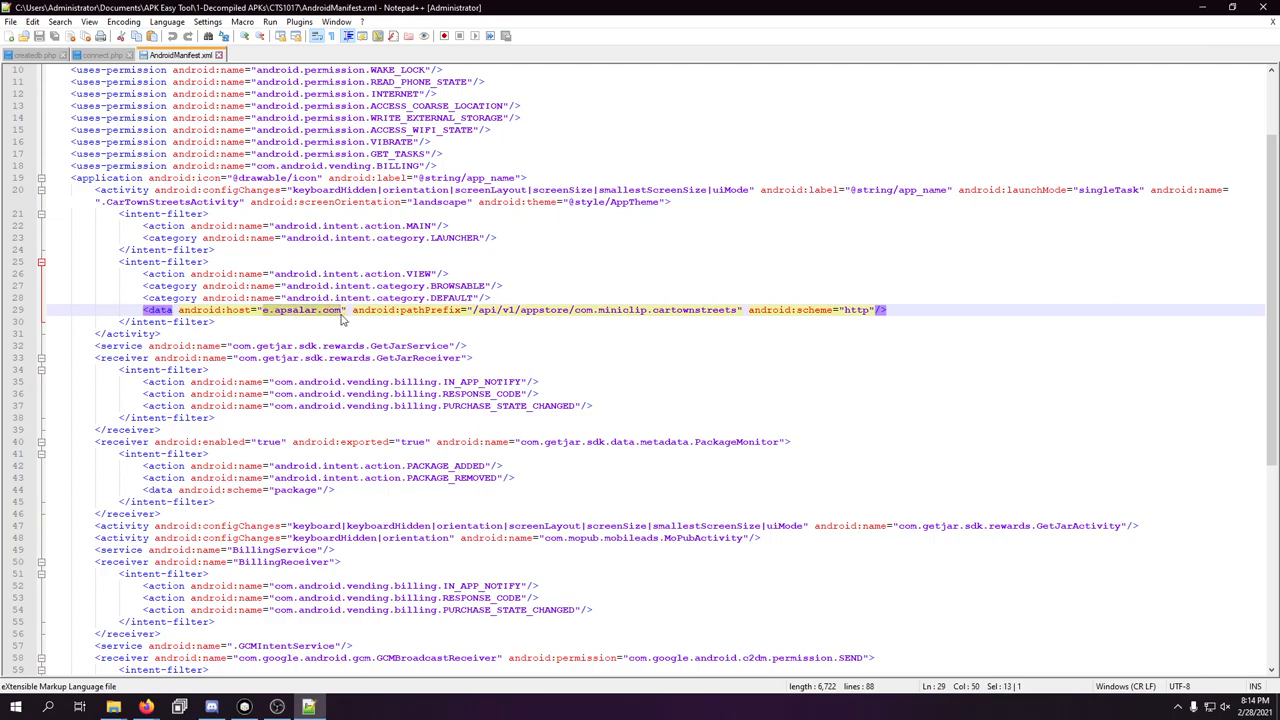
pyautogui.moveTo(666, 388)
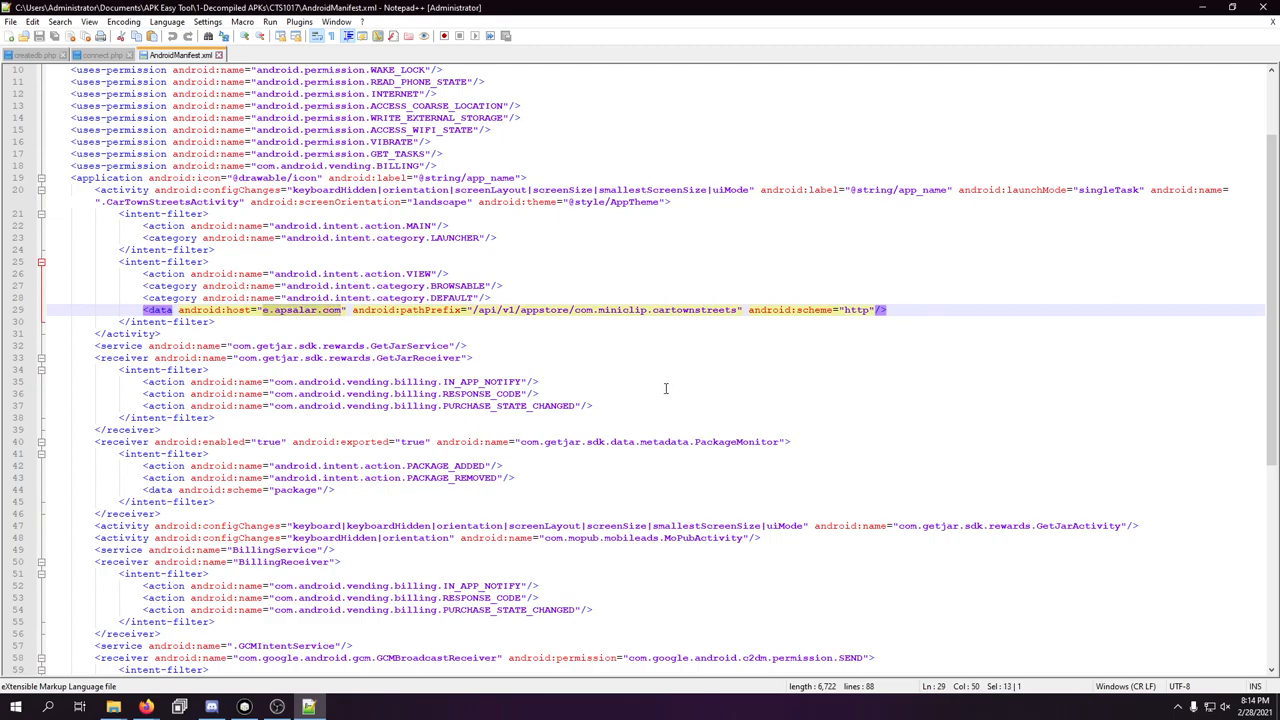
pyautogui.moveTo(522, 326)
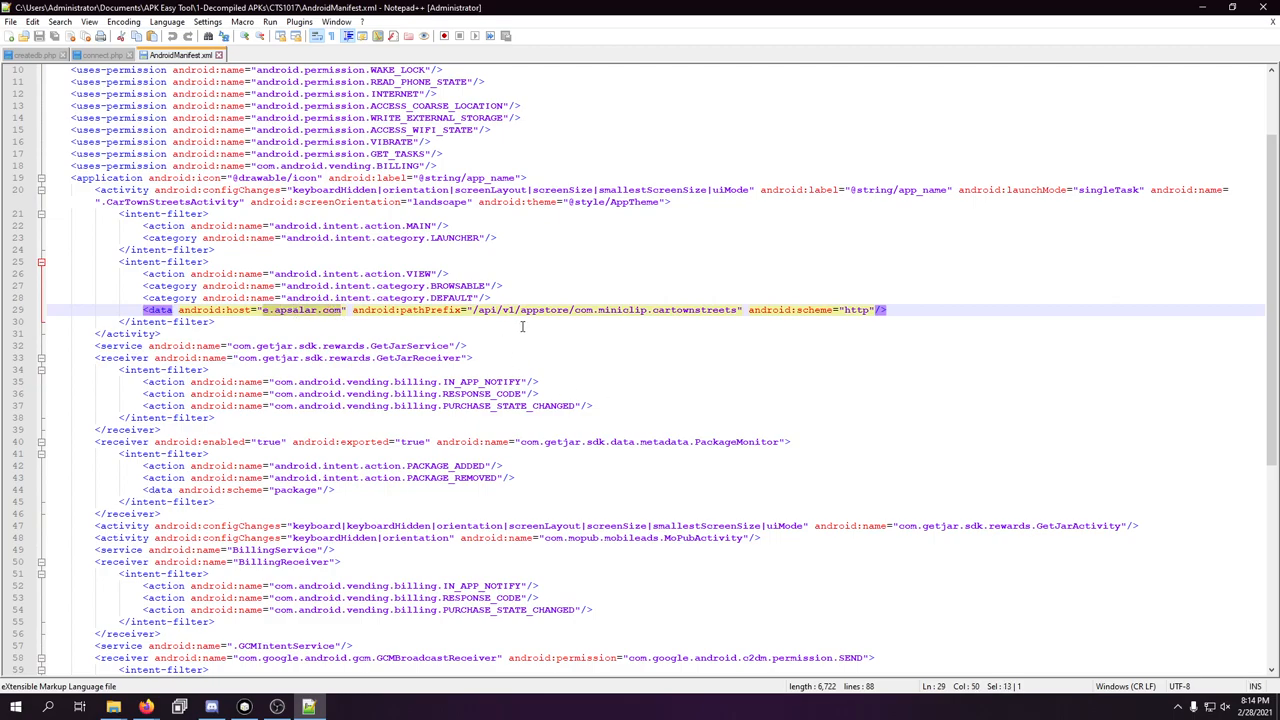
pyautogui.scroll(3)
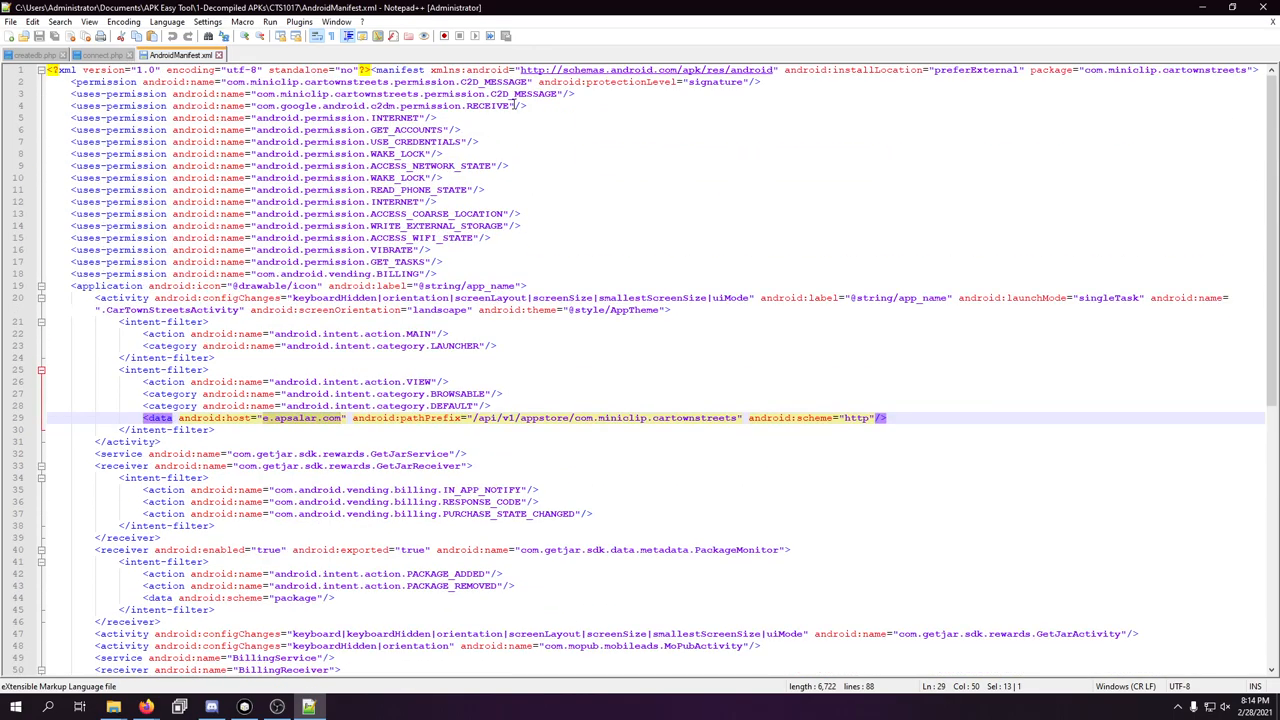
pyautogui.scroll(-3)
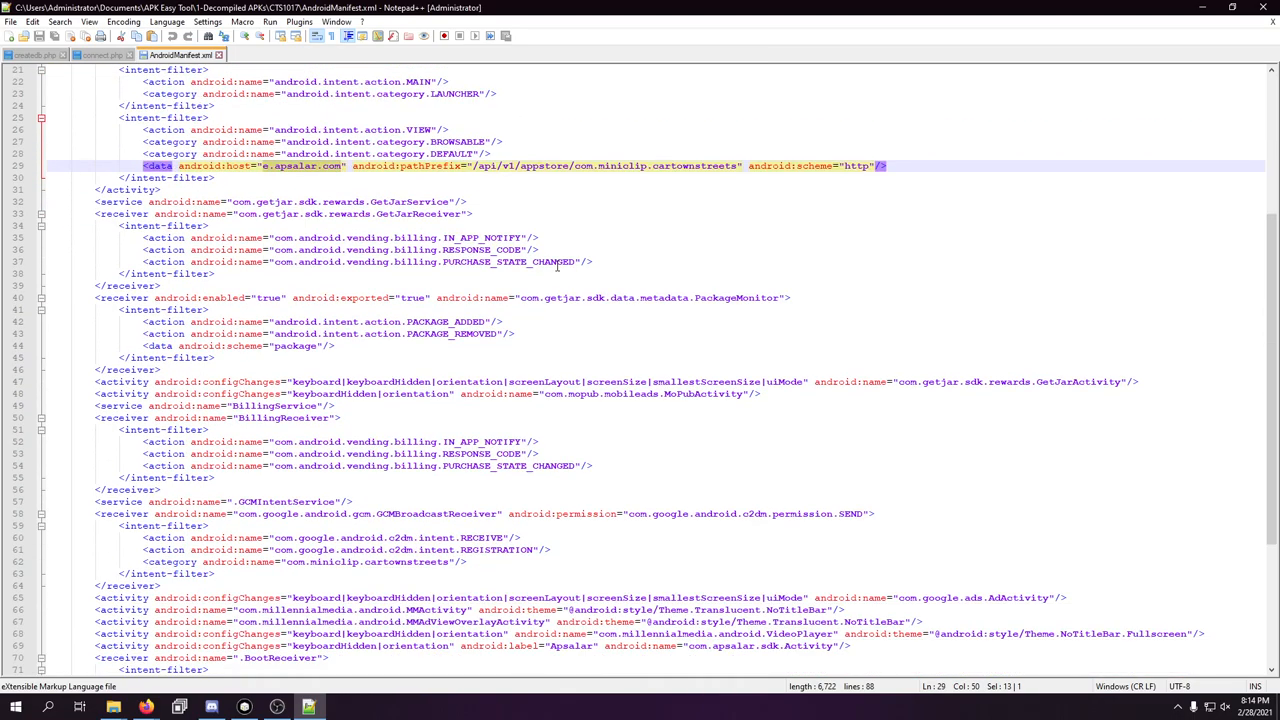
pyautogui.scroll(-3)
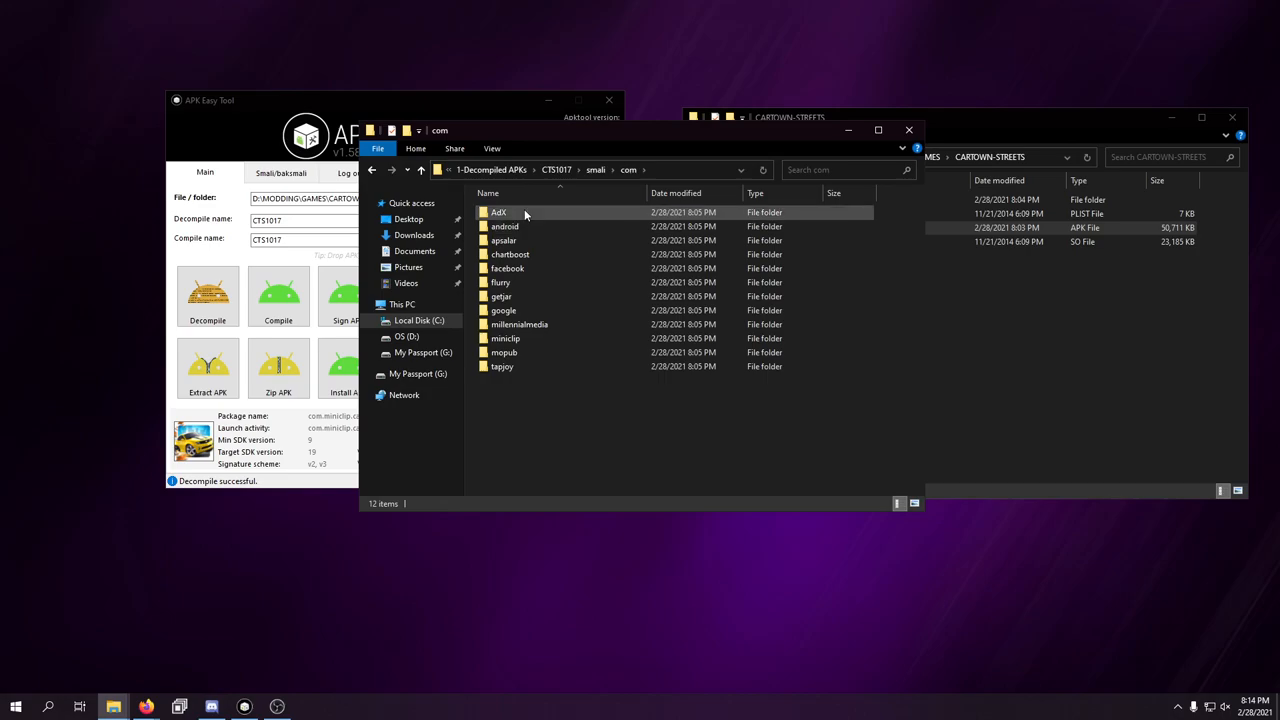
# - Browse the miniclip and millennialmedia/android smali package folders
pyautogui.click(505, 338)
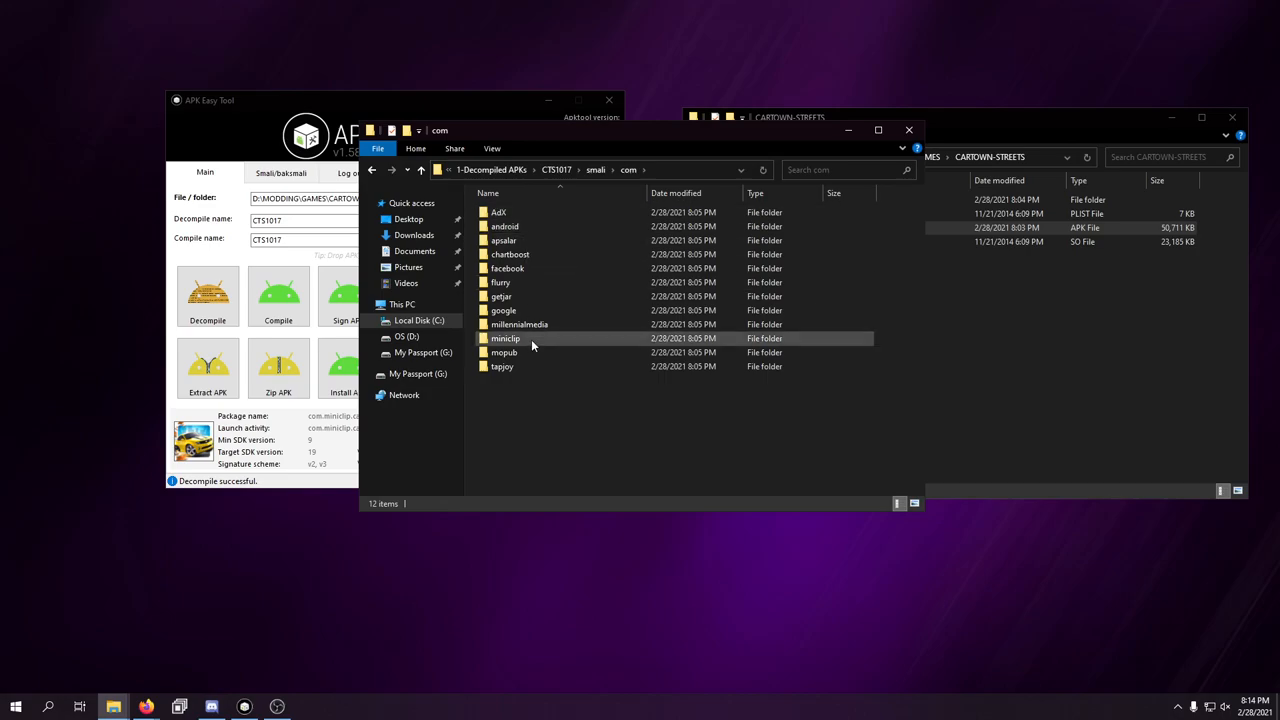
pyautogui.doubleClick(505, 338)
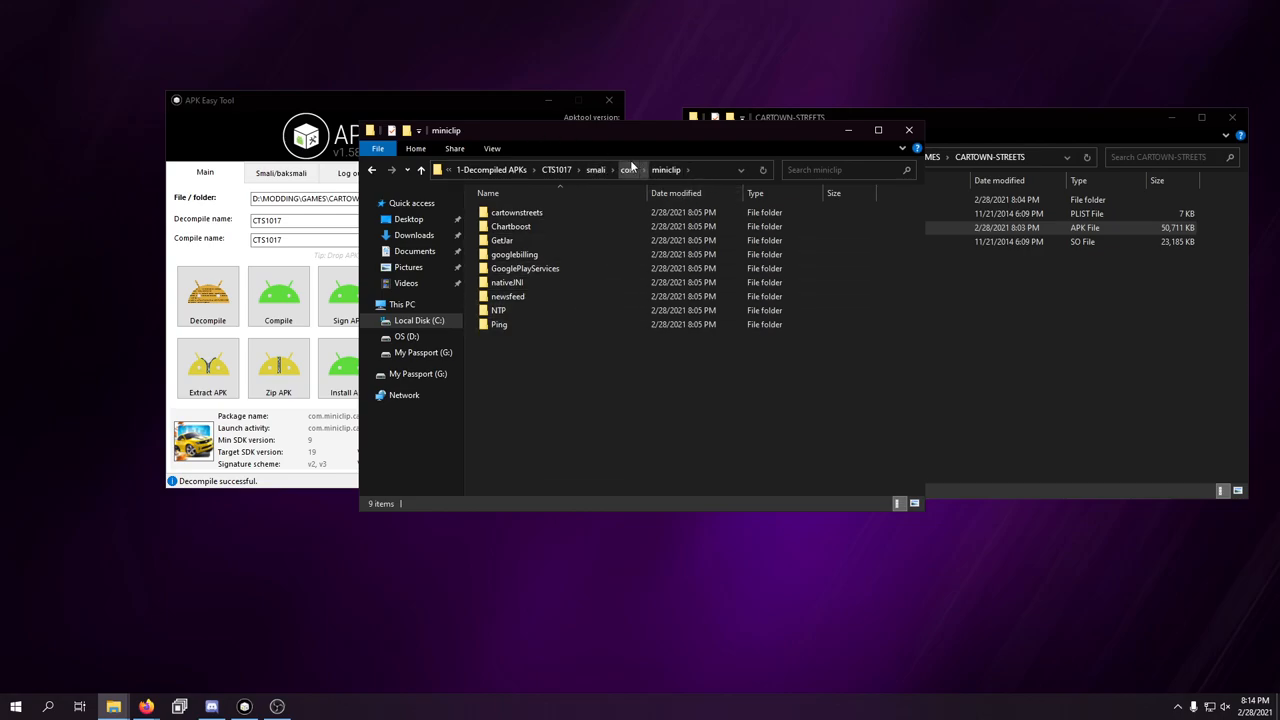
pyautogui.click(628, 169)
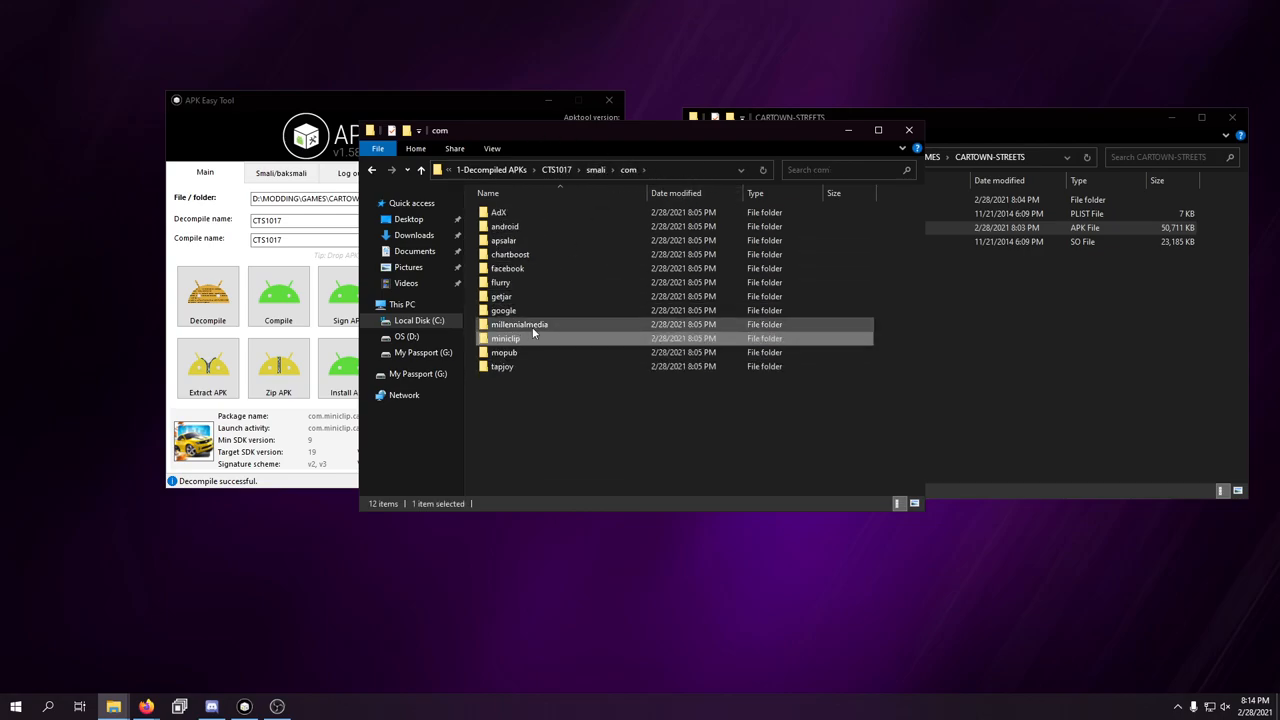
pyautogui.doubleClick(518, 324)
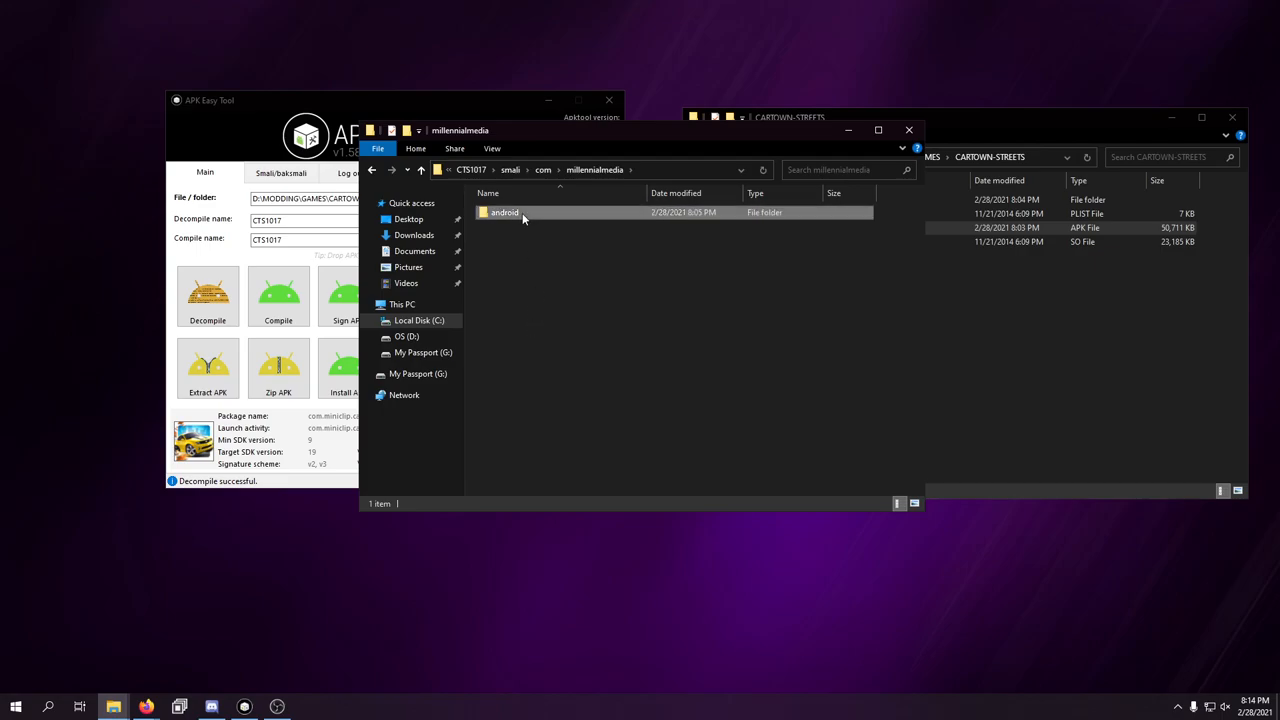
pyautogui.doubleClick(504, 212)
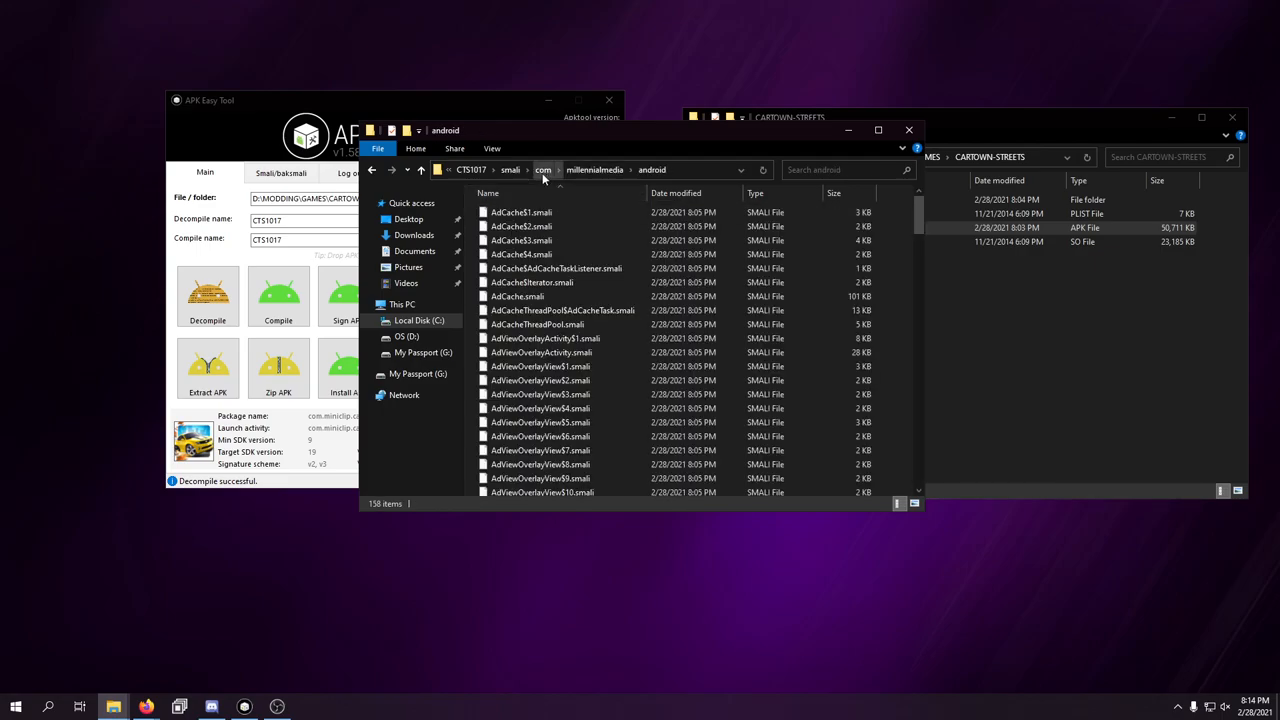
# - Navigate back through smali and com to the CTS1017 project folder
pyautogui.click(543, 169)
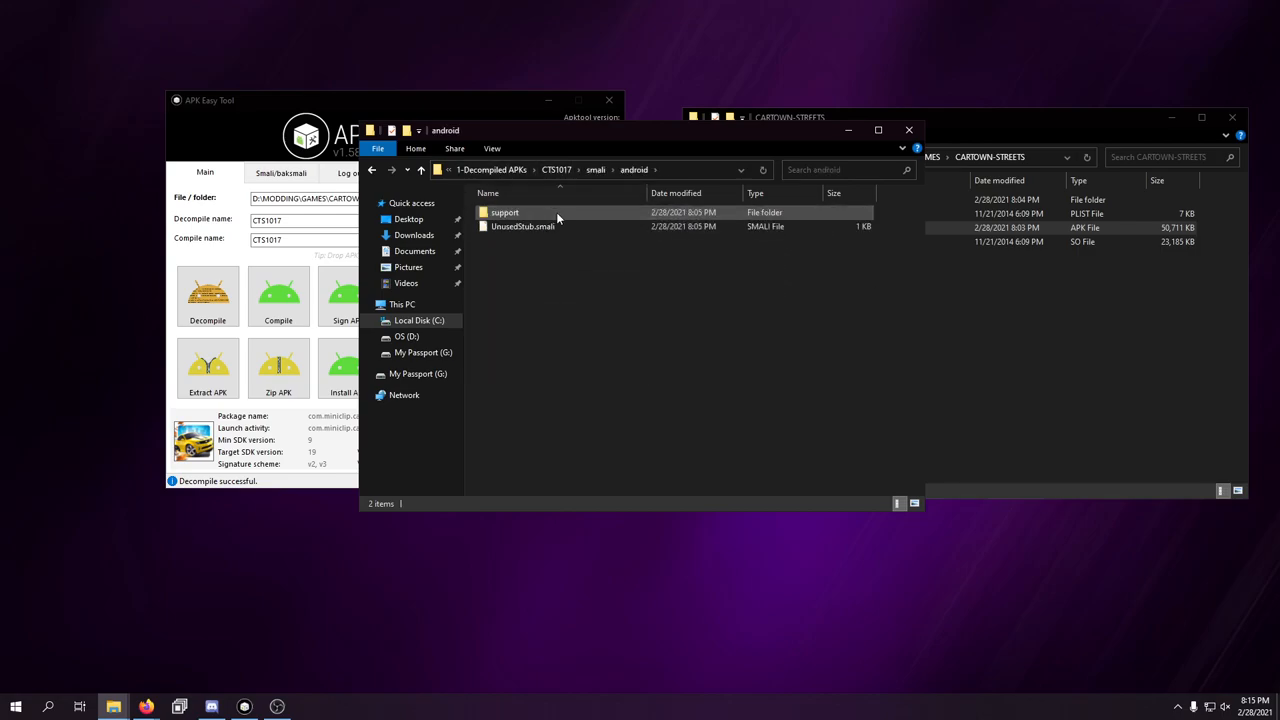
pyautogui.click(371, 169)
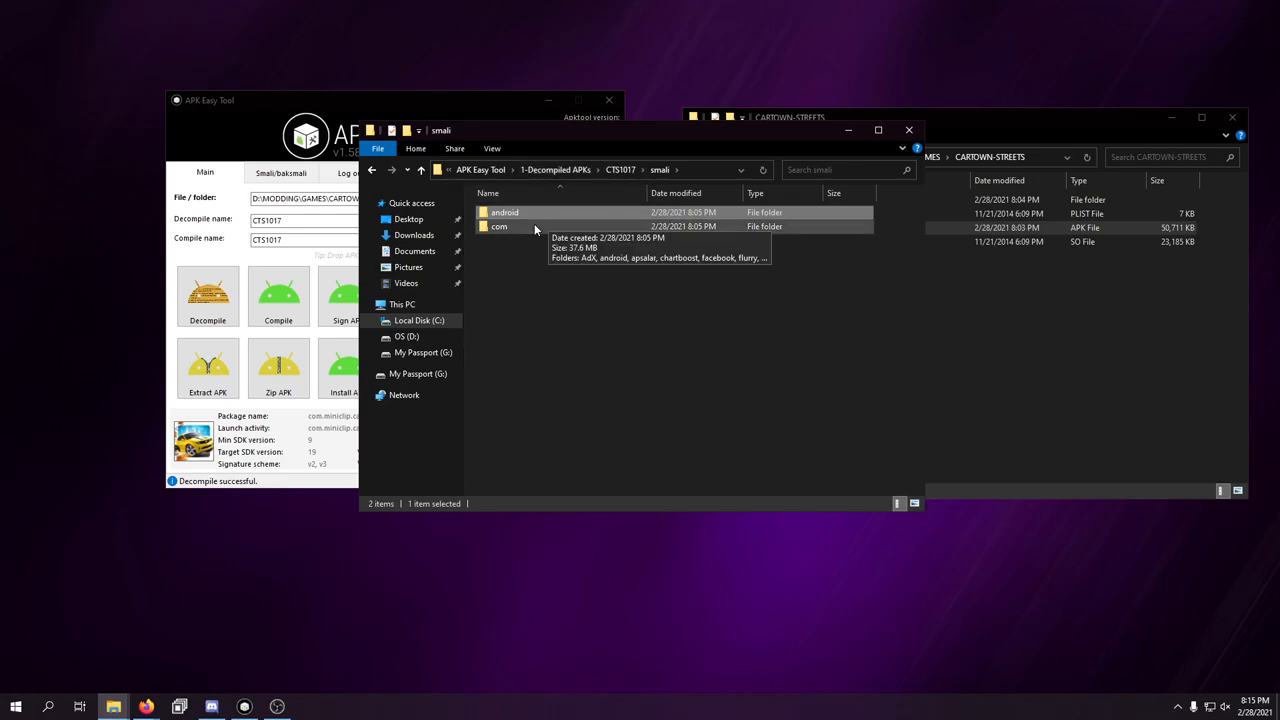
pyautogui.doubleClick(498, 226)
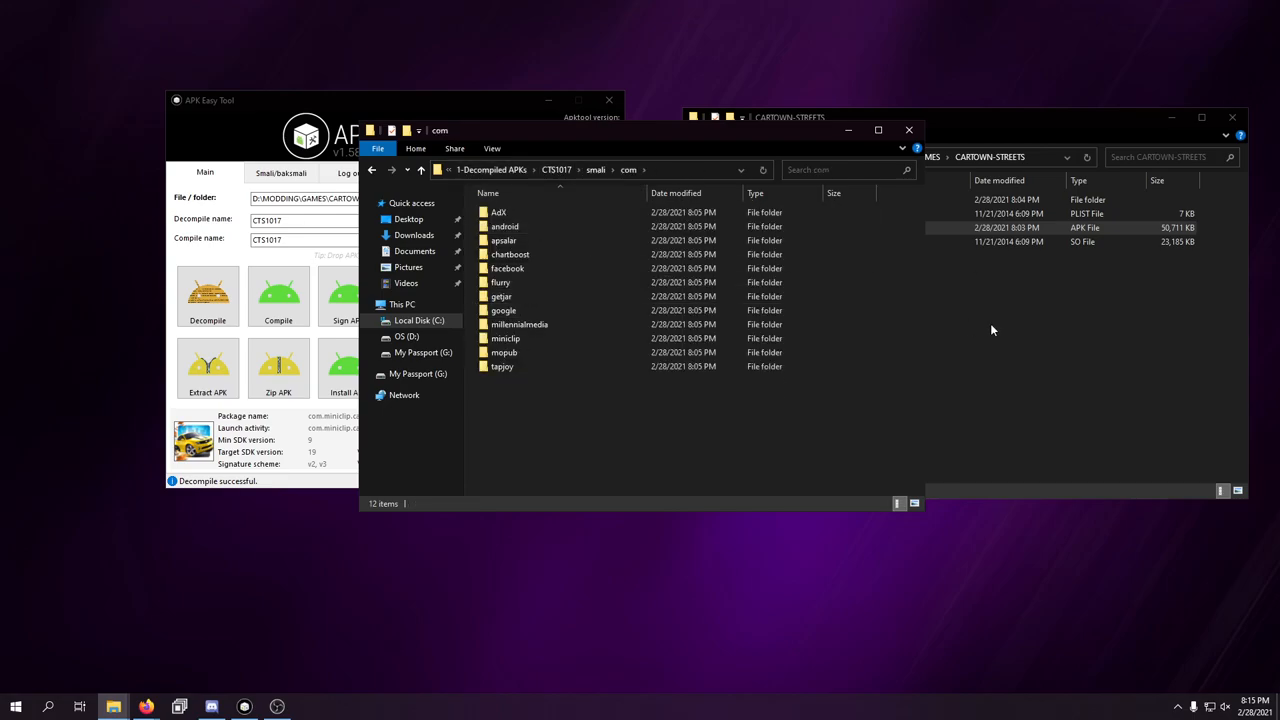
pyautogui.click(660, 169)
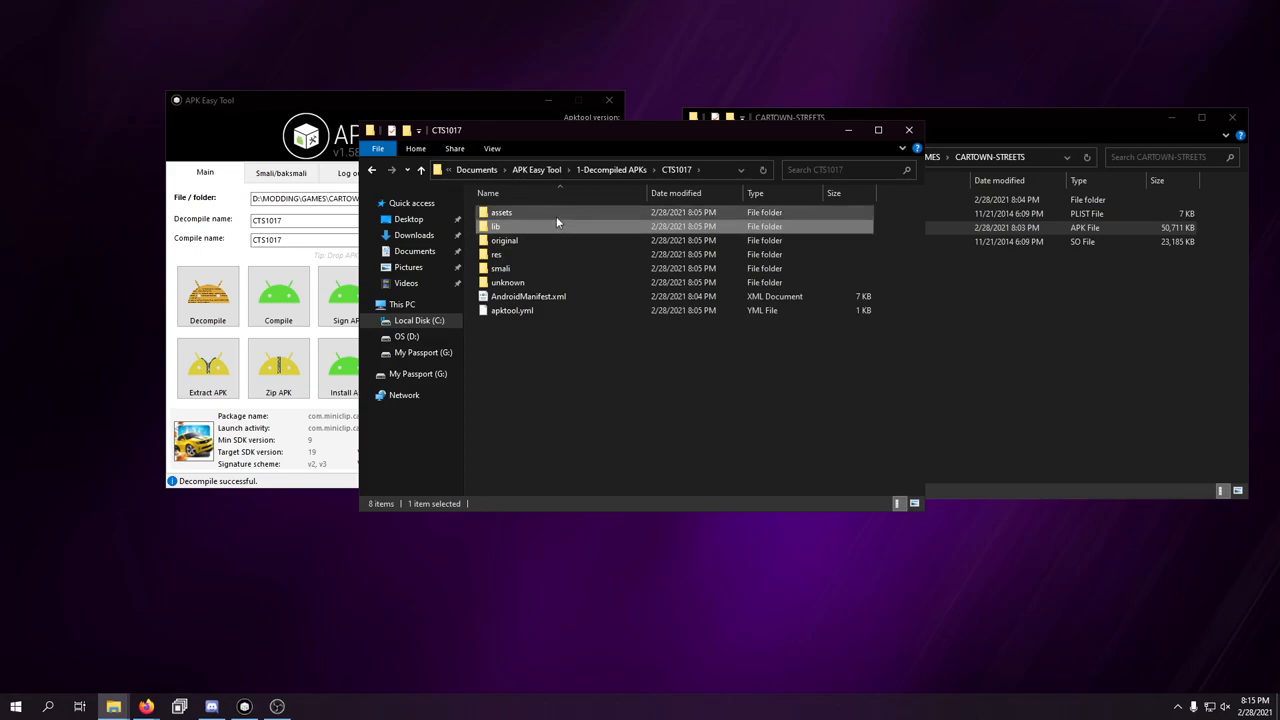
# - Browse the assets folder's game images, then open AndroidManifest.xml for editing
pyautogui.doubleClick(501, 212)
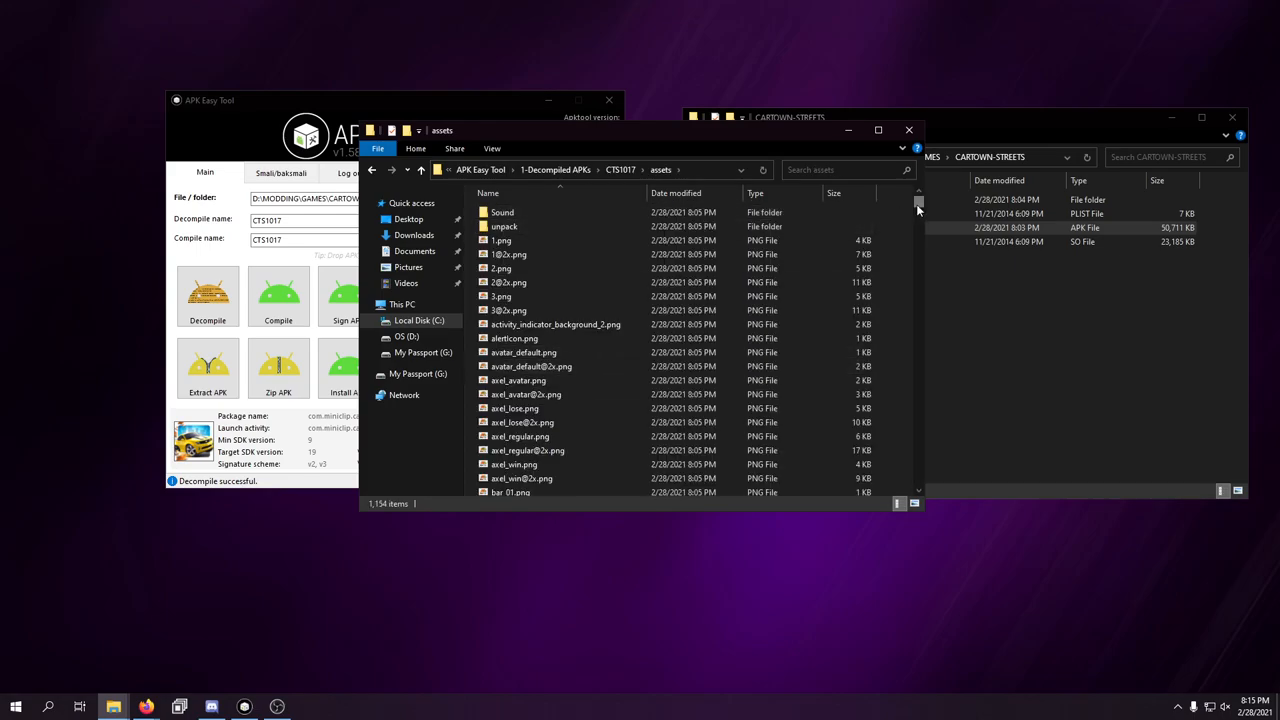
pyautogui.scroll(-3)
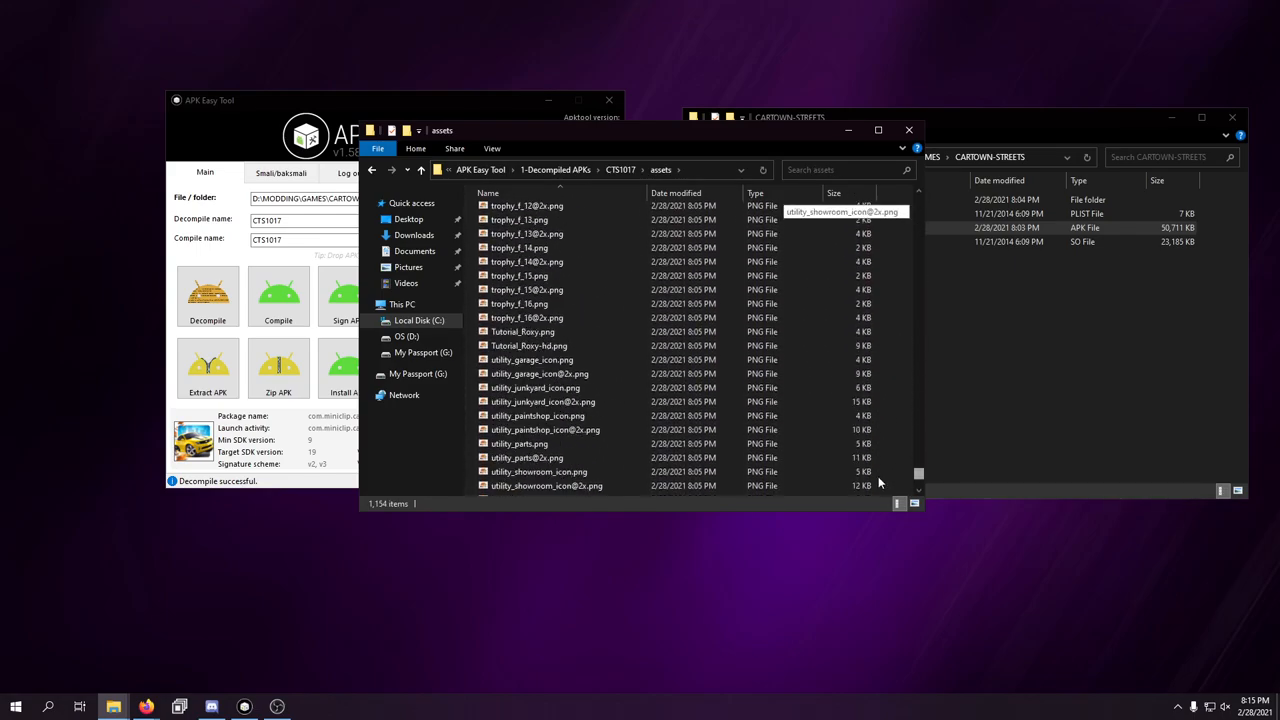
pyautogui.scroll(-3)
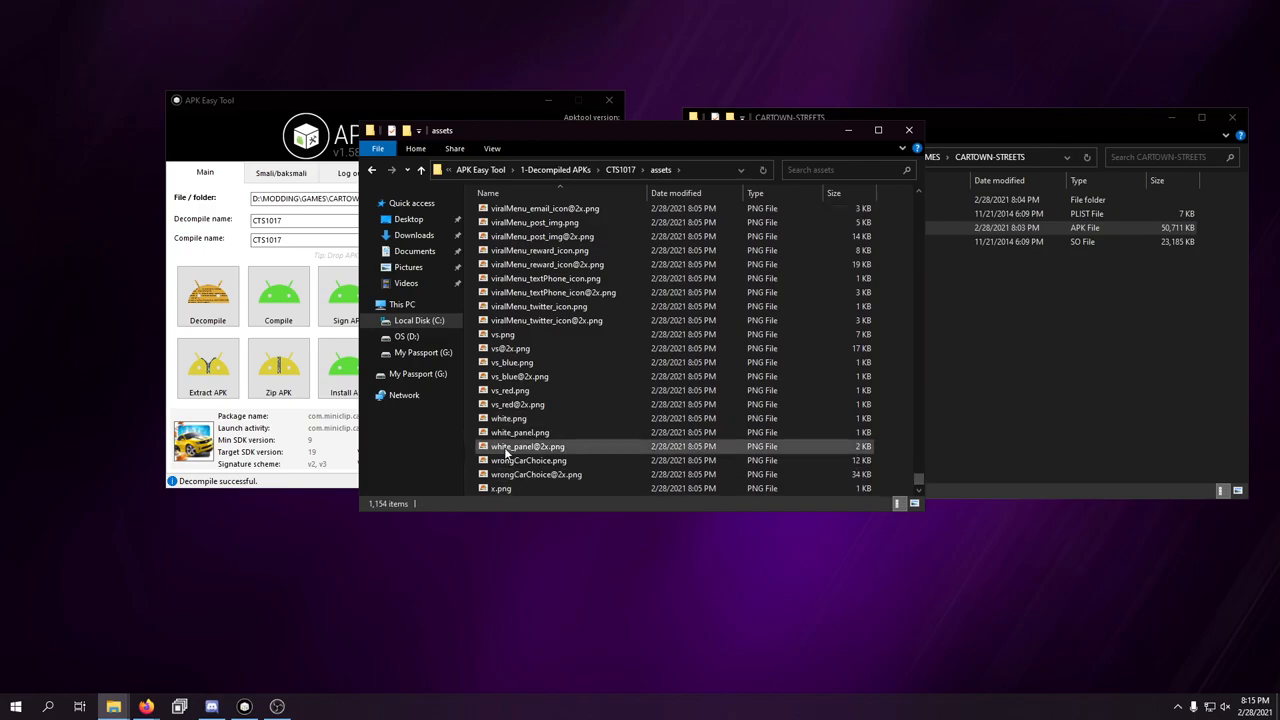
pyautogui.doubleClick(500, 488)
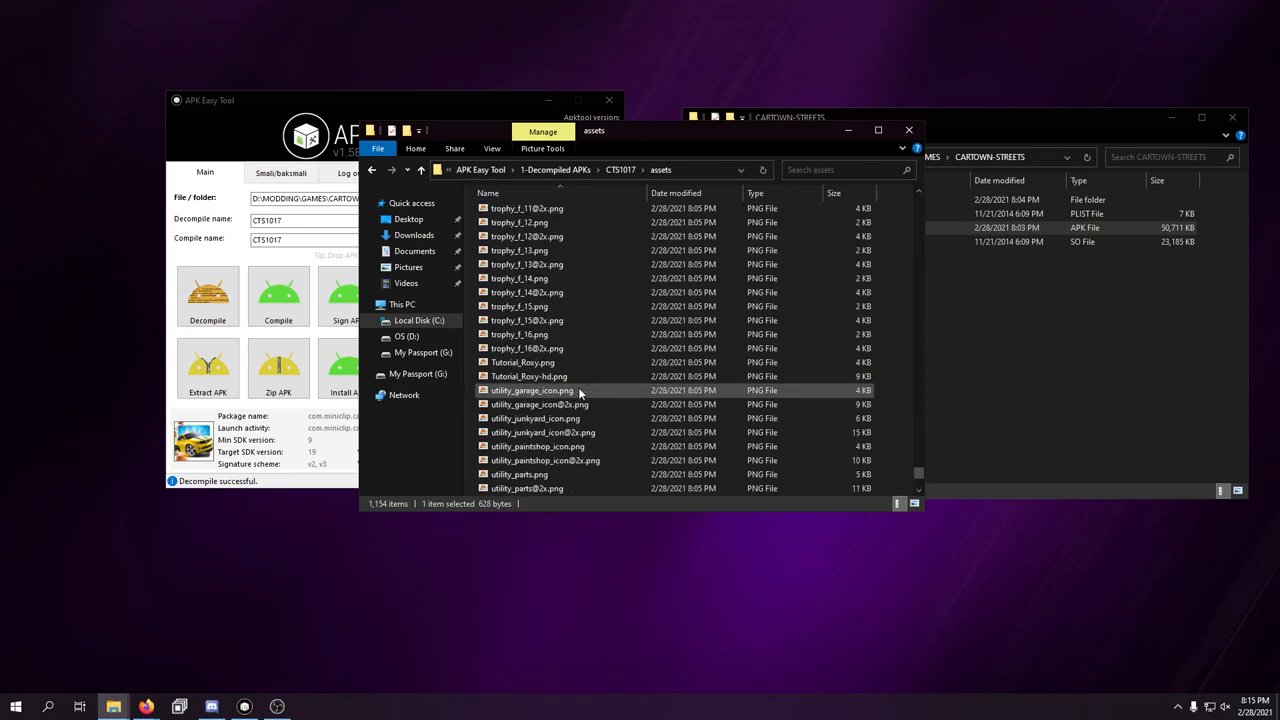
pyautogui.scroll(3)
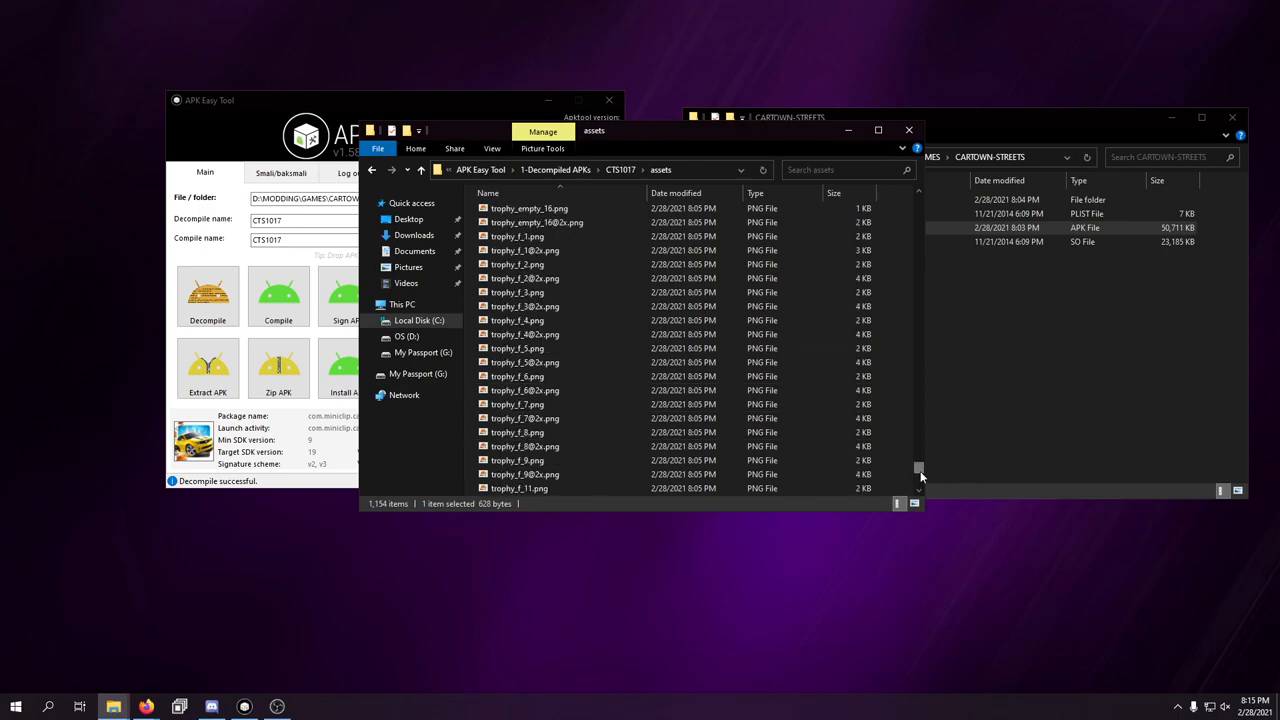
pyautogui.scroll(3)
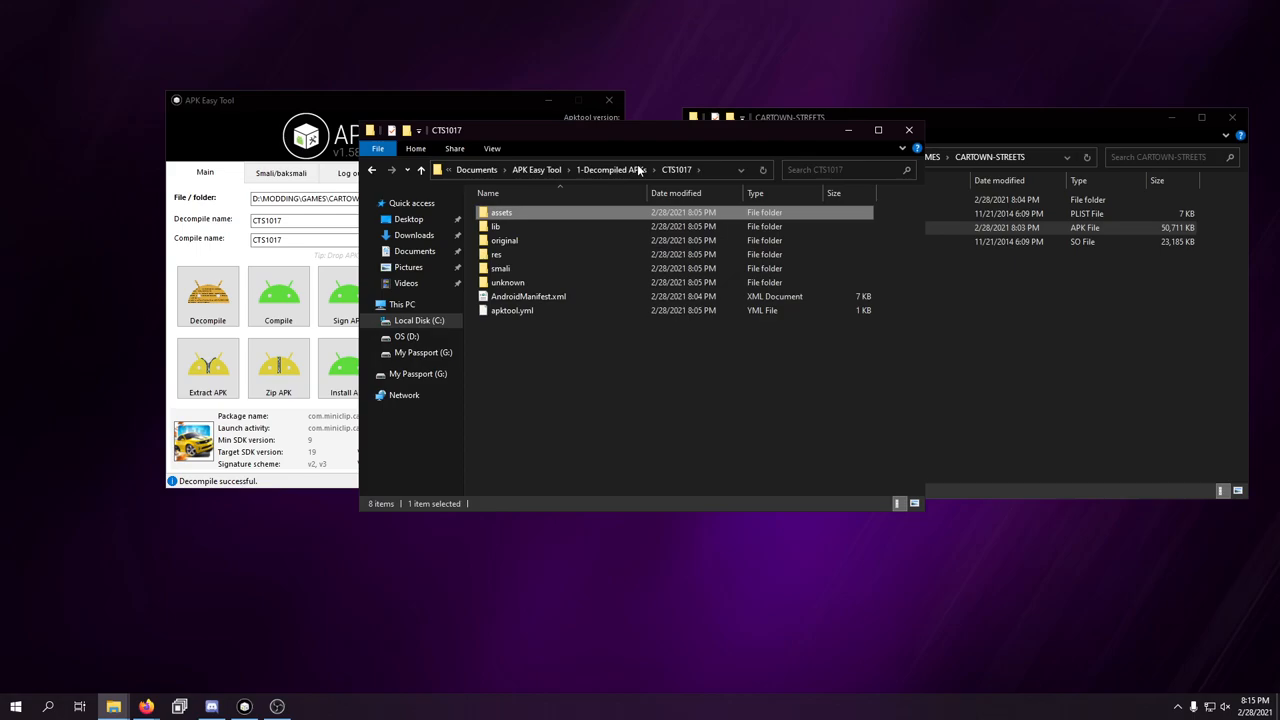
pyautogui.rightClick(528, 296)
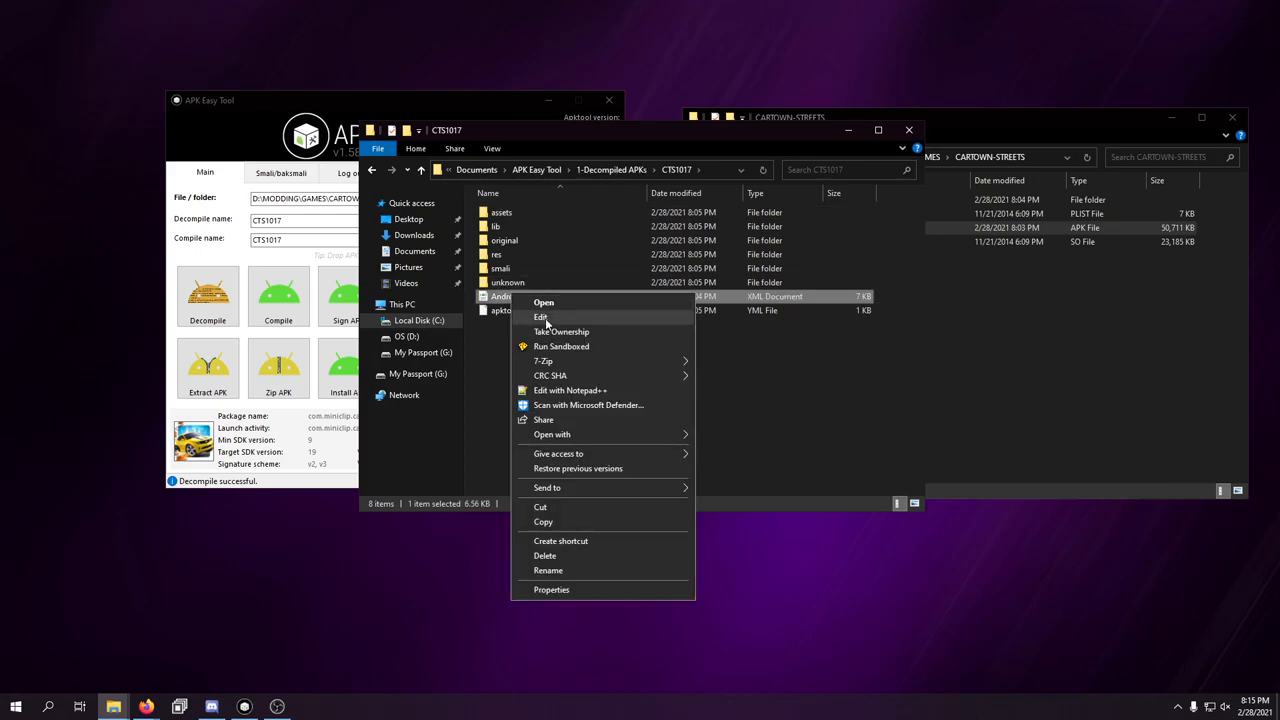
pyautogui.click(540, 317)
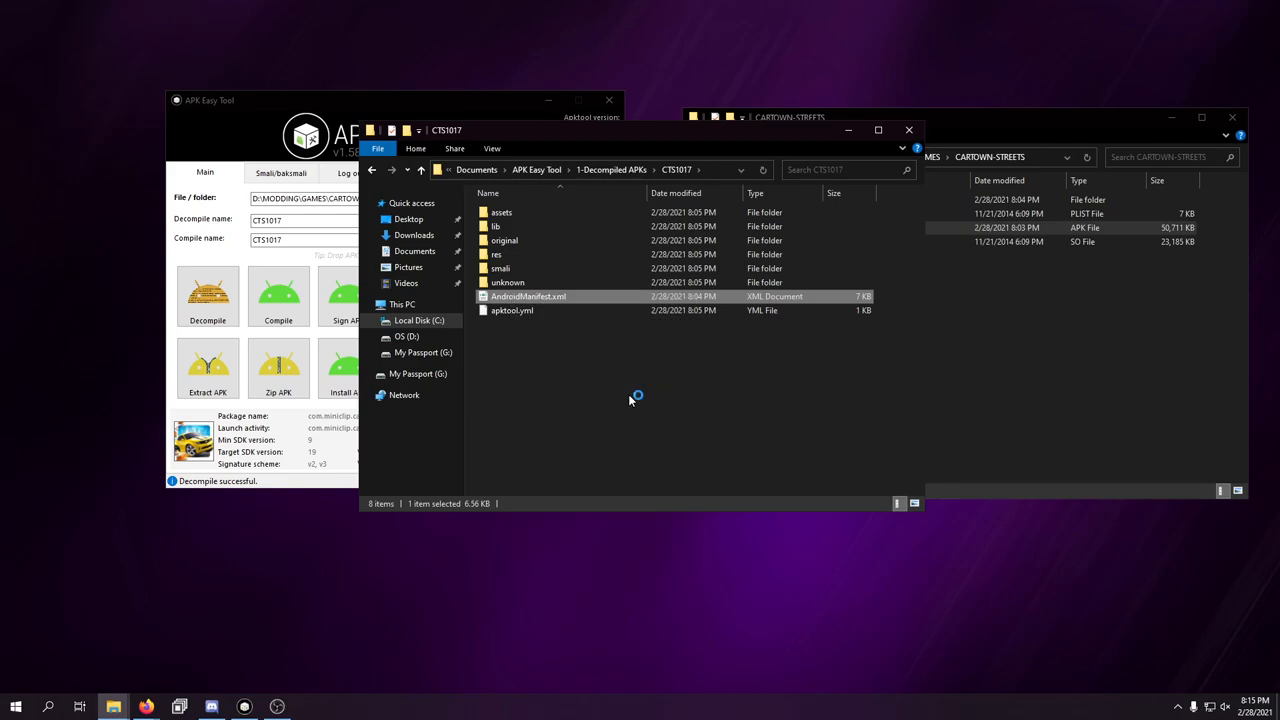
# - Open AndroidManifest.xml and scroll through its activities back to the launcher MAIN filter
pyautogui.doubleClick(528, 296)
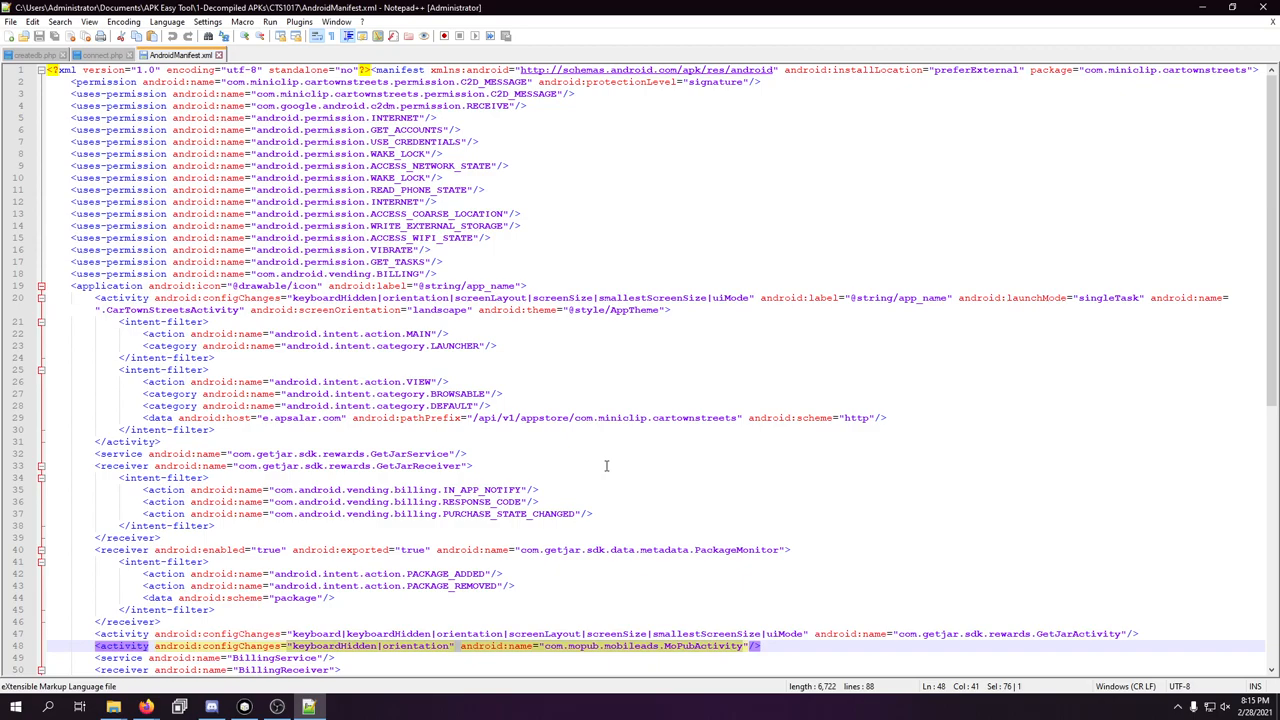
pyautogui.scroll(-3)
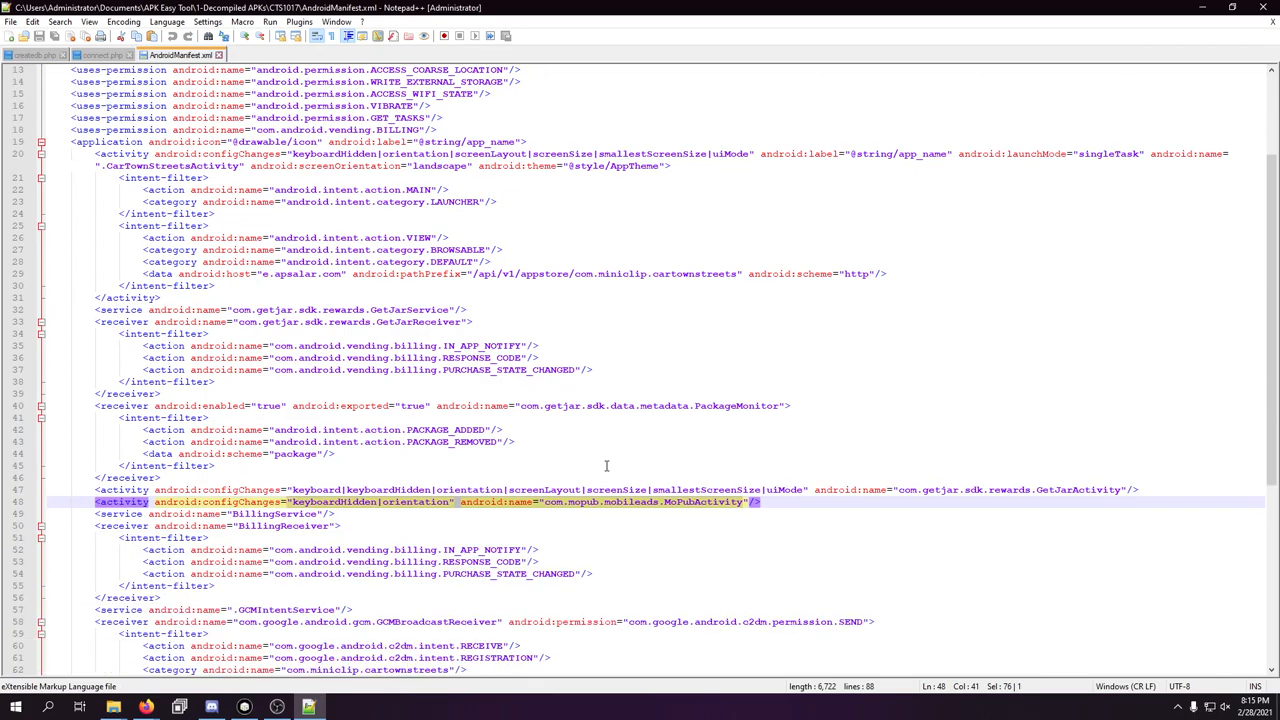
pyautogui.scroll(-3)
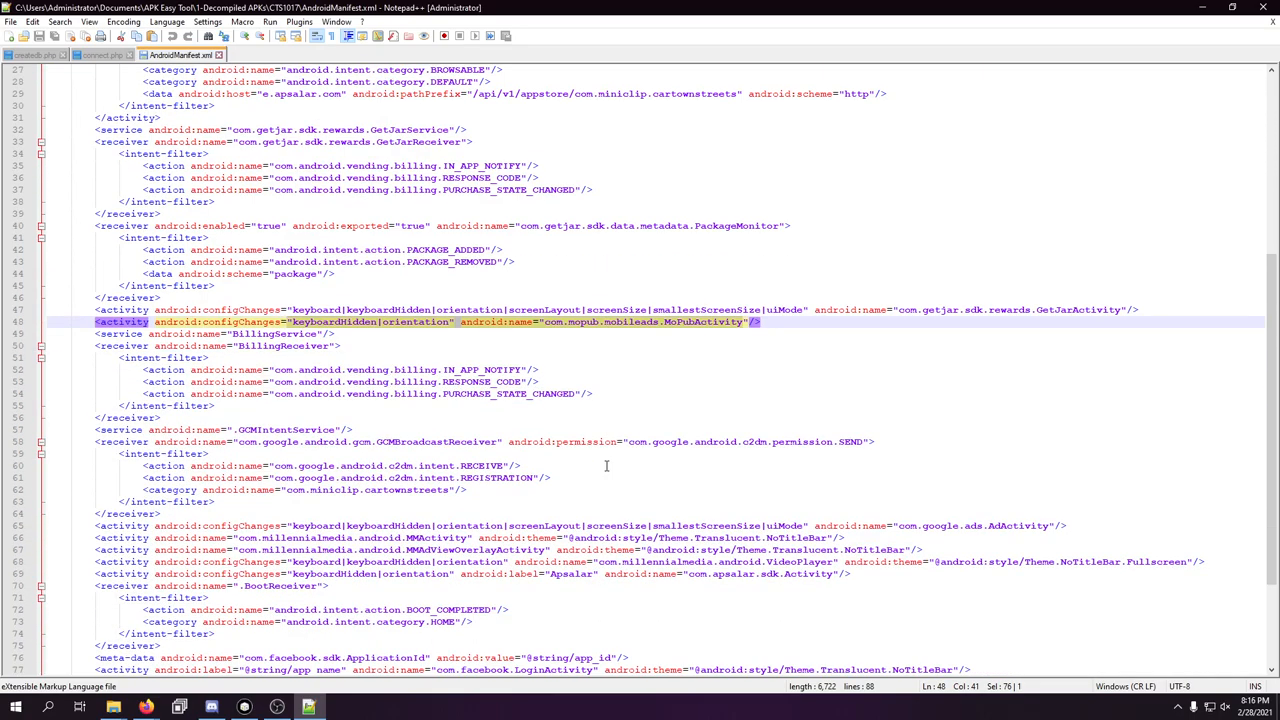
pyautogui.moveTo(592, 458)
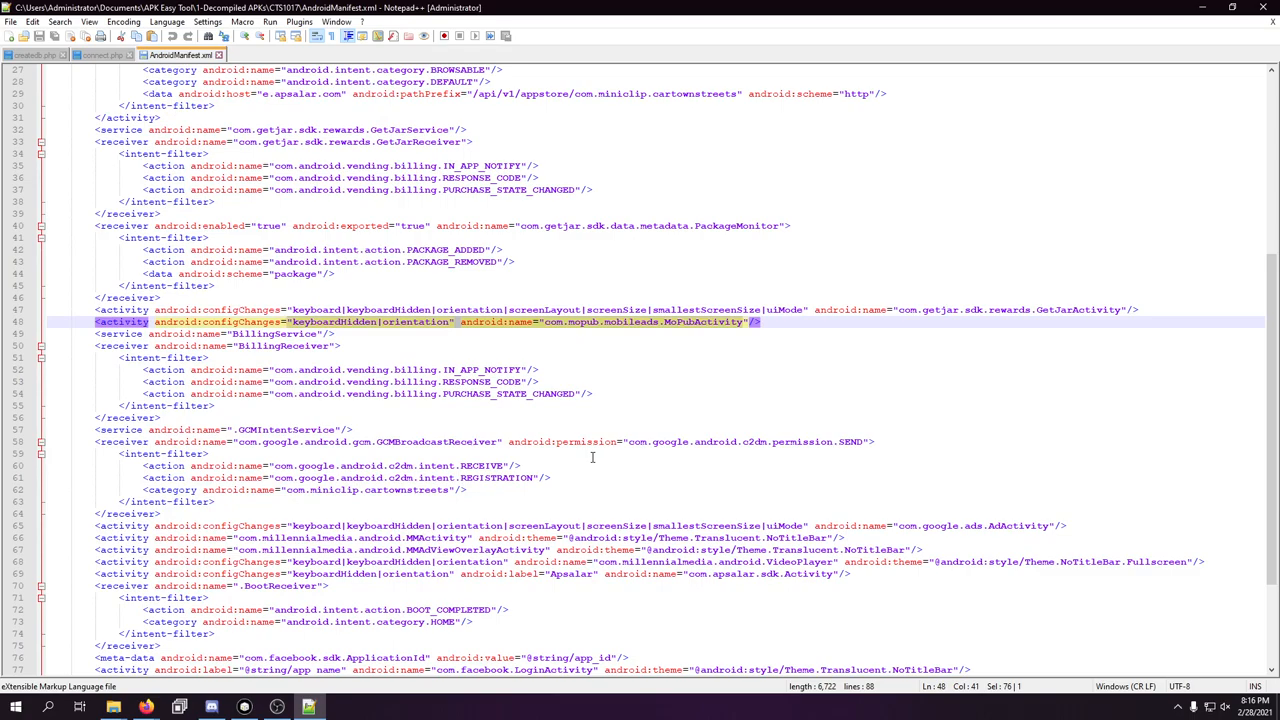
pyautogui.scroll(3)
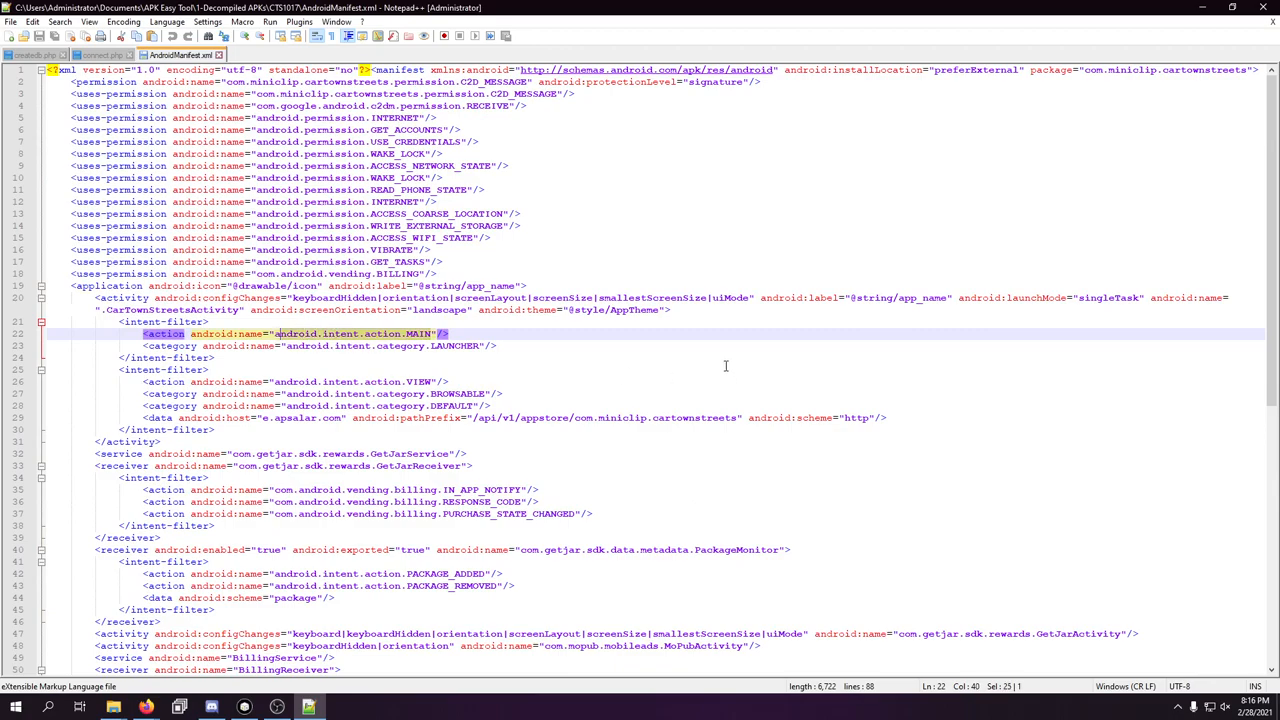
pyautogui.moveTo(729, 365)
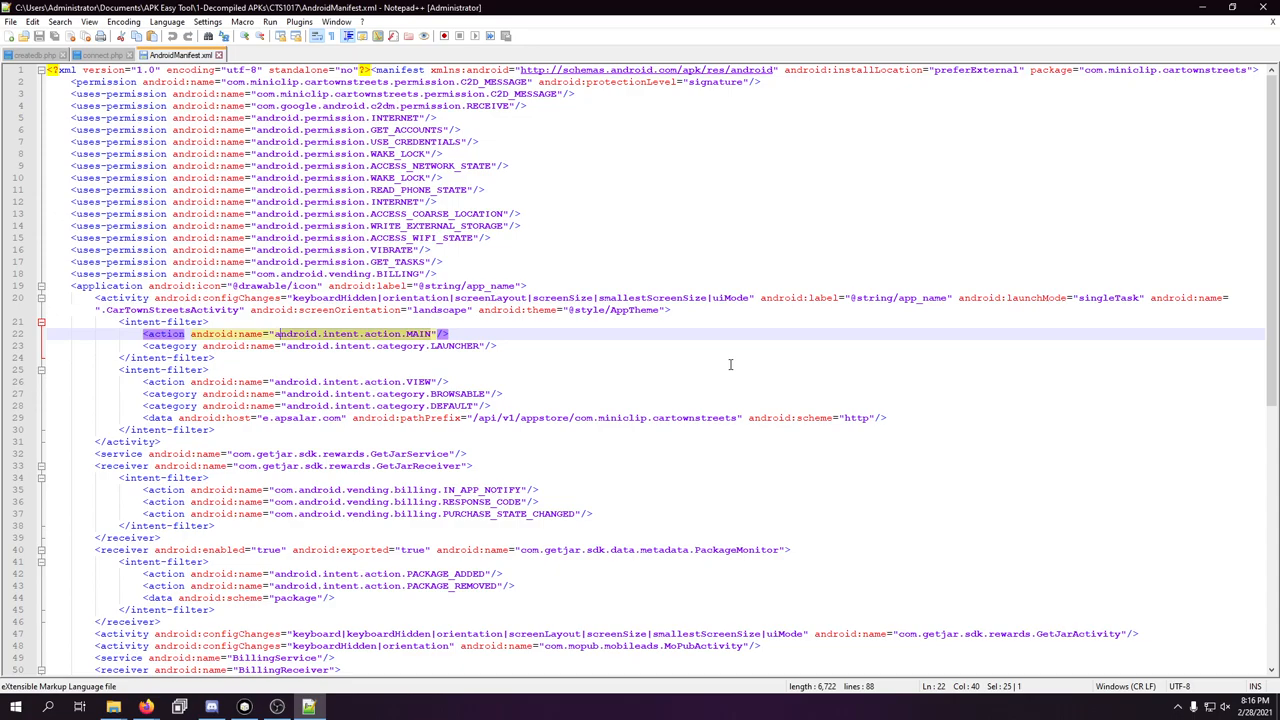
pyautogui.moveTo(1245, 19)
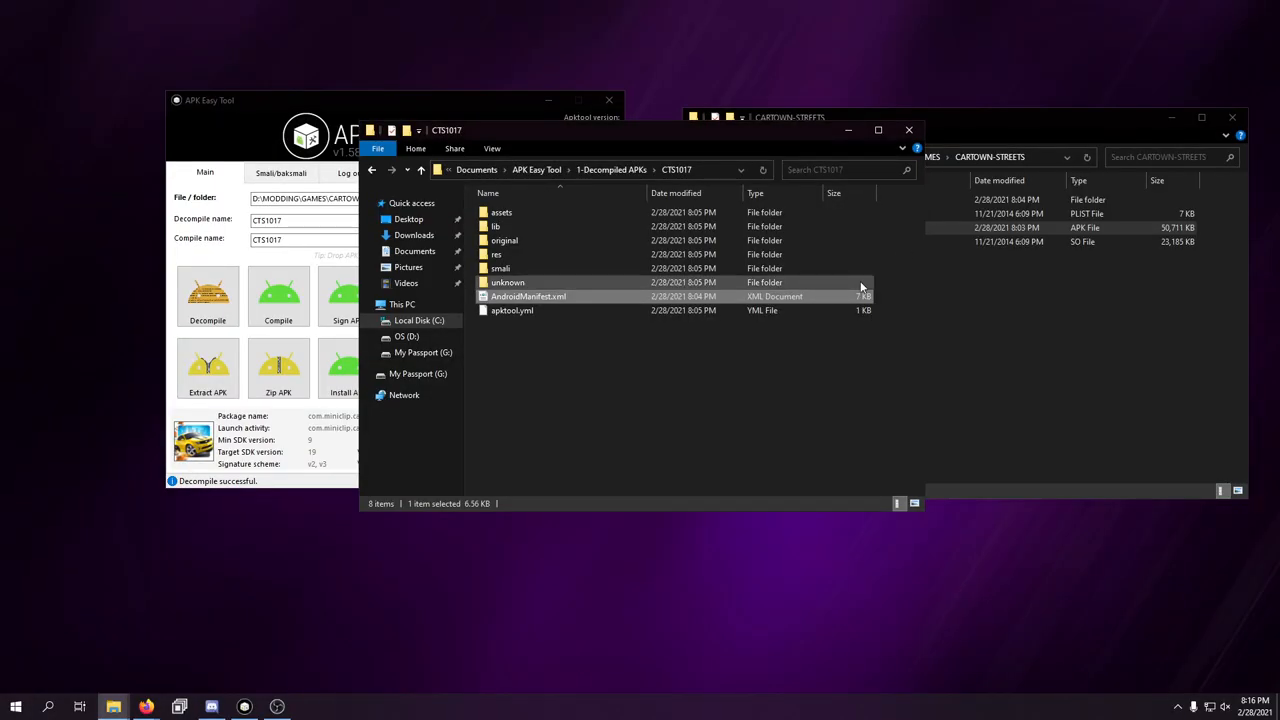
# - Open libgame.so from lib/armeabi with HxD Hex Editor via Open with
pyautogui.doubleClick(495, 226)
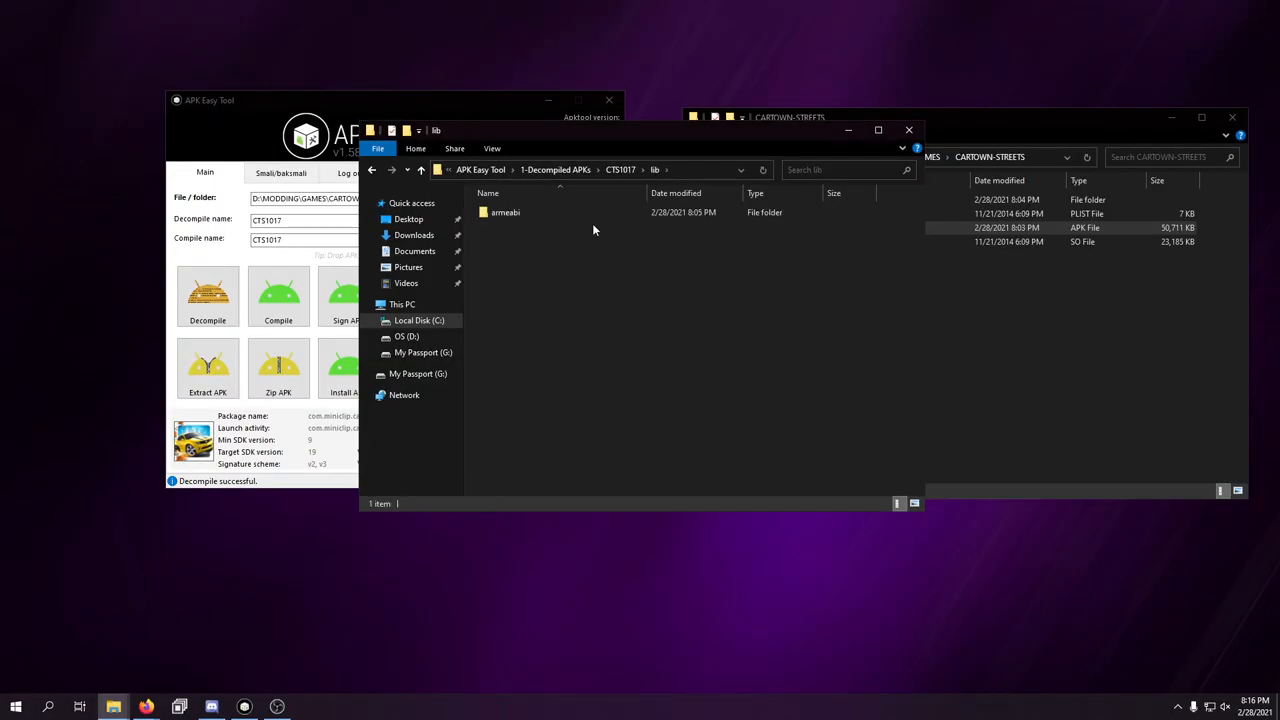
pyautogui.rightClick(503, 212)
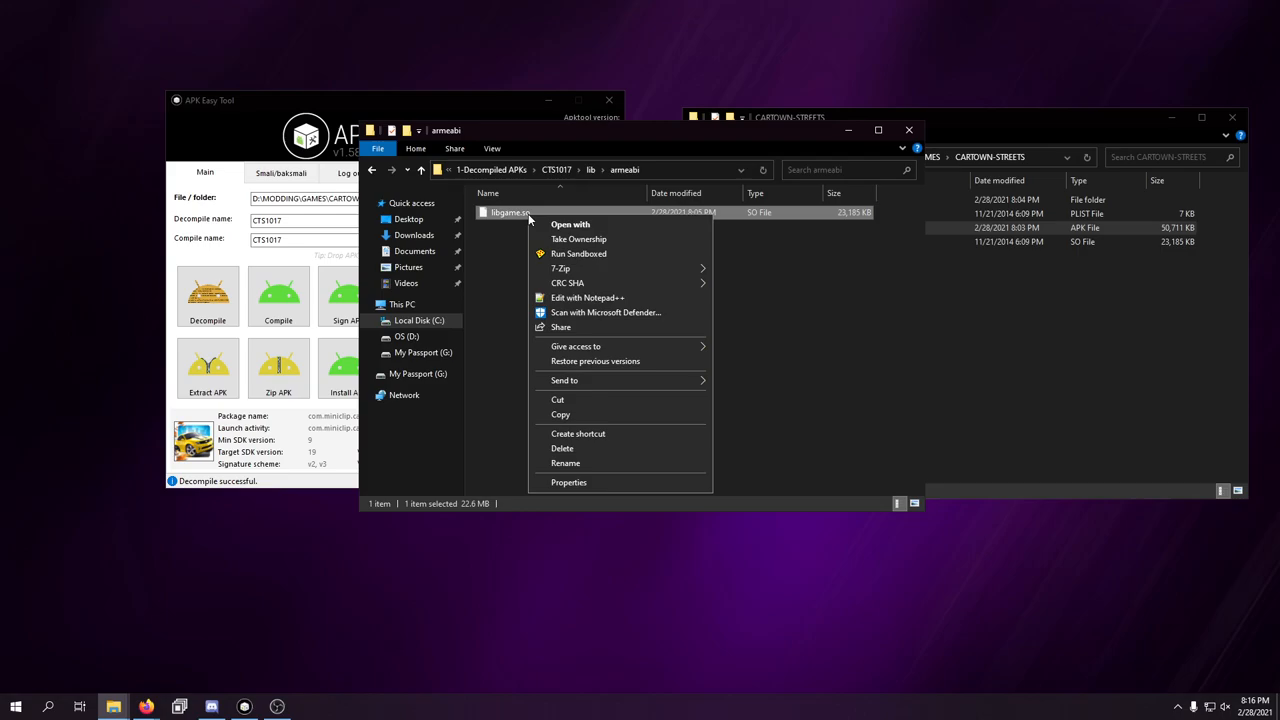
pyautogui.moveTo(500, 289)
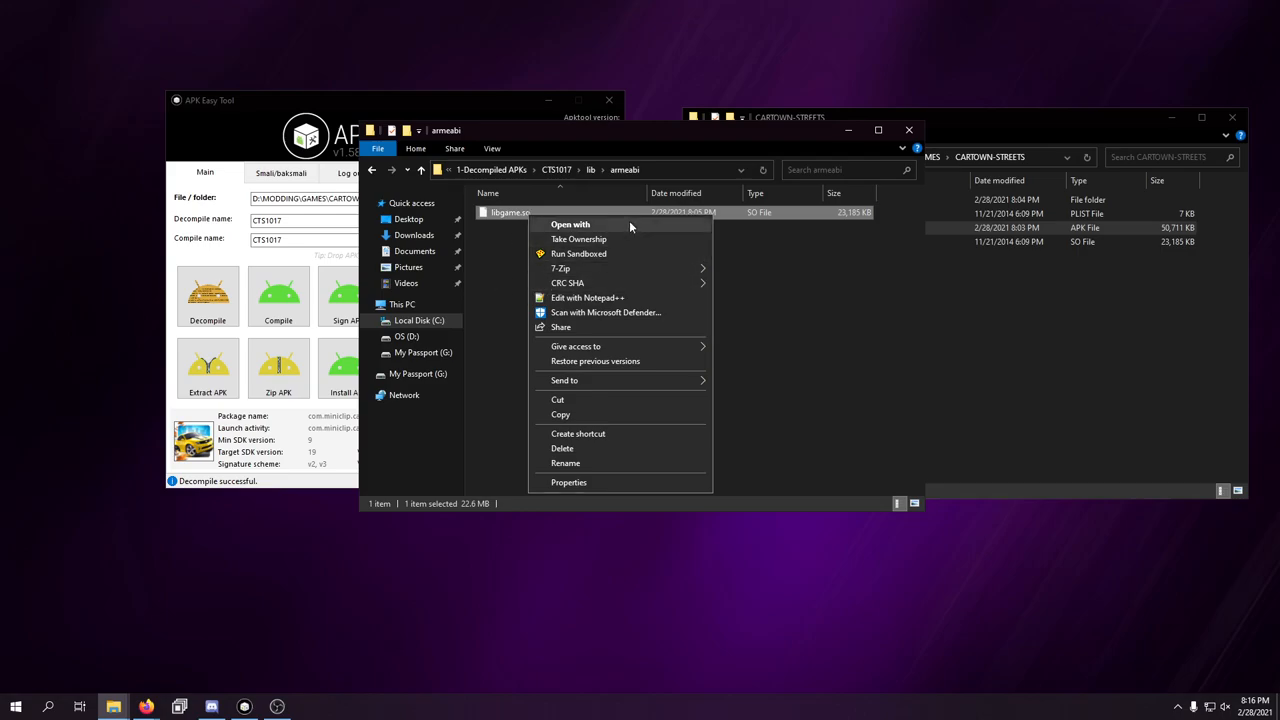
pyautogui.click(570, 224)
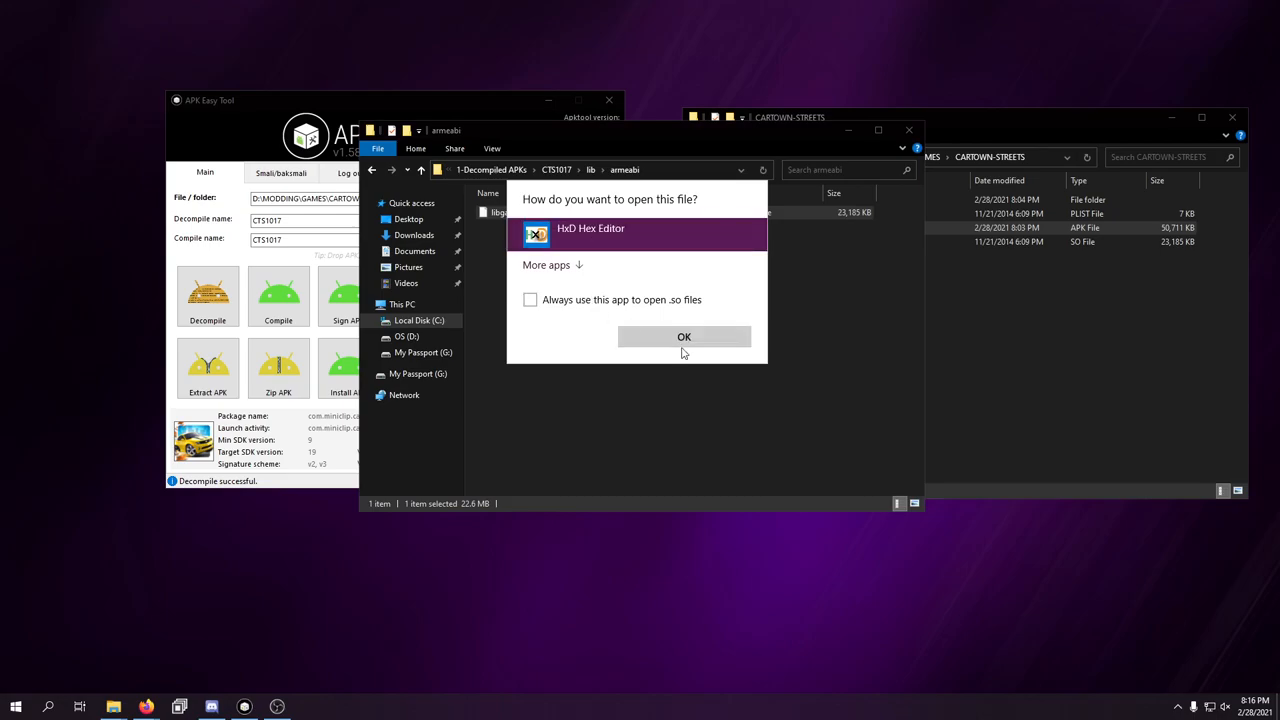
pyautogui.click(684, 337)
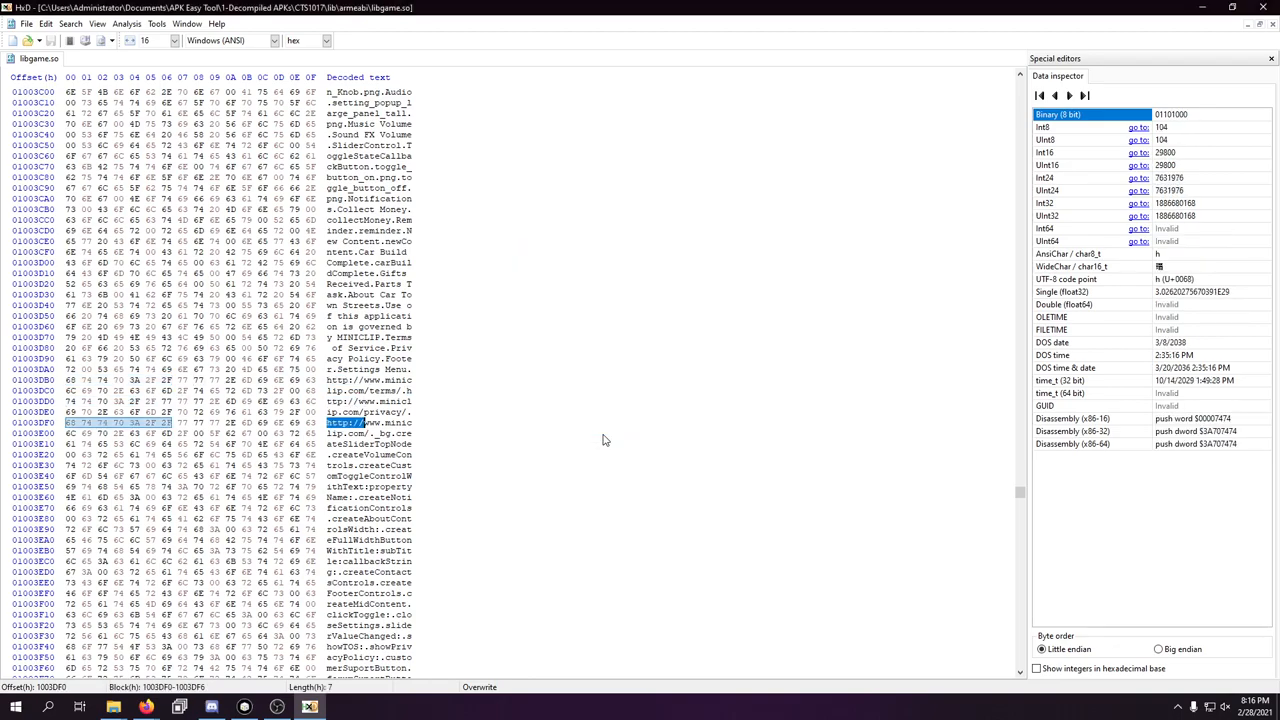
pyautogui.scroll(-3)
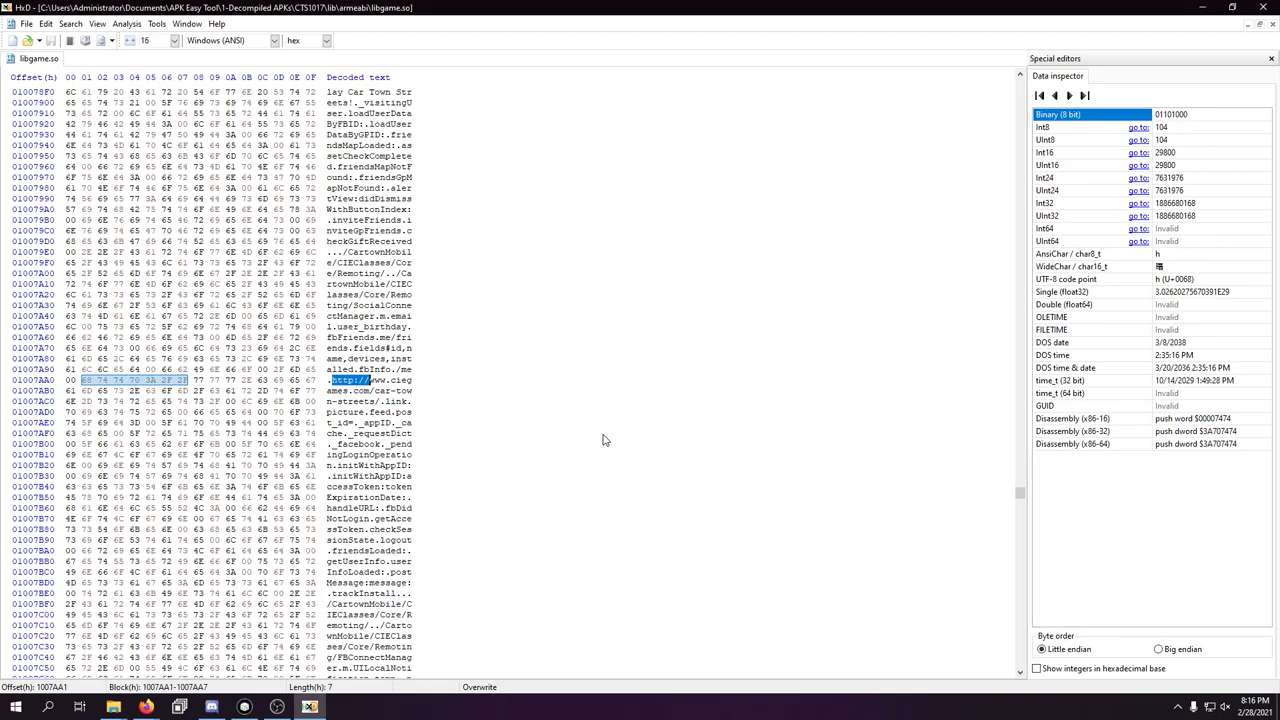
pyautogui.scroll(-3)
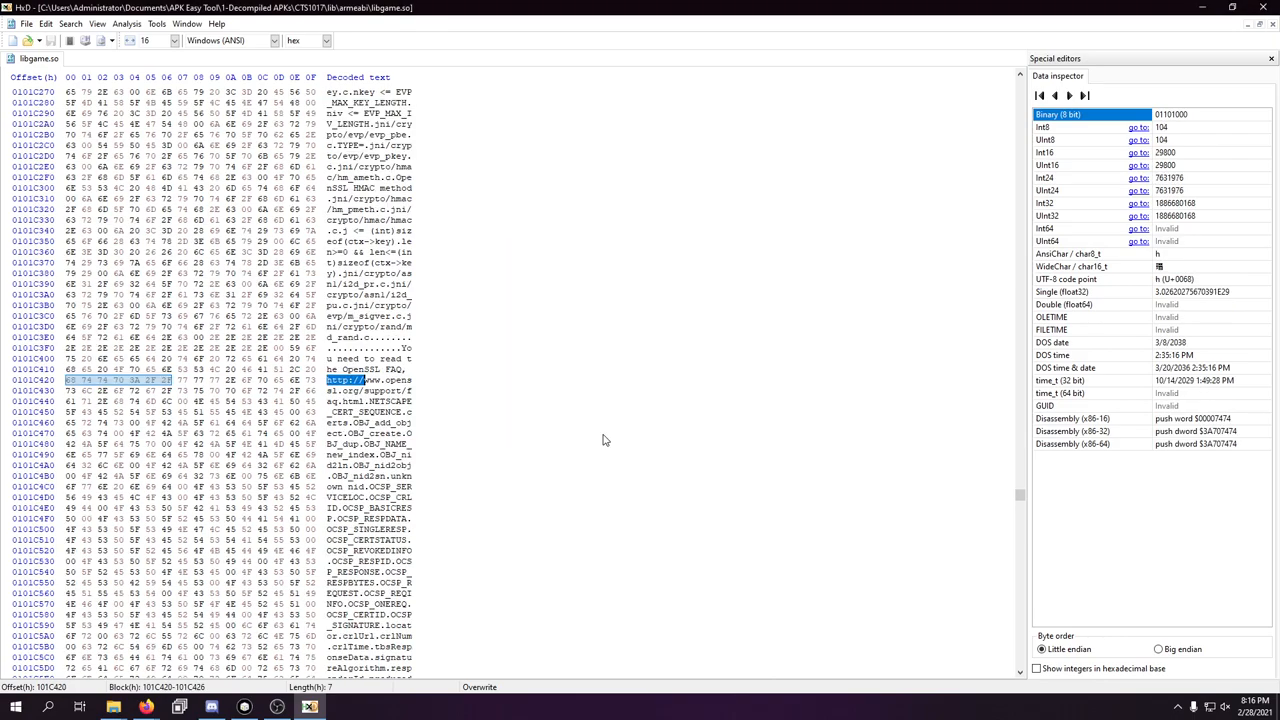
pyautogui.scroll(-3)
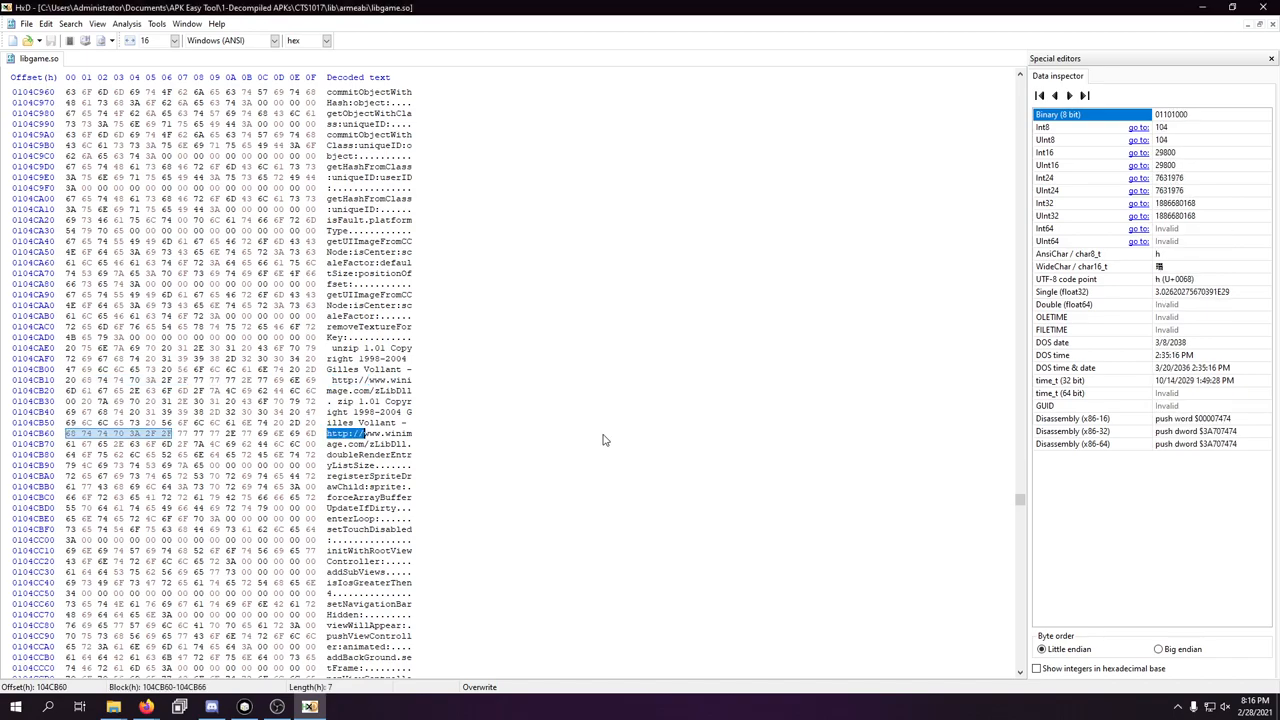
pyautogui.scroll(-3)
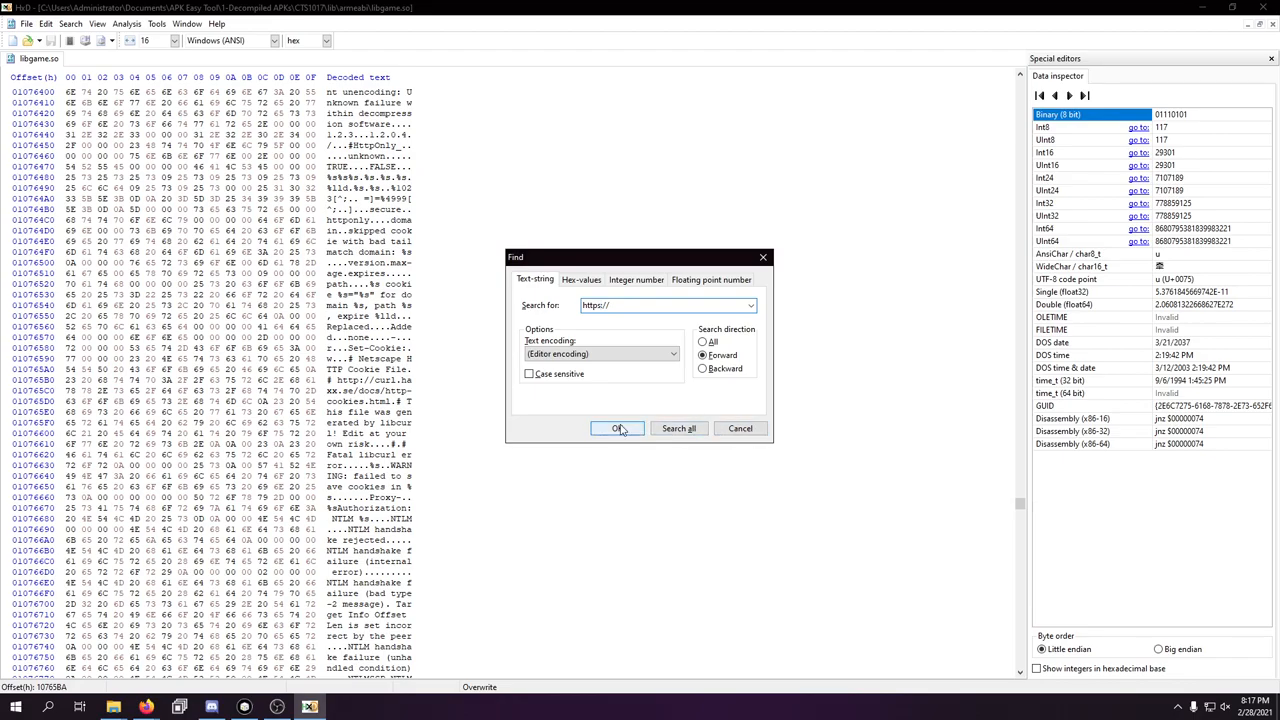
pyautogui.click(617, 428)
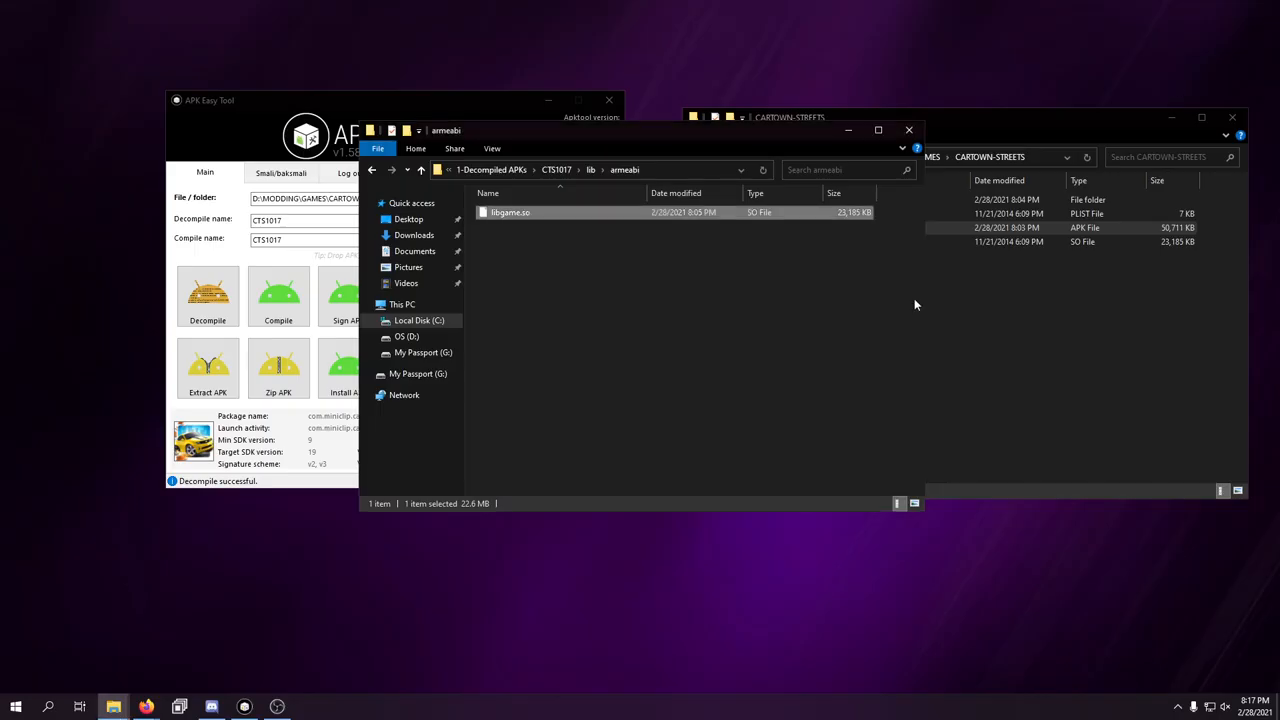
pyautogui.moveTo(695, 444)
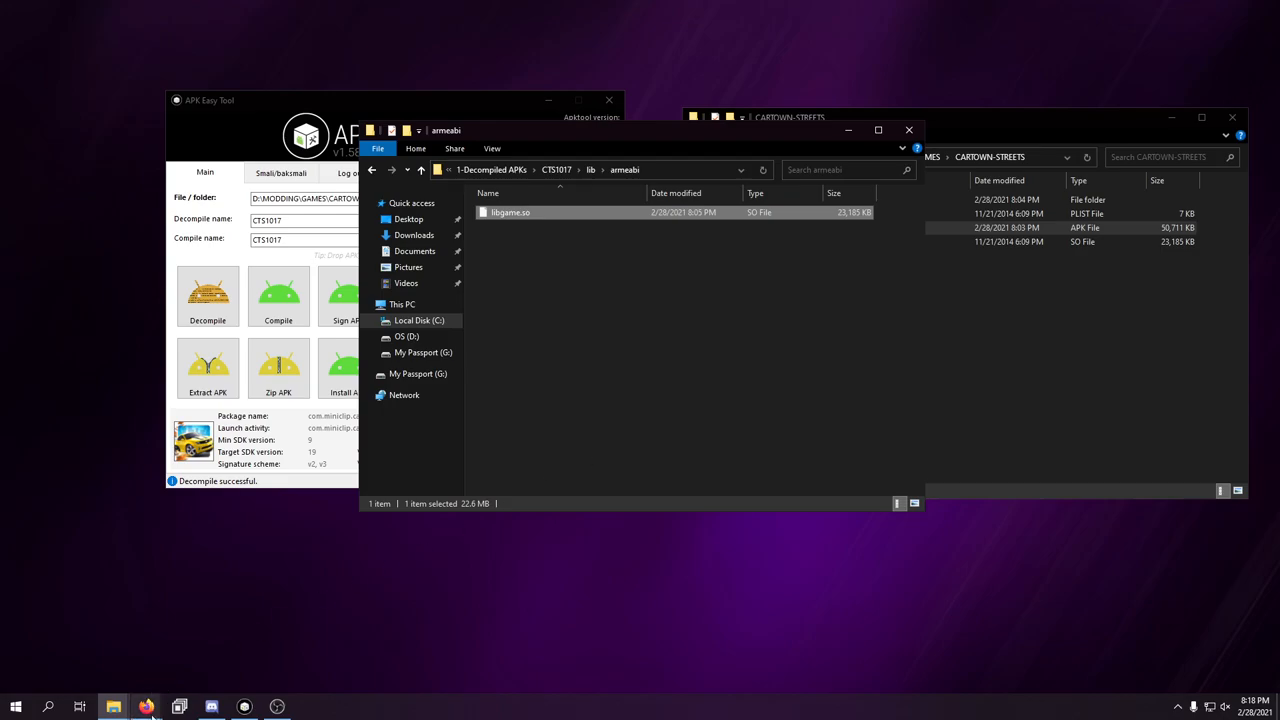
# - Bring up Firefox showing the archived ciegames.com Car Town Streets page
pyautogui.click(146, 707)
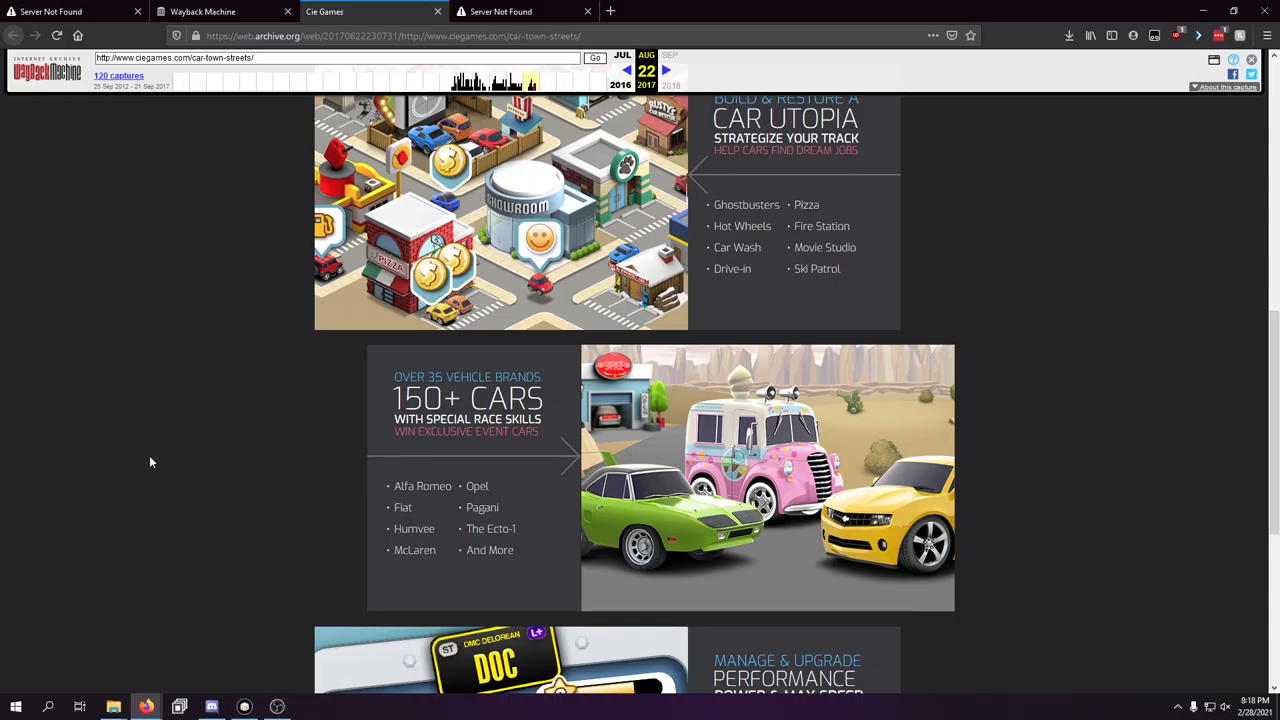
# - Open the Google Play listing for Overdrive City – Car Tycoon Game in a new tab
pyautogui.click(760, 11)
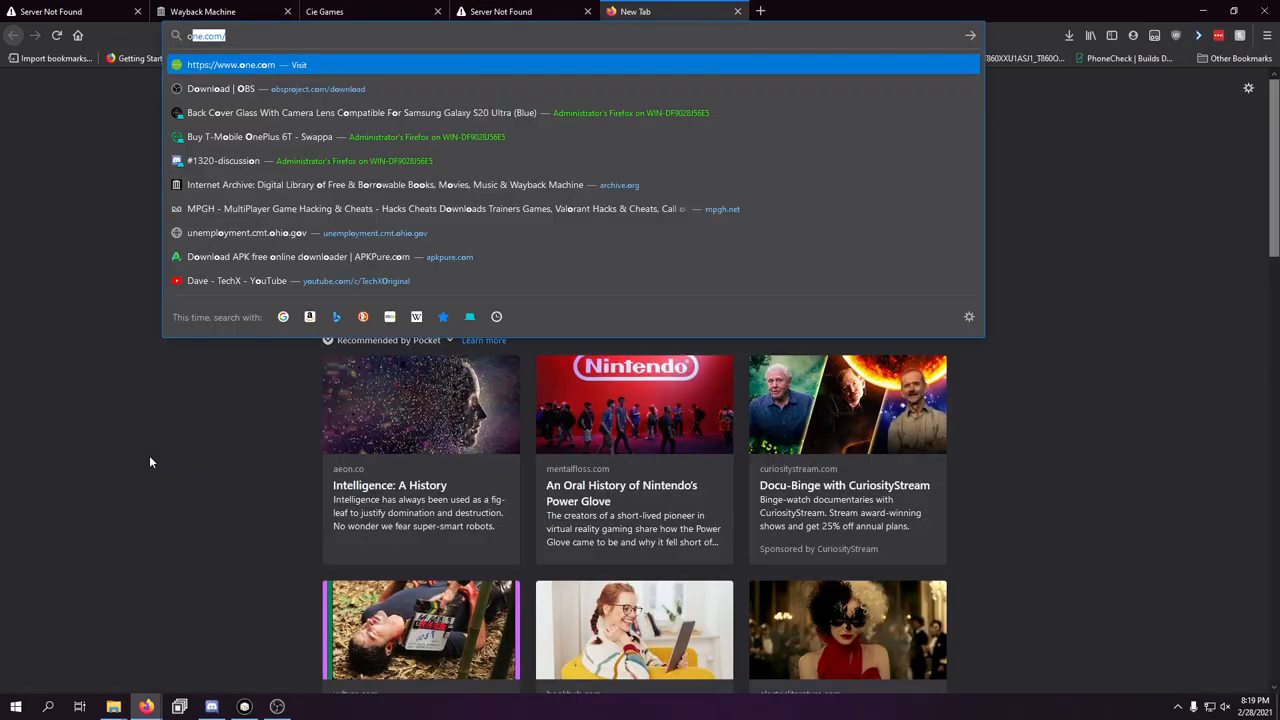
pyautogui.write('overdi')
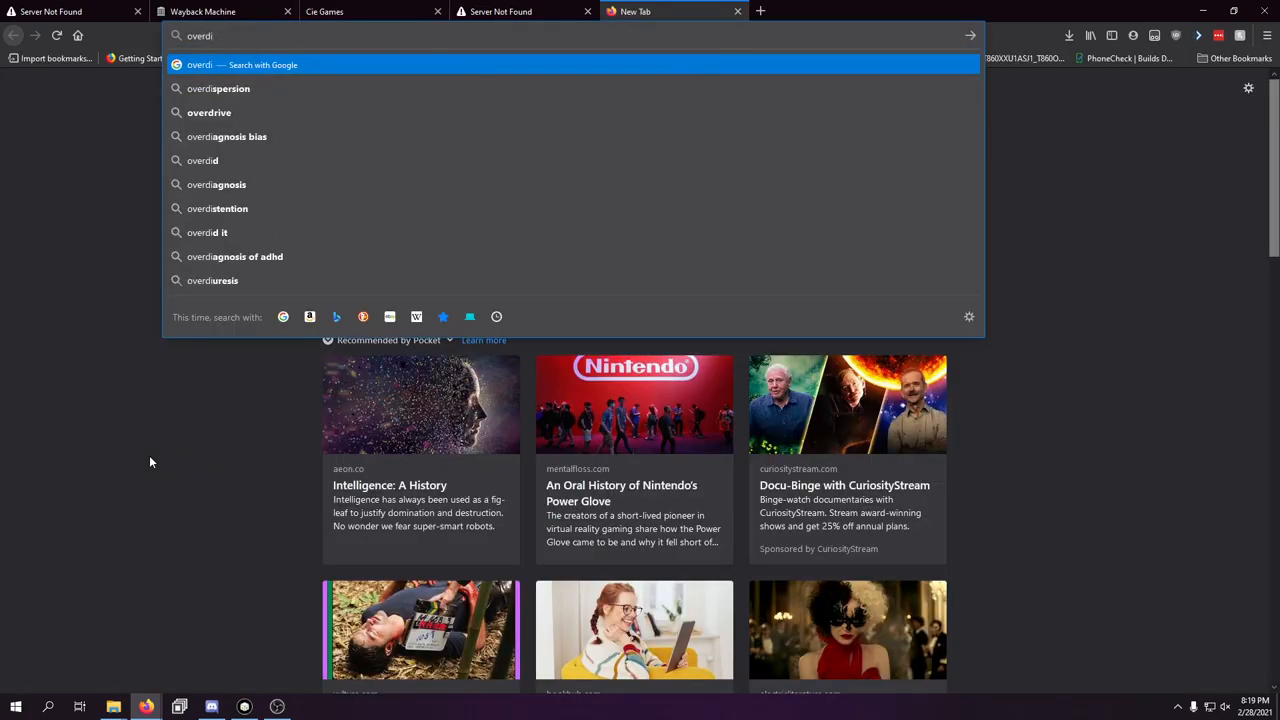
pyautogui.press('Return')
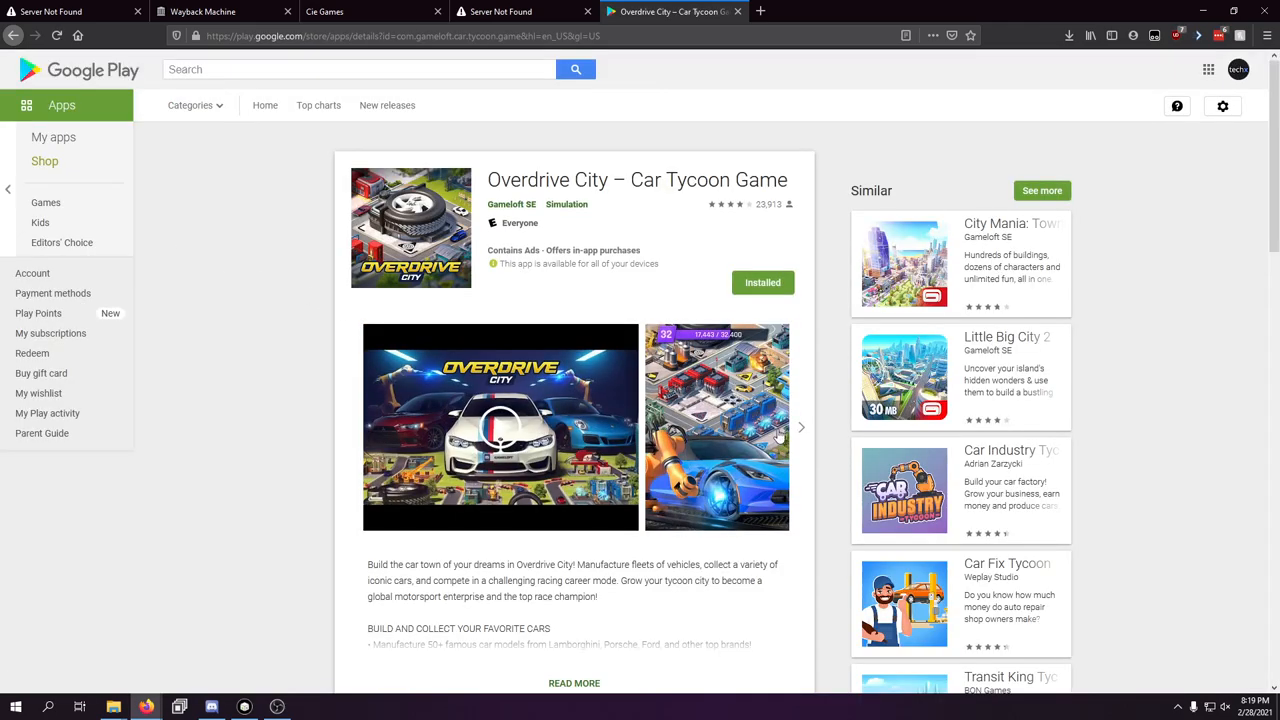
# - Step through five of the listing's game screenshots in the carousel
pyautogui.click(800, 427)
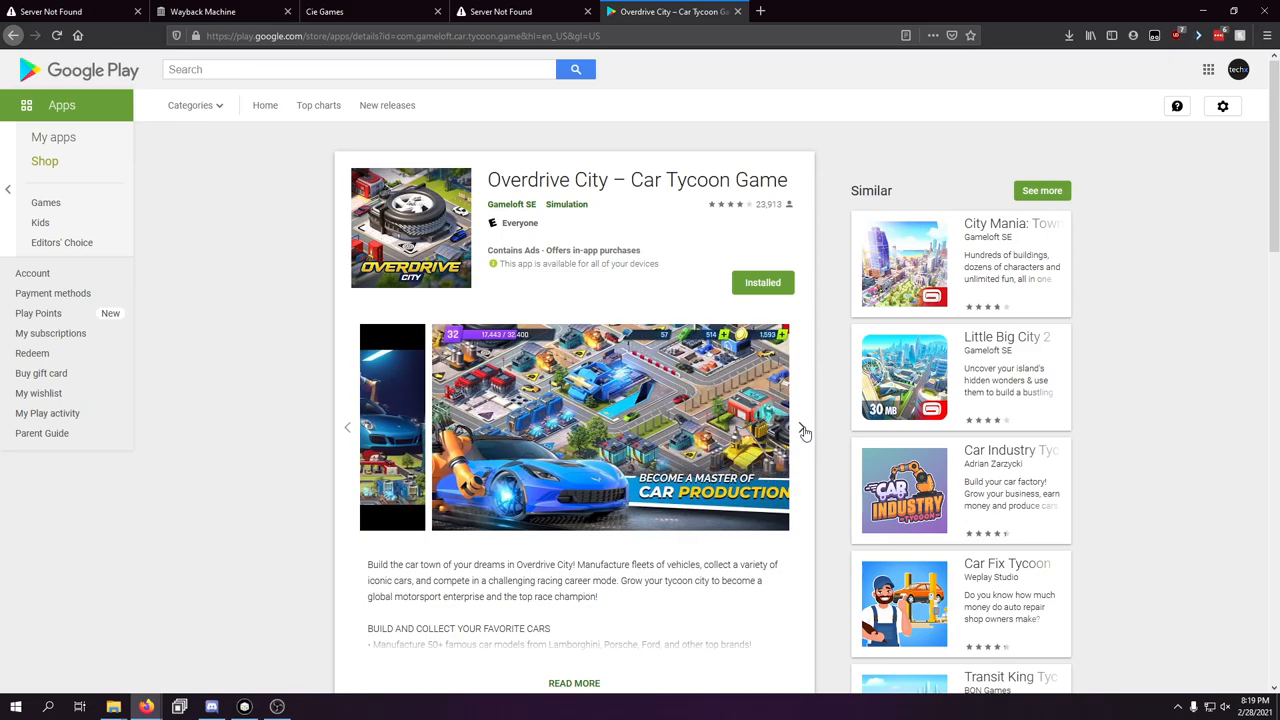
pyautogui.click(805, 427)
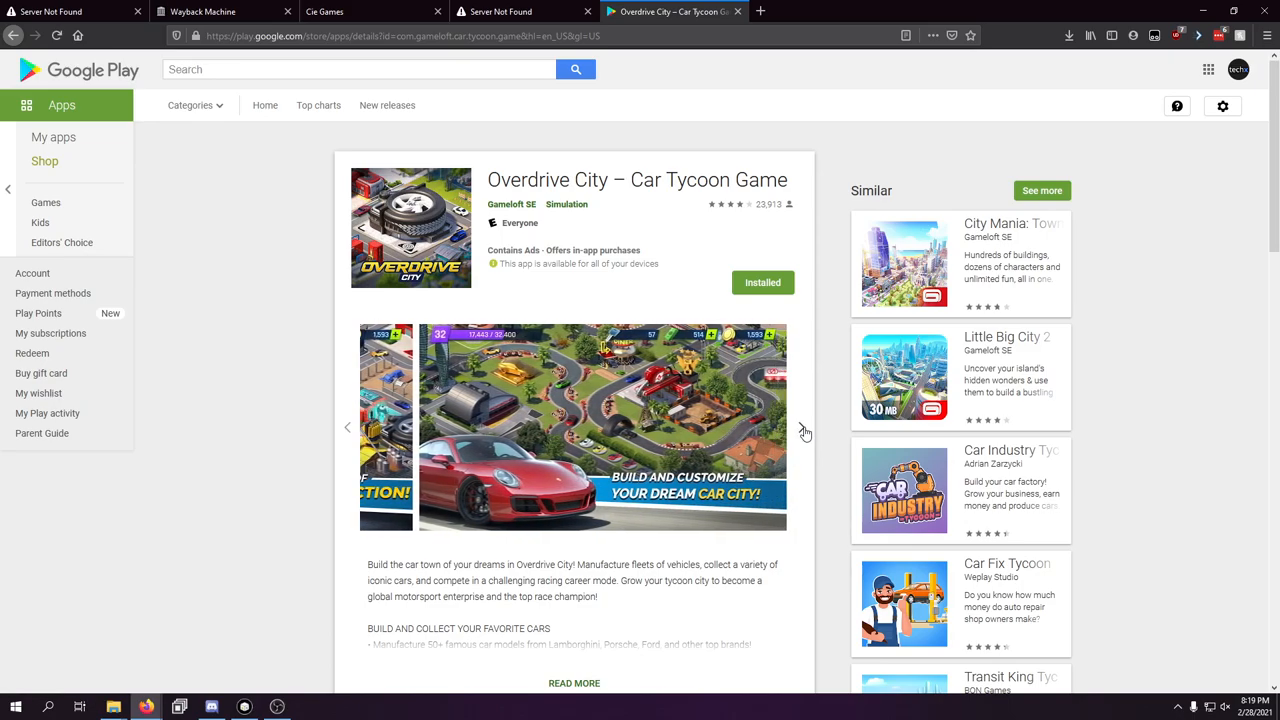
pyautogui.click(805, 427)
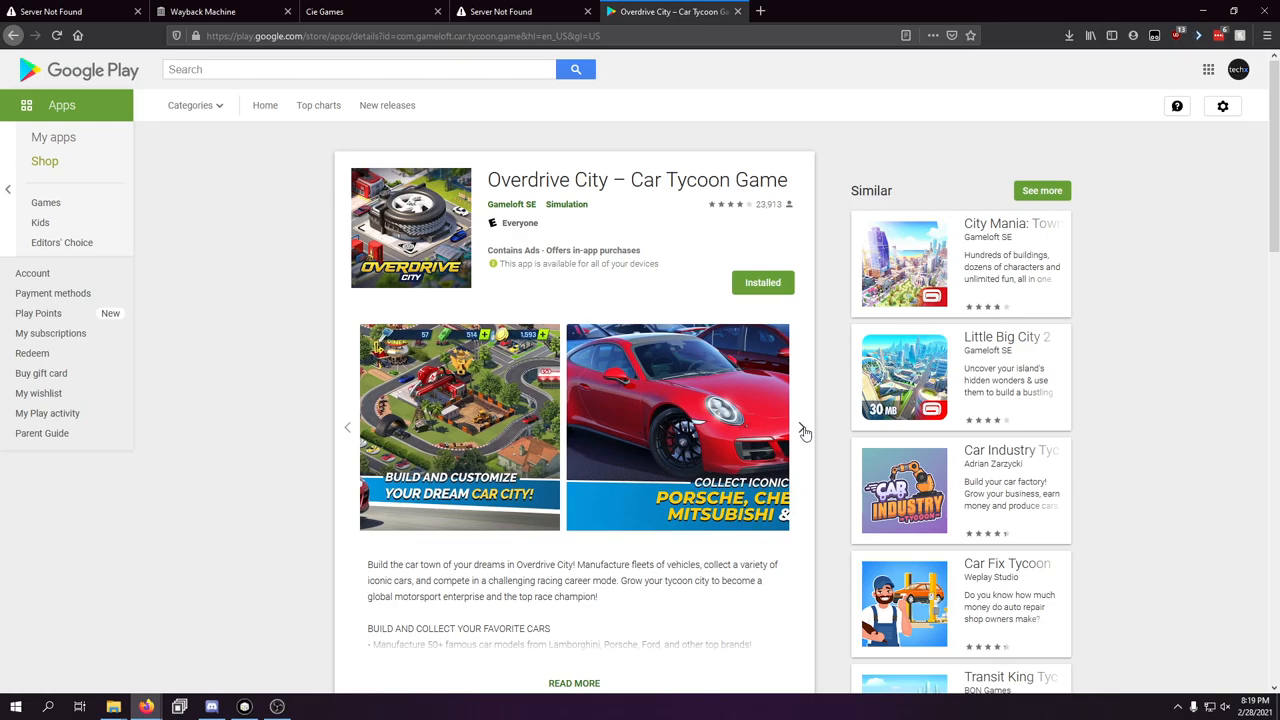
pyautogui.click(805, 427)
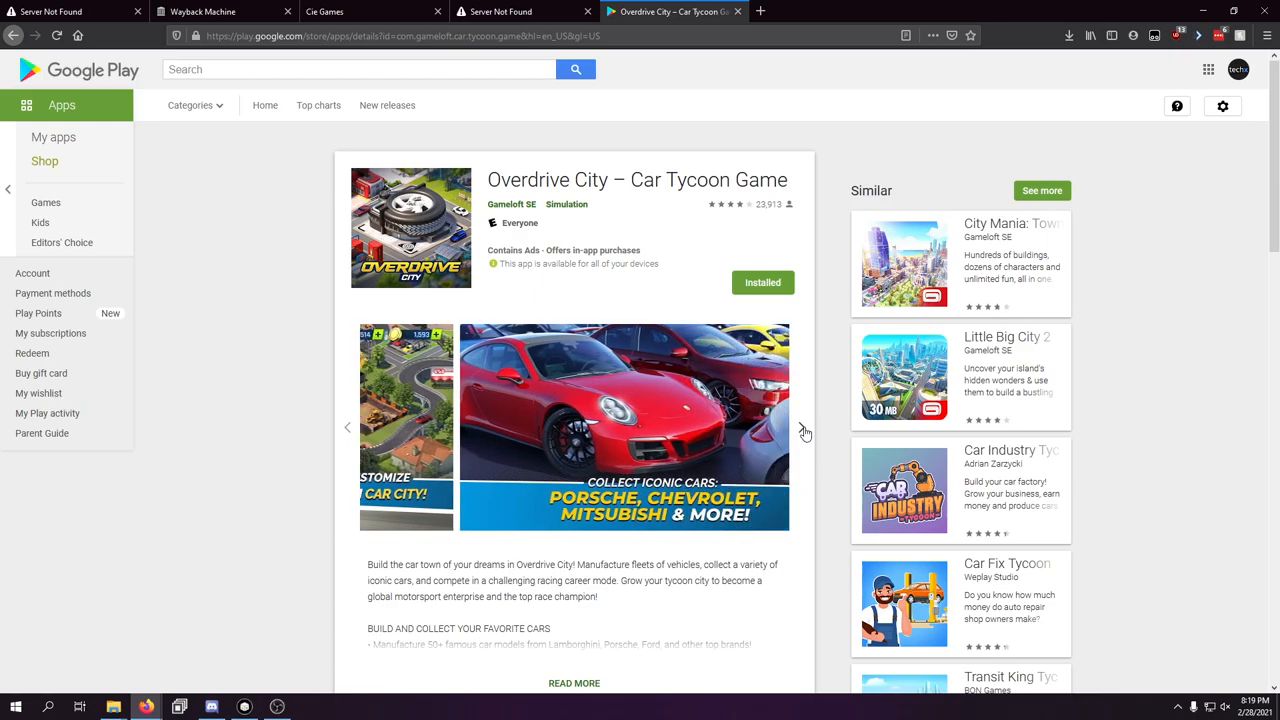
pyautogui.click(805, 427)
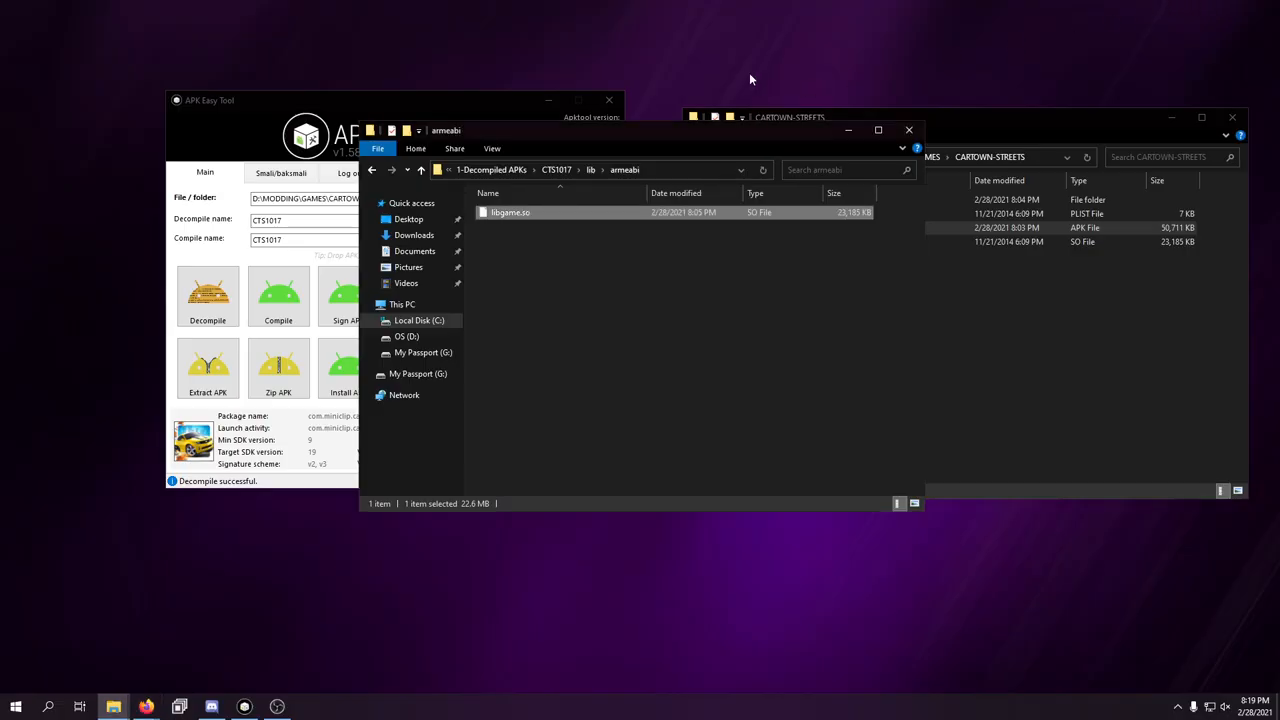
pyautogui.moveTo(825, 337)
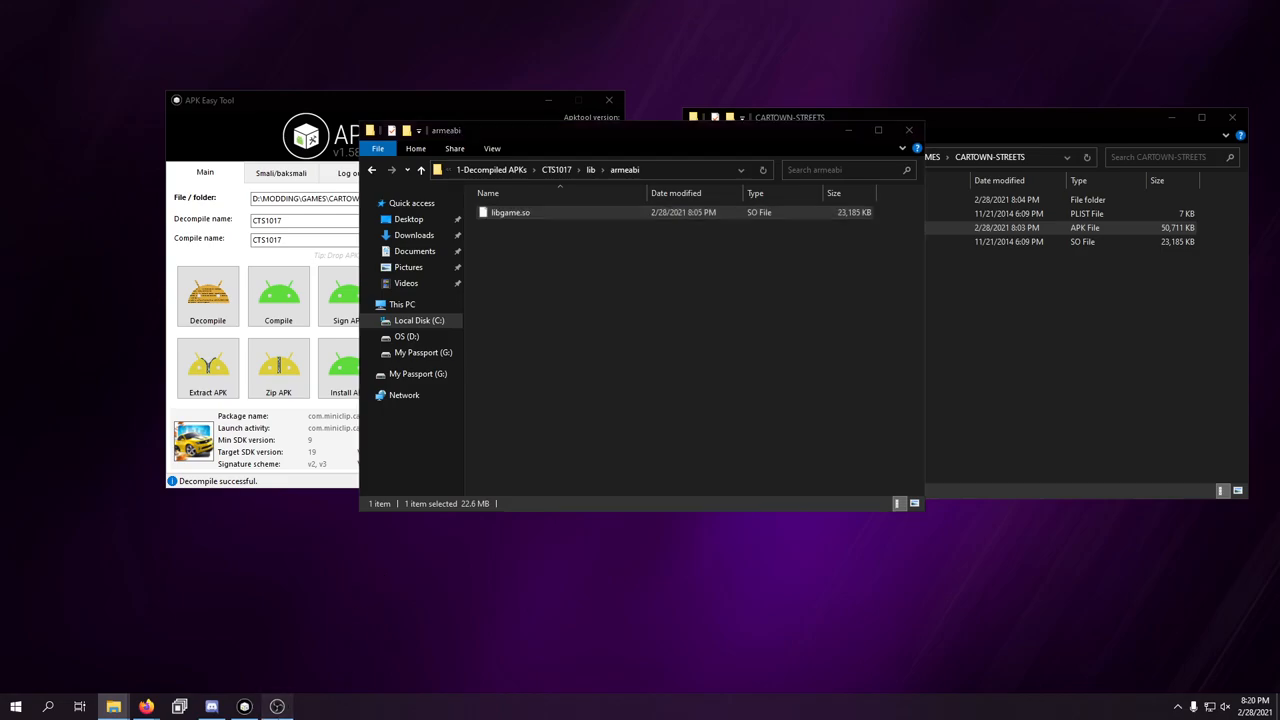
pyautogui.click(277, 707)
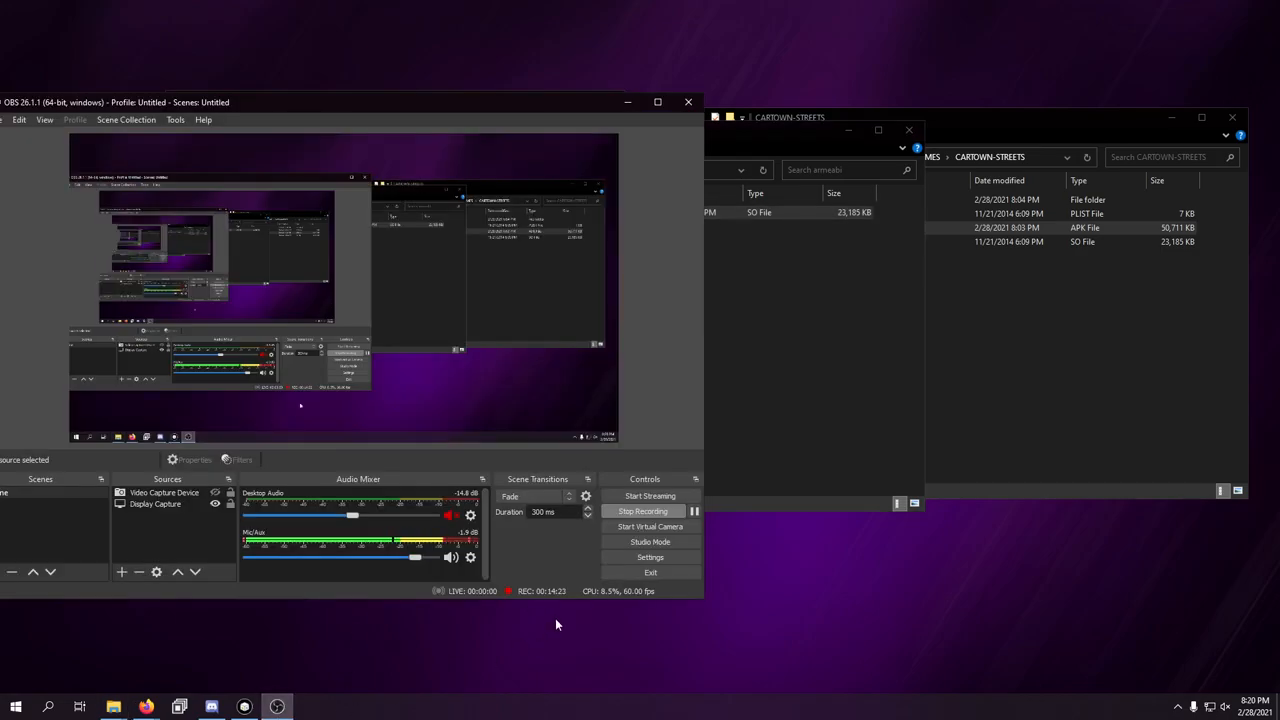